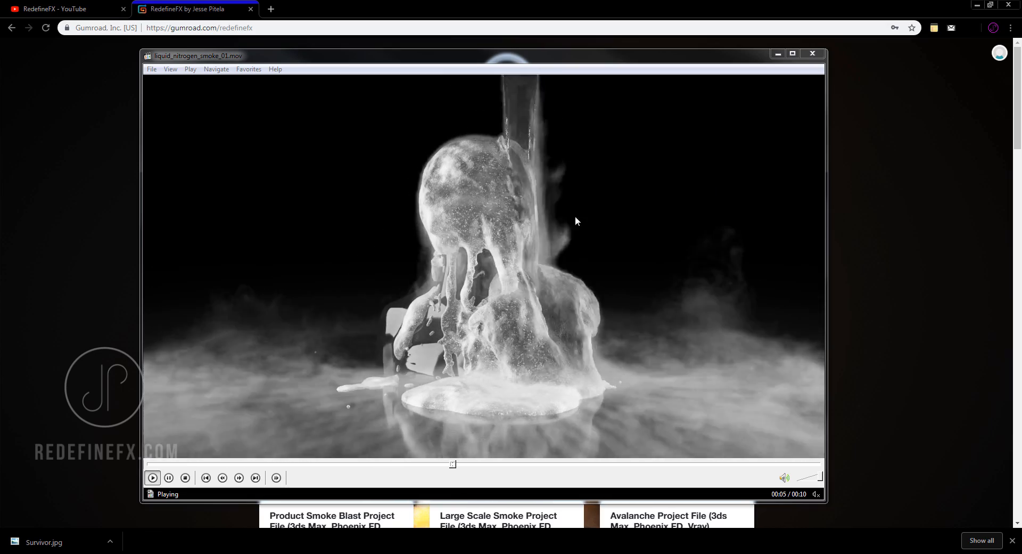
pyautogui.moveTo(540, 351)
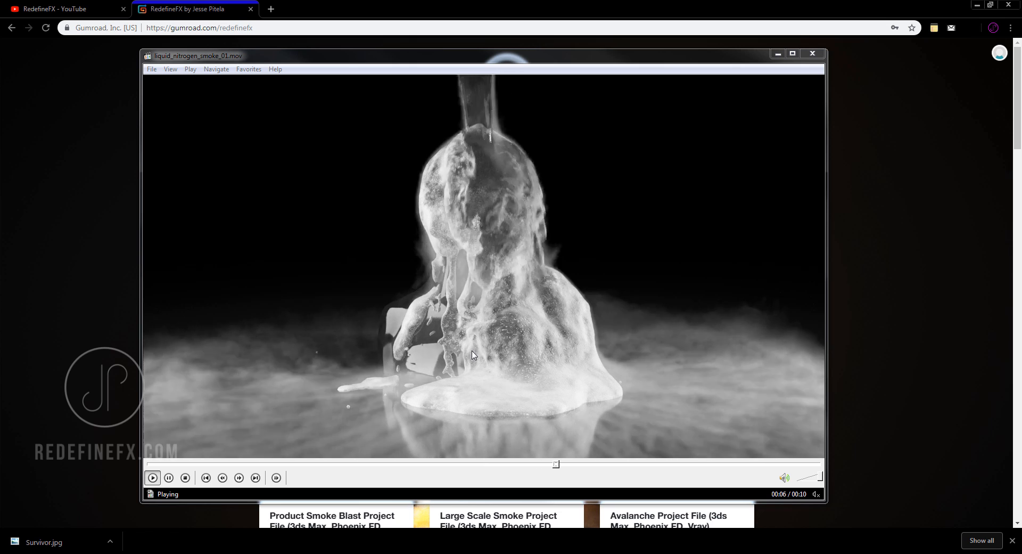
# Pause the liquid nitrogen clip near seven seconds and minimize Windows Media Player.
pyautogui.click(168, 477)
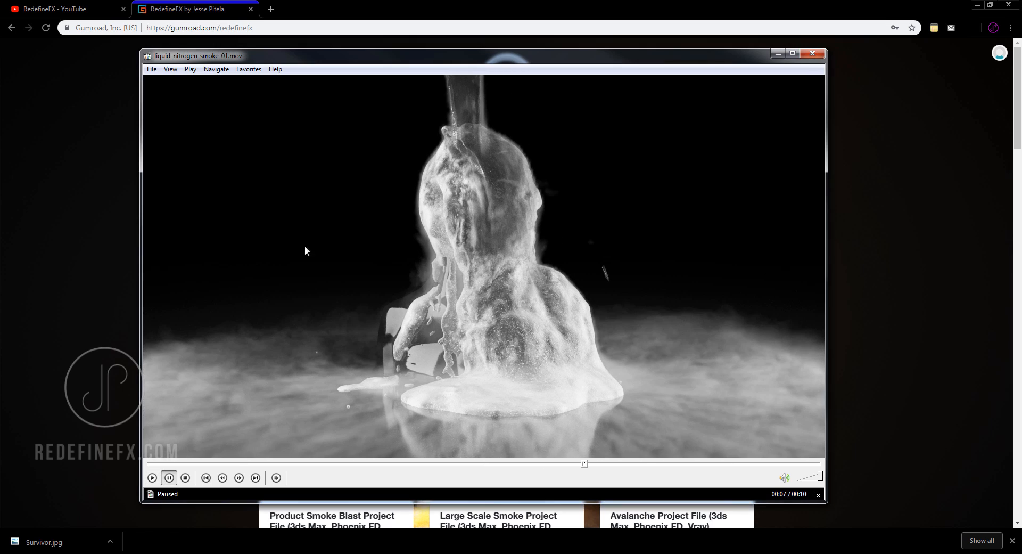
pyautogui.click(813, 54)
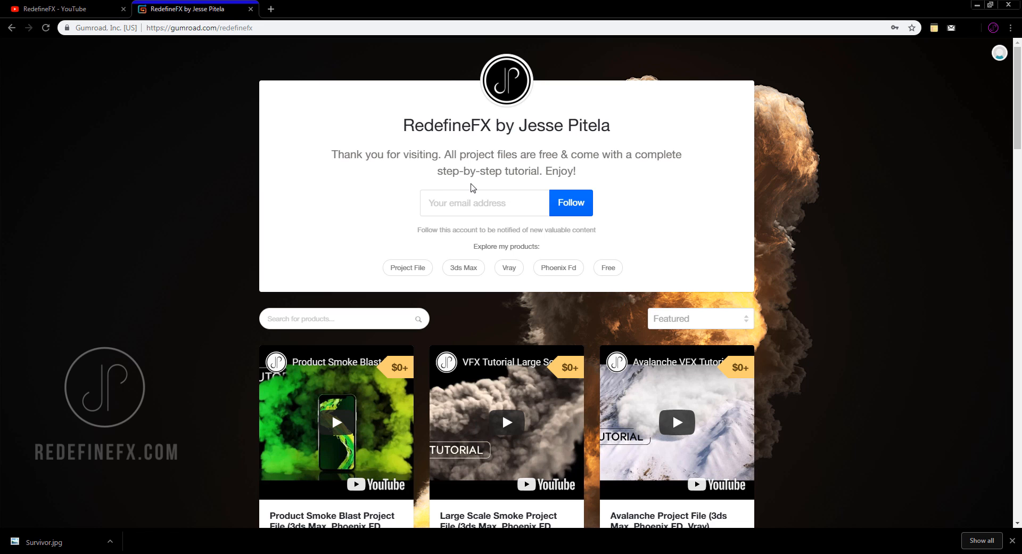
# Scroll the Gumroad product grid, including the Avalanche file, then return to the RedefineFX YouTube channel.
pyautogui.scroll(-3)
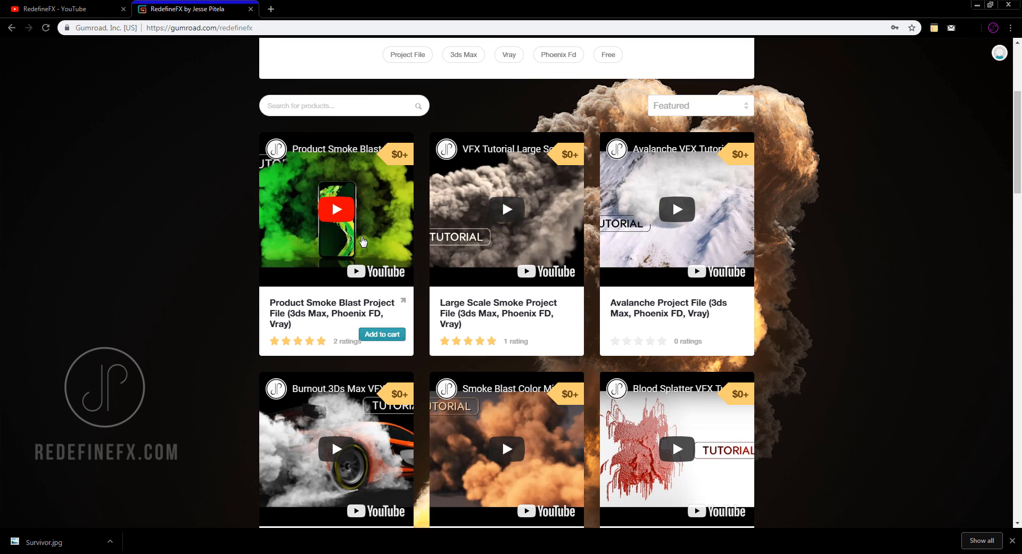
pyautogui.click(62, 9)
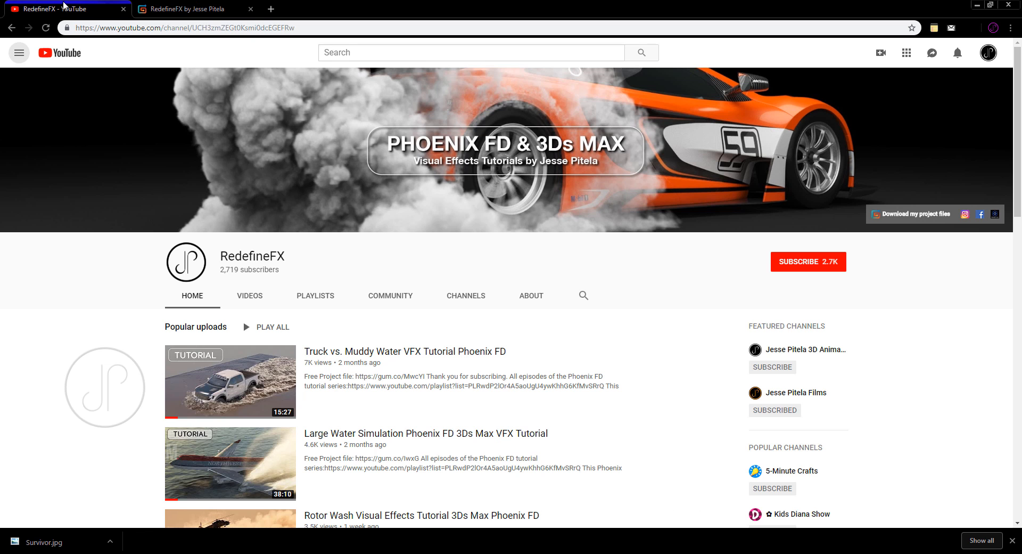
pyautogui.click(189, 9)
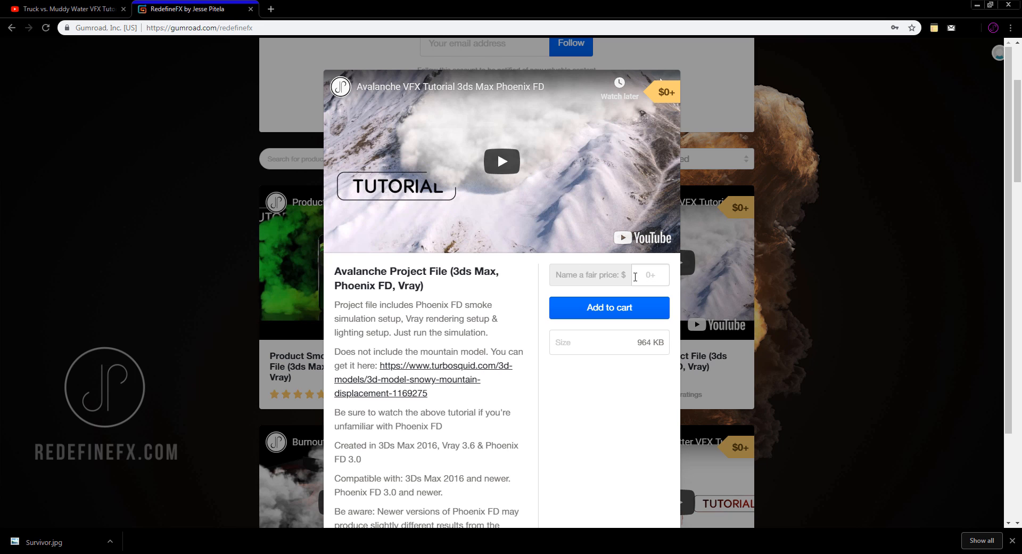
pyautogui.moveTo(537, 254)
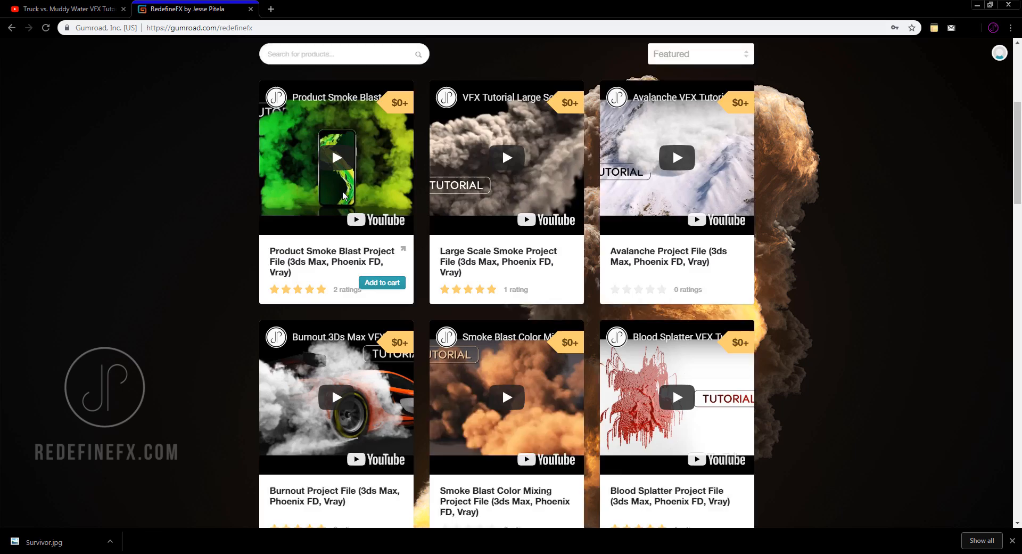
pyautogui.scroll(-3)
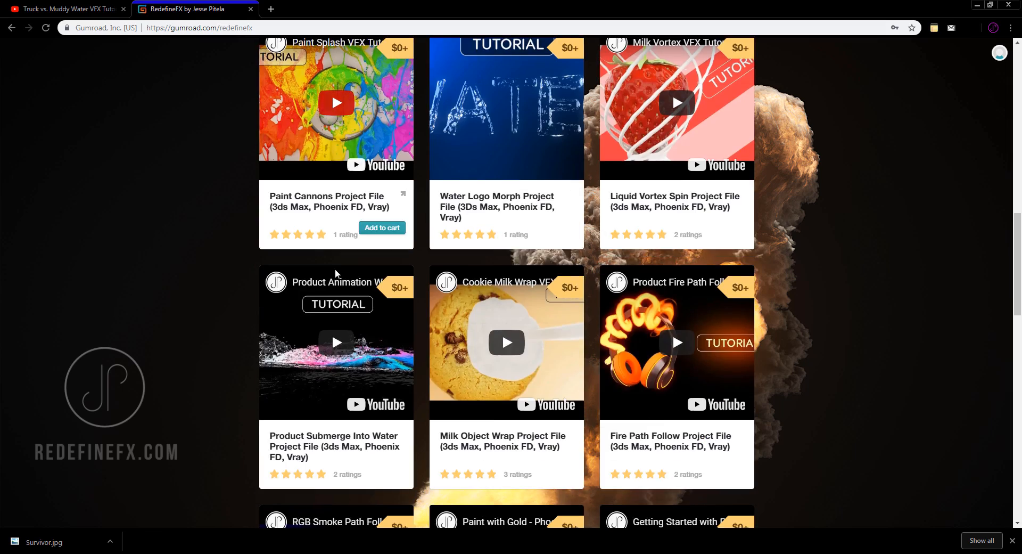
pyautogui.scroll(-3)
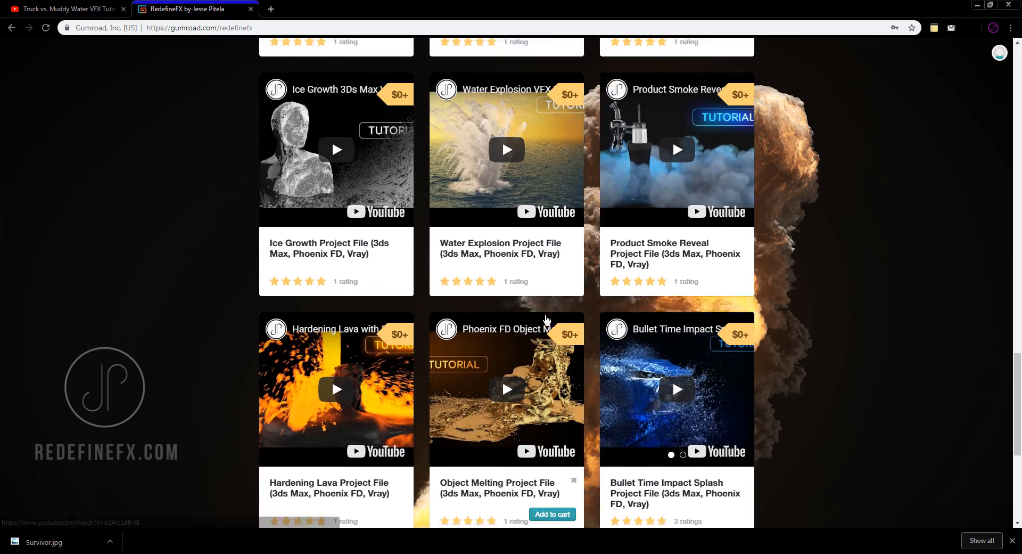
pyautogui.scroll(3)
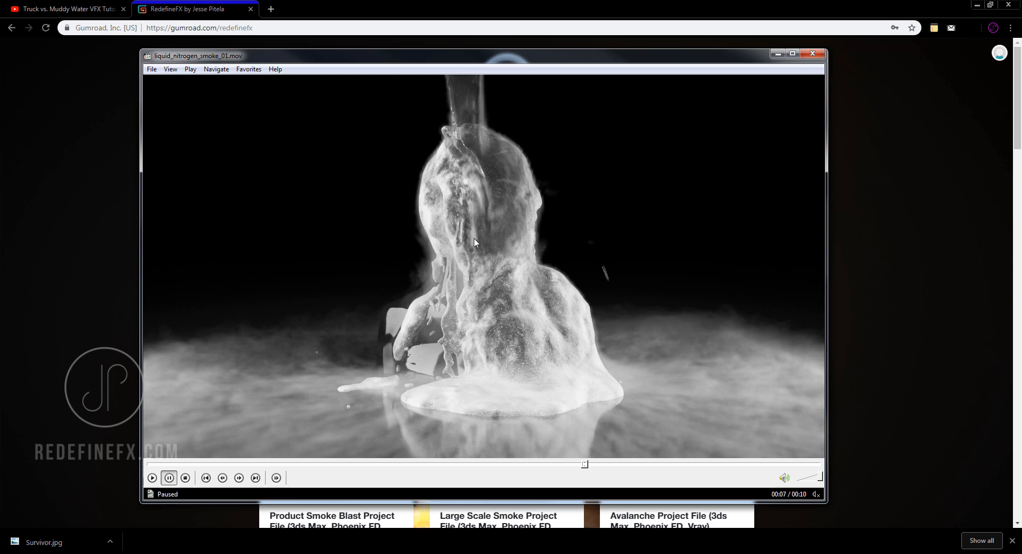
pyautogui.moveTo(188, 98)
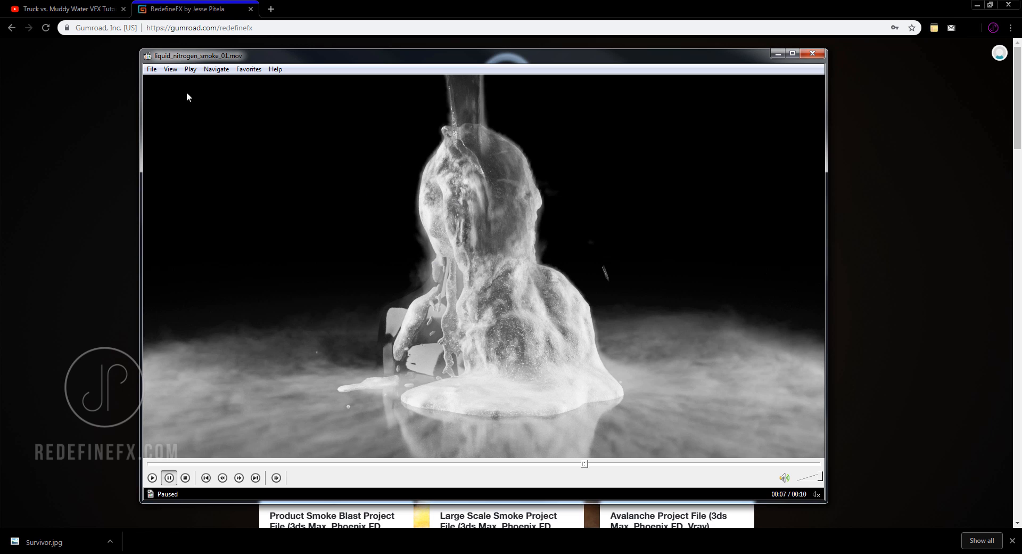
pyautogui.click(65, 8)
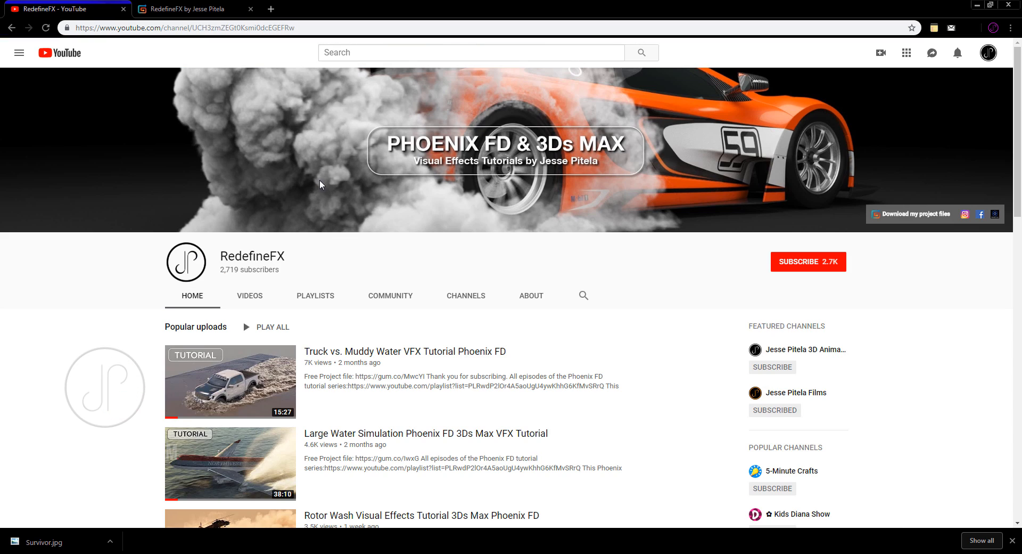
# Scroll the channel Home page through popular uploads and tutorial series, then back to the top.
pyautogui.scroll(-3)
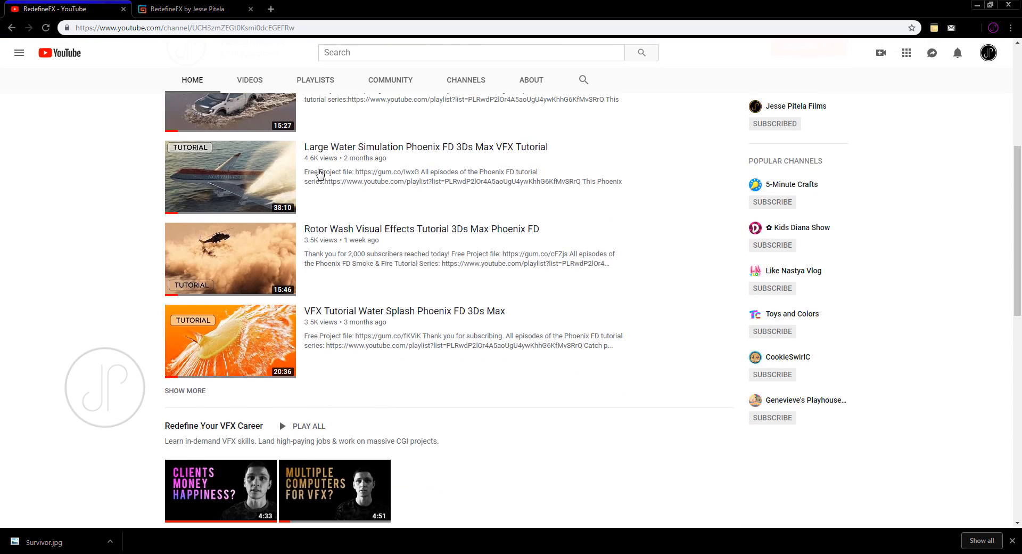
pyautogui.scroll(-3)
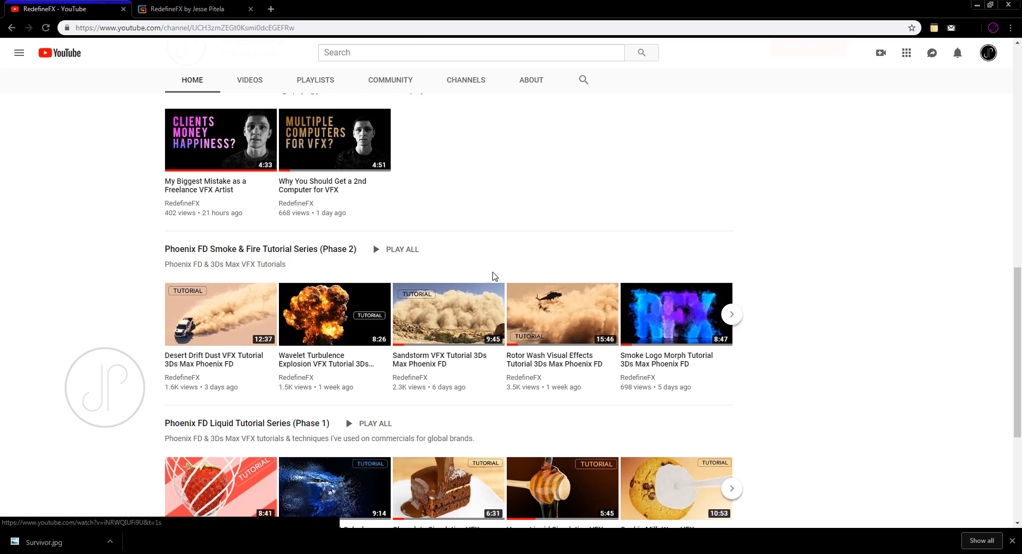
pyautogui.scroll(3)
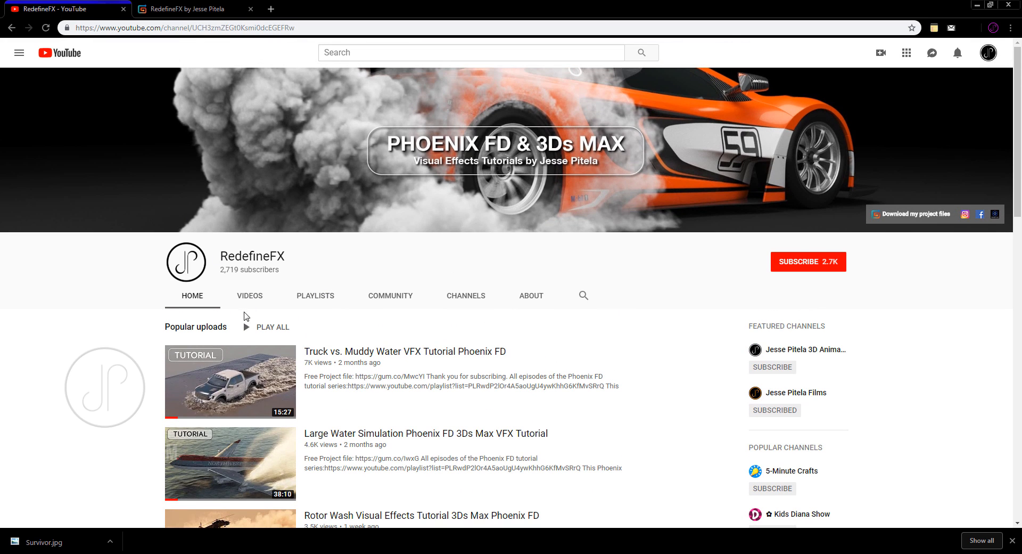
pyautogui.moveTo(704, 344)
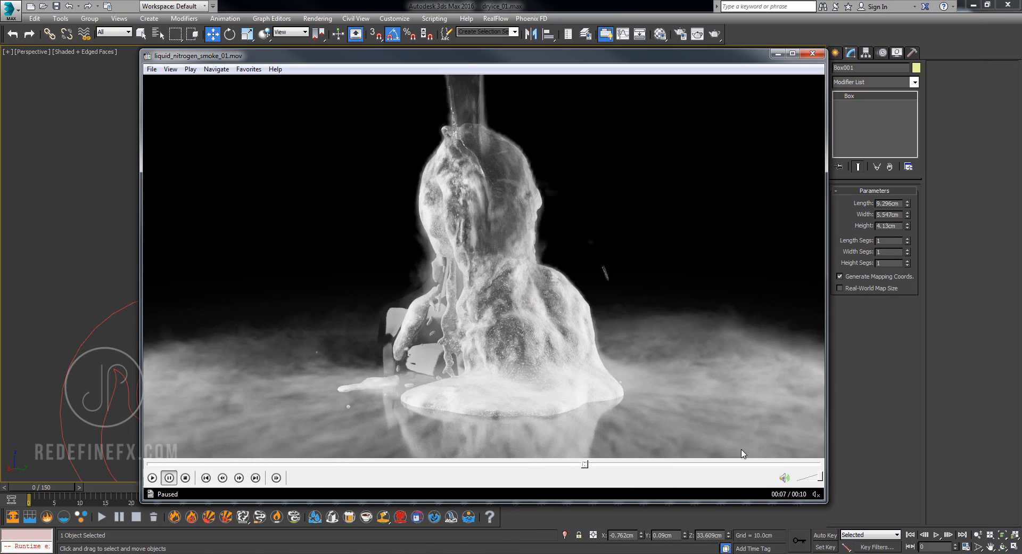
# Play the liquid nitrogen clip, play and pause lava_scene01.mov, then return to YouTube.
pyautogui.click(152, 477)
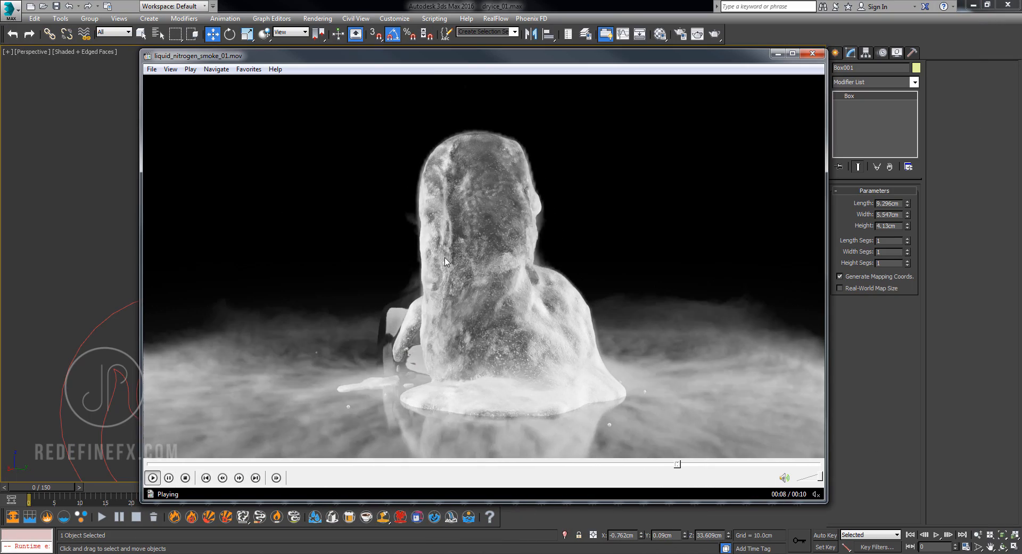
pyautogui.click(153, 477)
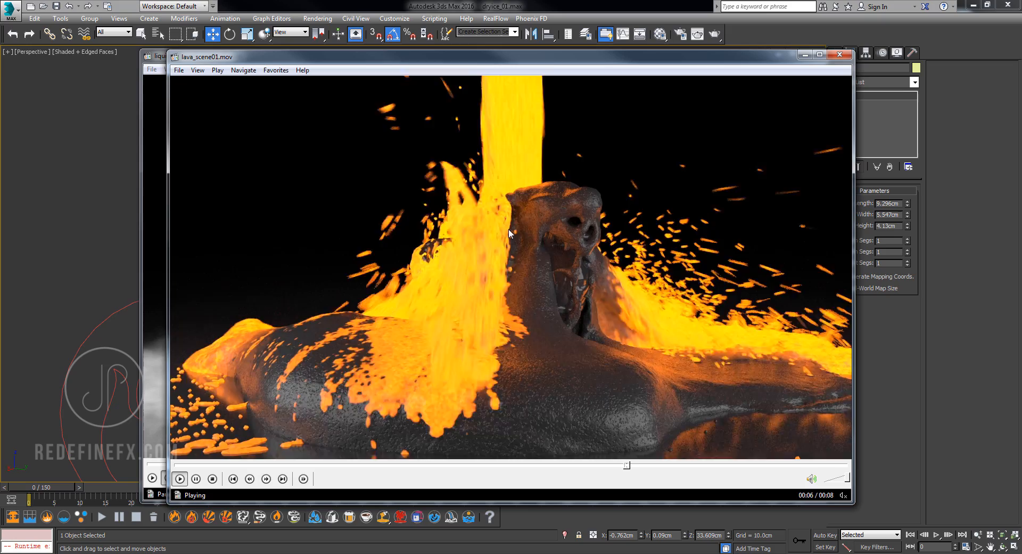
pyautogui.click(195, 479)
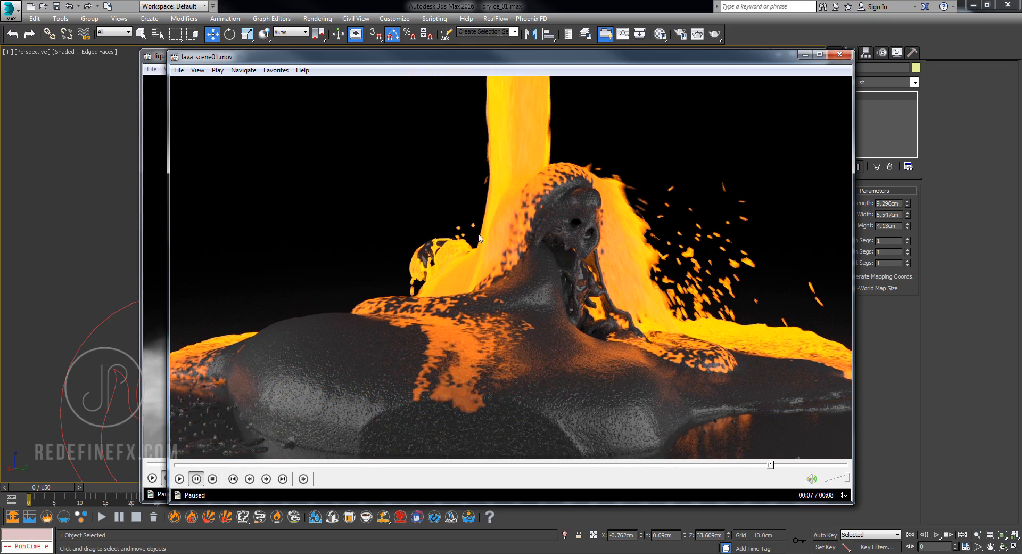
pyautogui.click(62, 9)
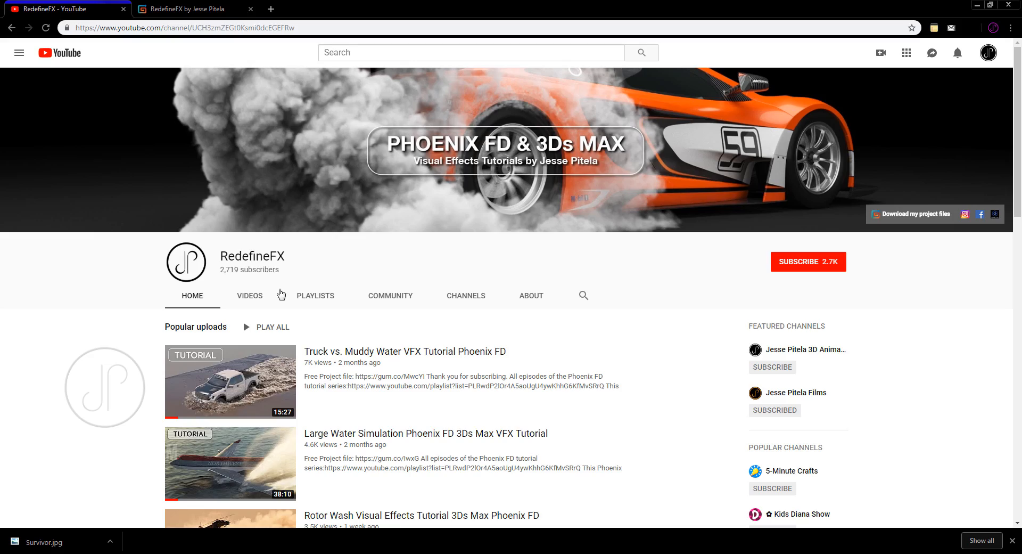
# Show the RedefineFX channel's Videos tab and scroll through the uploads grid.
pyautogui.click(249, 295)
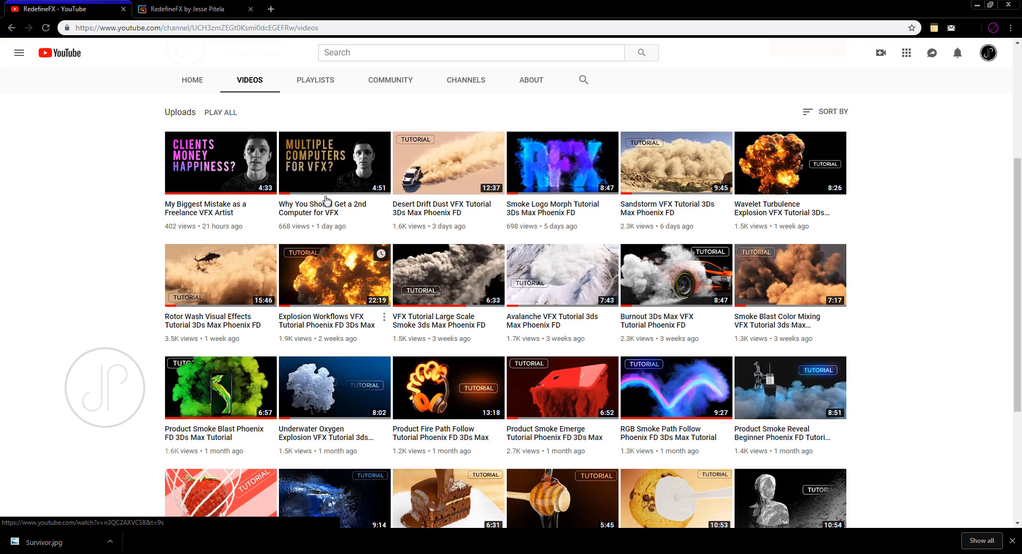
pyautogui.scroll(-3)
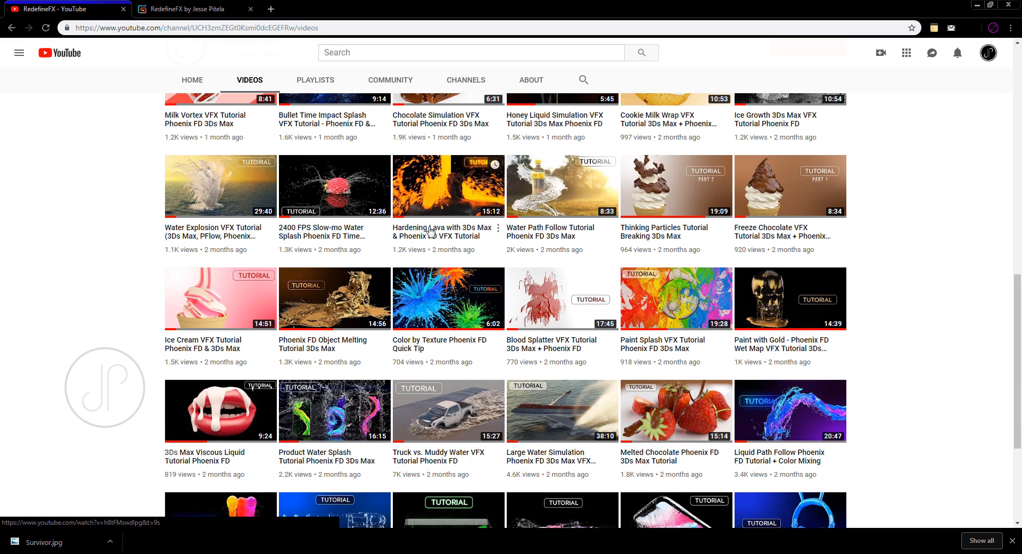
pyautogui.moveTo(461, 215)
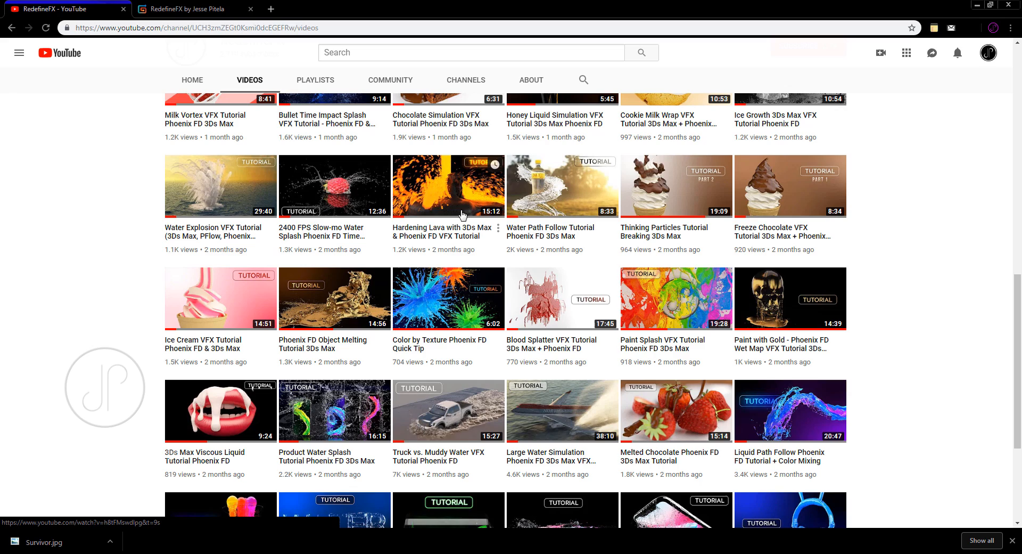
pyautogui.moveTo(949, 44)
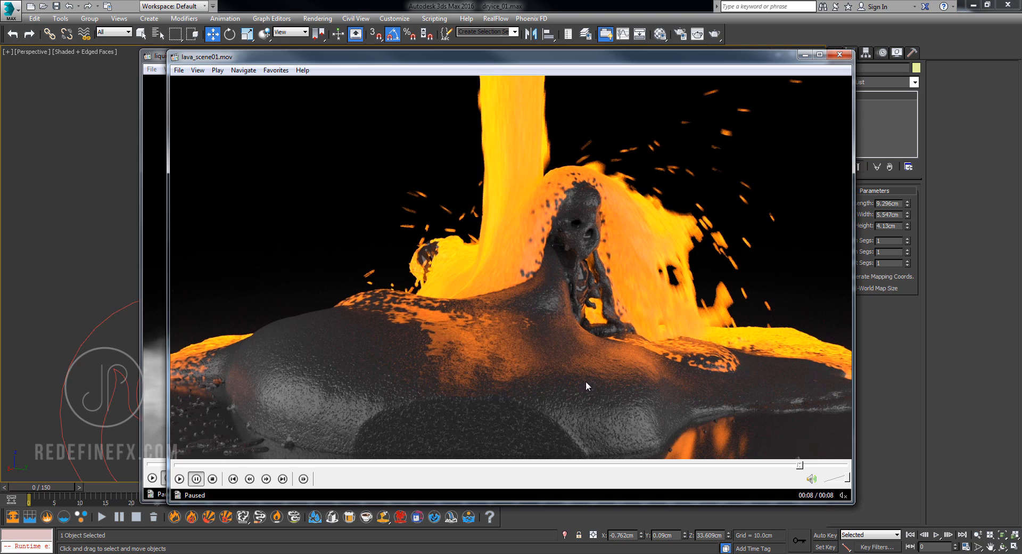
pyautogui.moveTo(294, 375)
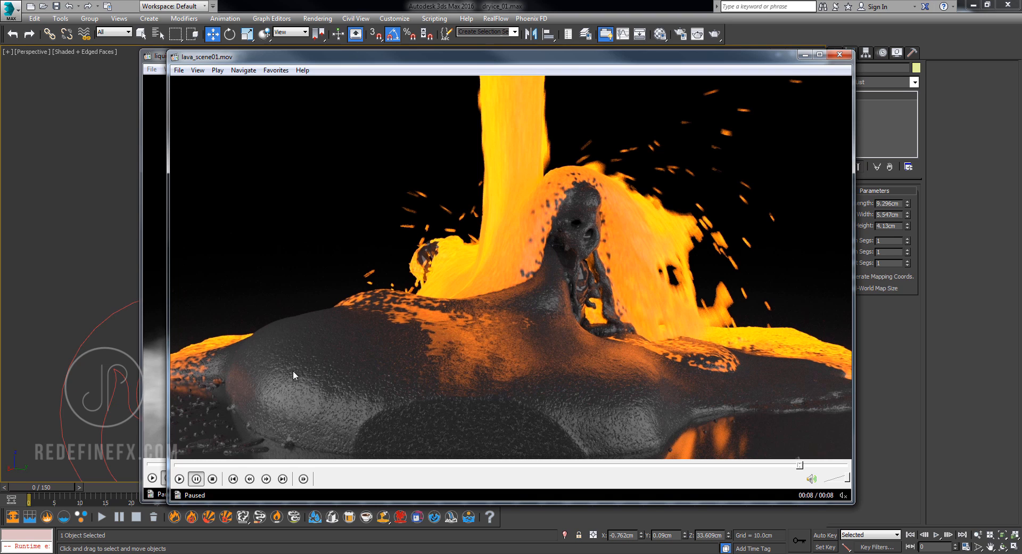
pyautogui.moveTo(502, 150)
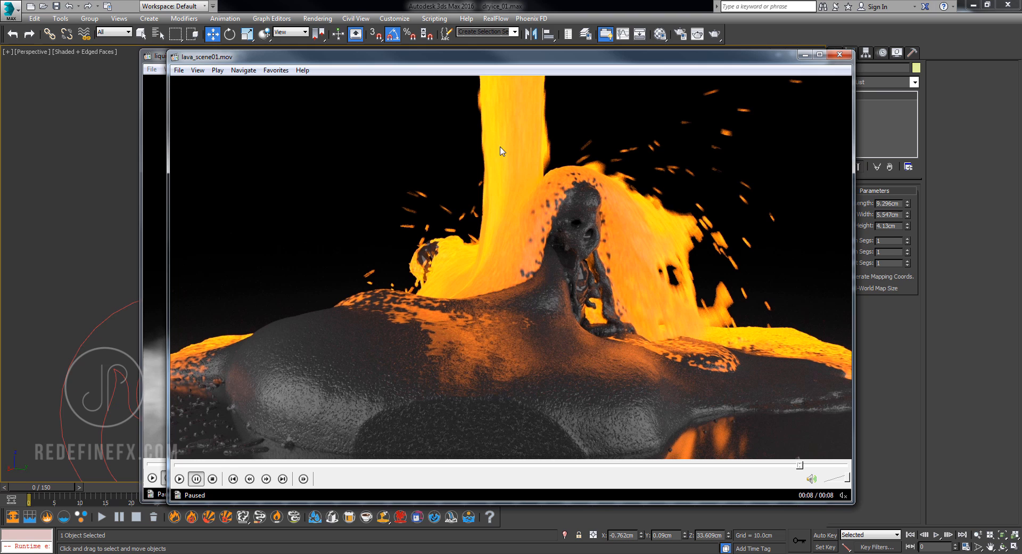
pyautogui.moveTo(508, 157)
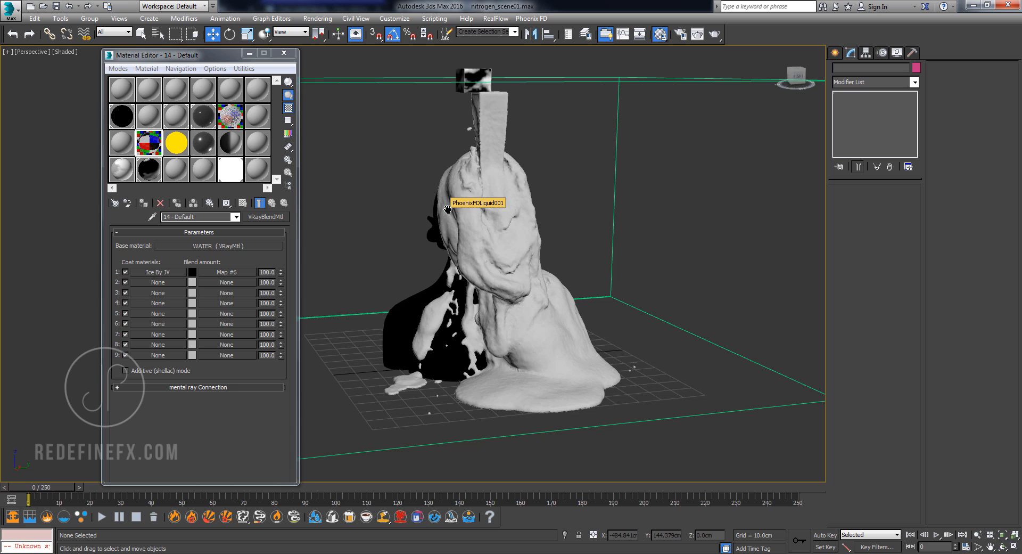
pyautogui.moveTo(489, 216)
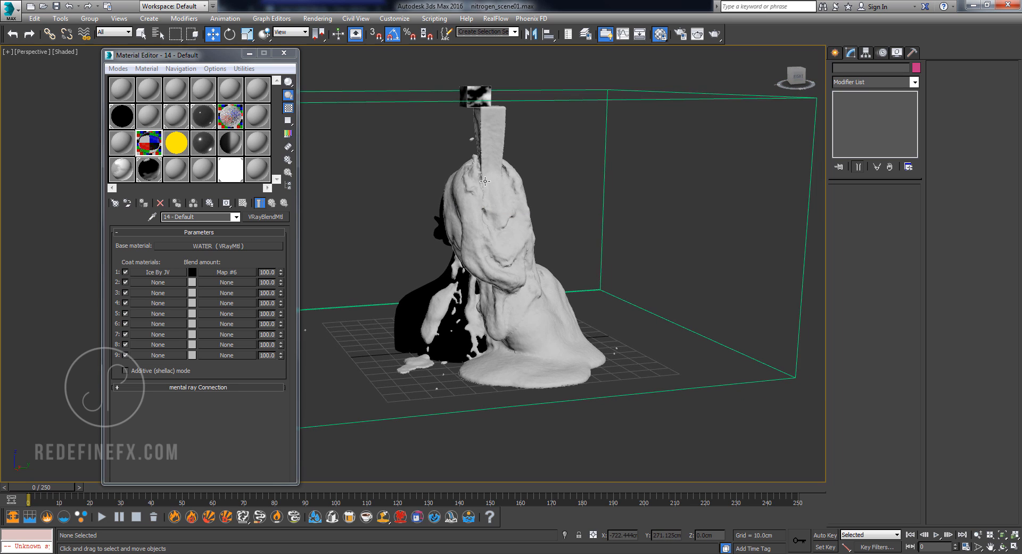
pyautogui.moveTo(481, 151)
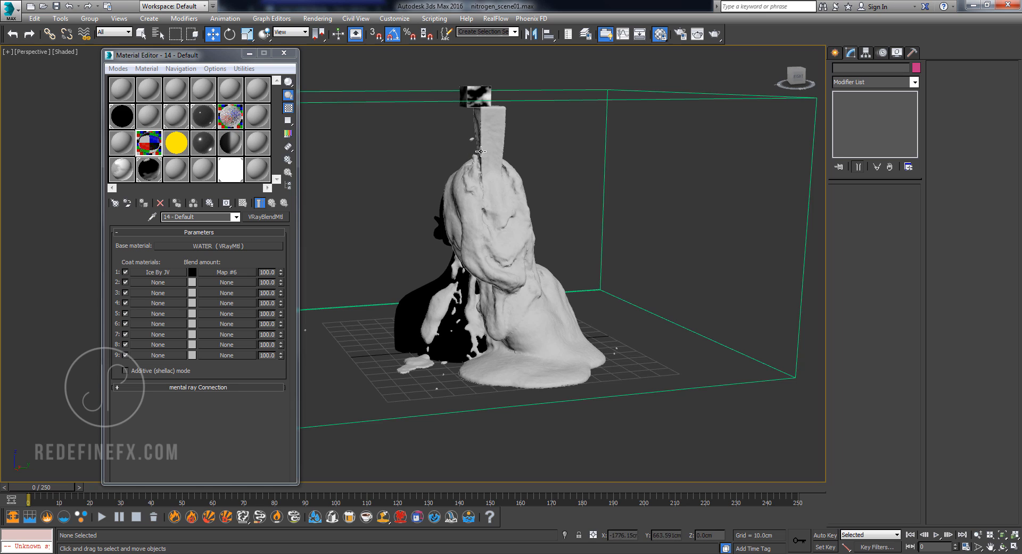
pyautogui.moveTo(509, 372)
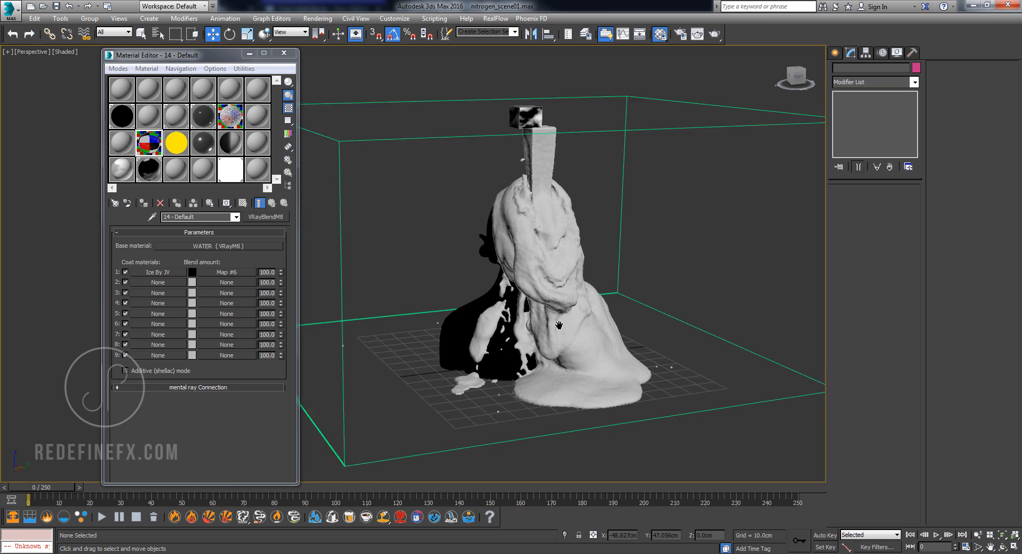
# Orbit around the liquid mesh and open the VRayBlendMtl's WATER base material.
pyautogui.moveTo(558, 325); pyautogui.dragTo(509, 293)
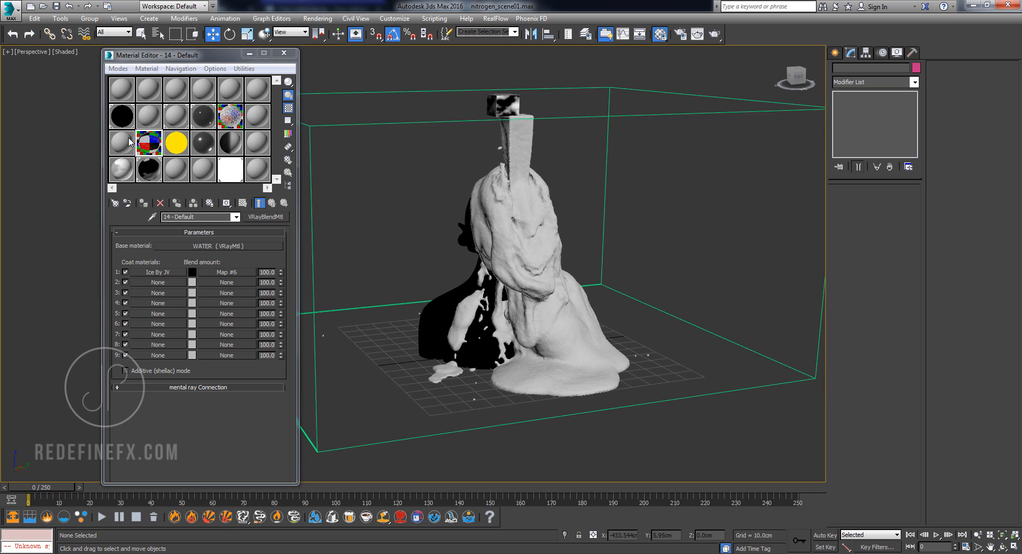
pyautogui.moveTo(186, 253)
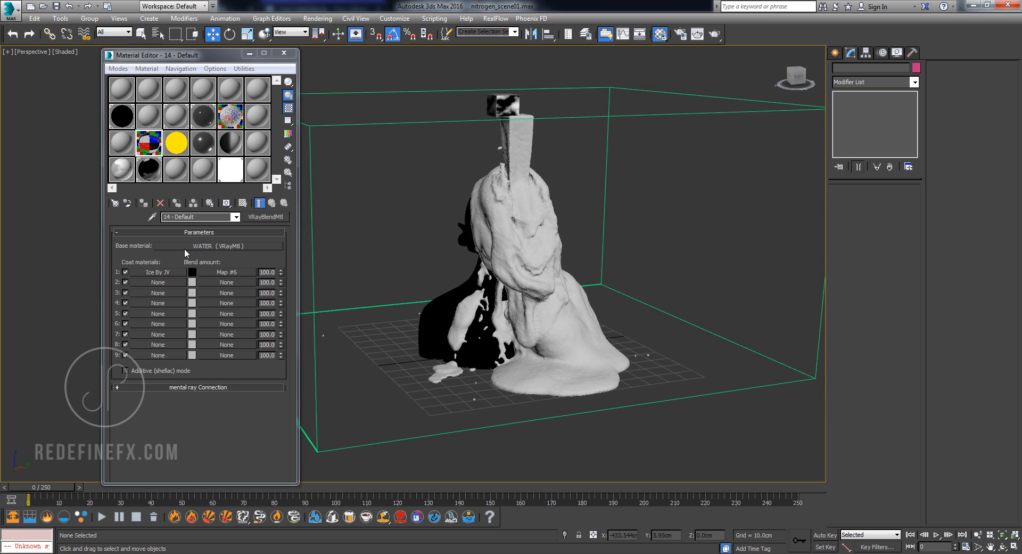
pyautogui.click(217, 246)
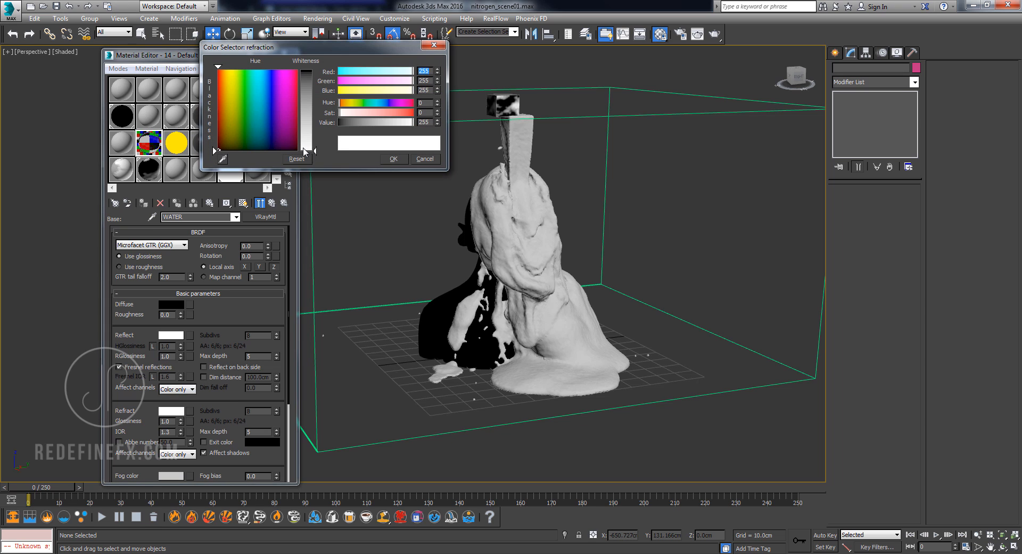
# Close the white refraction colour picker and go back to the parent blend material.
pyautogui.click(424, 159)
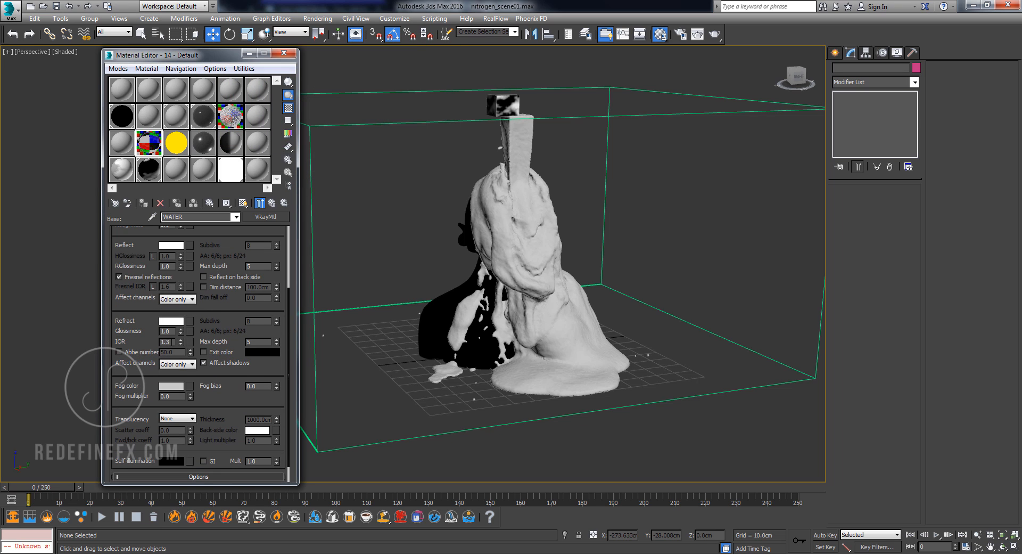
pyautogui.tripleClick(170, 342)
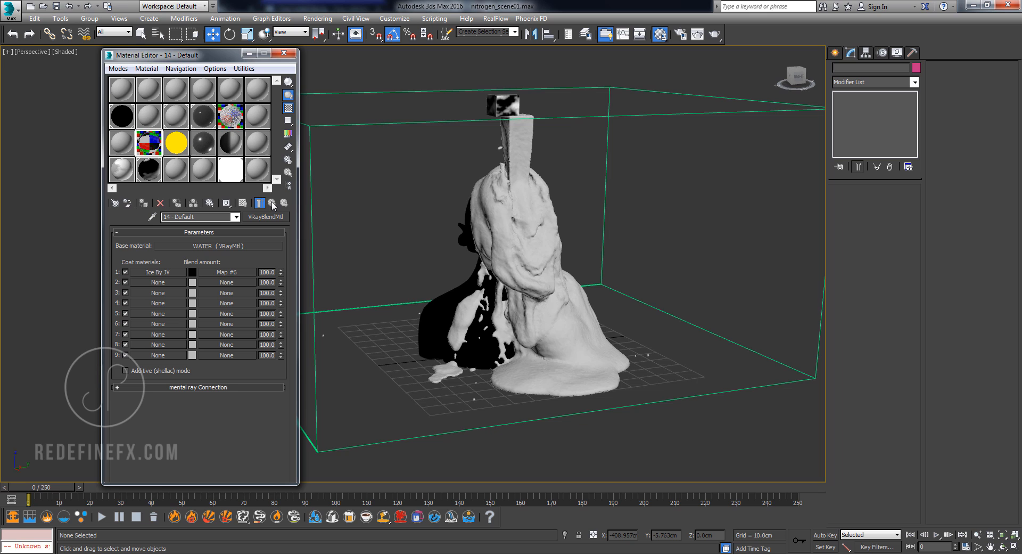
pyautogui.moveTo(121, 310)
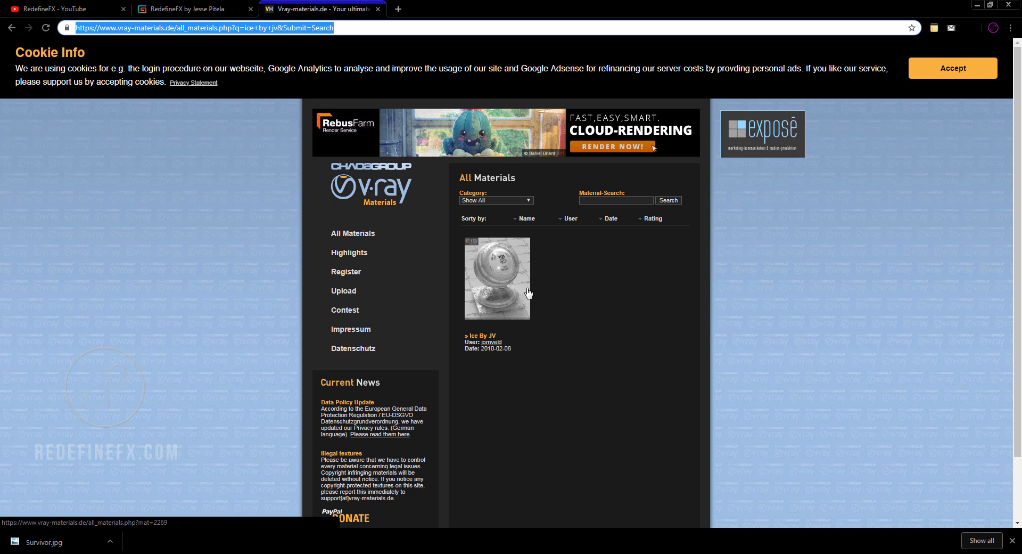
# Open the Ice By JV material page from the vray-materials.de search results.
pyautogui.click(497, 276)
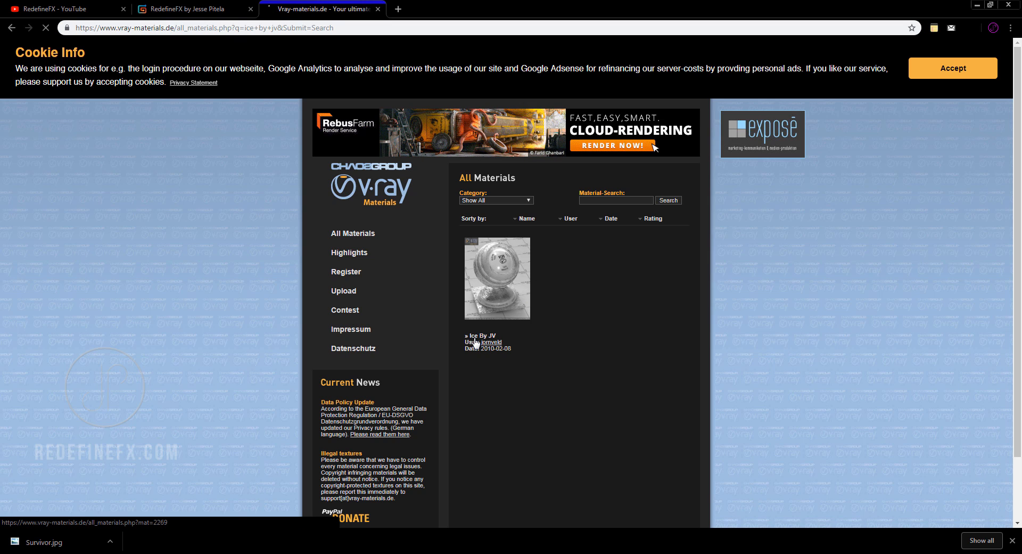
pyautogui.click(497, 277)
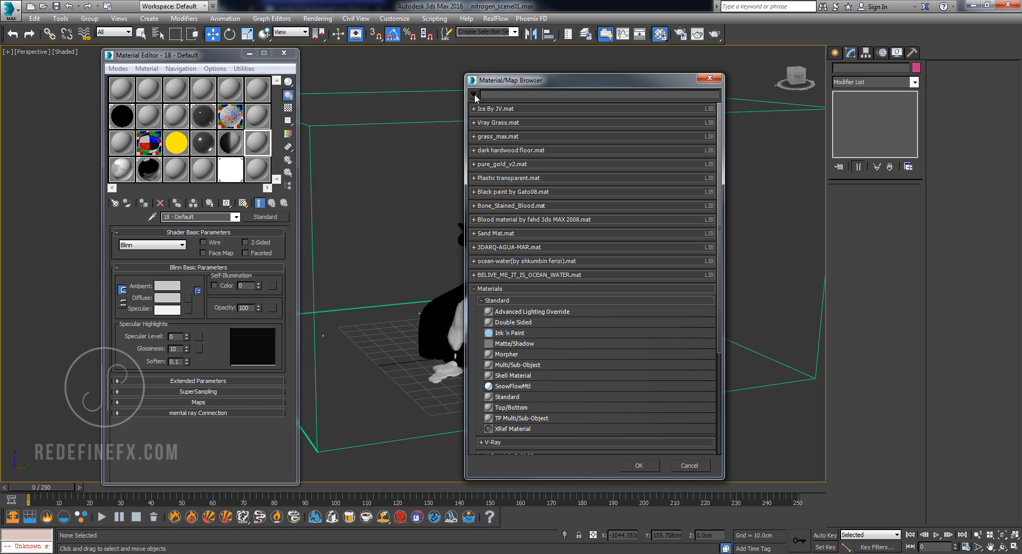
# Expand the Ice By JV.mat library in the Material/Map Browser to reveal its VRayMtl.
pyautogui.click(476, 96)
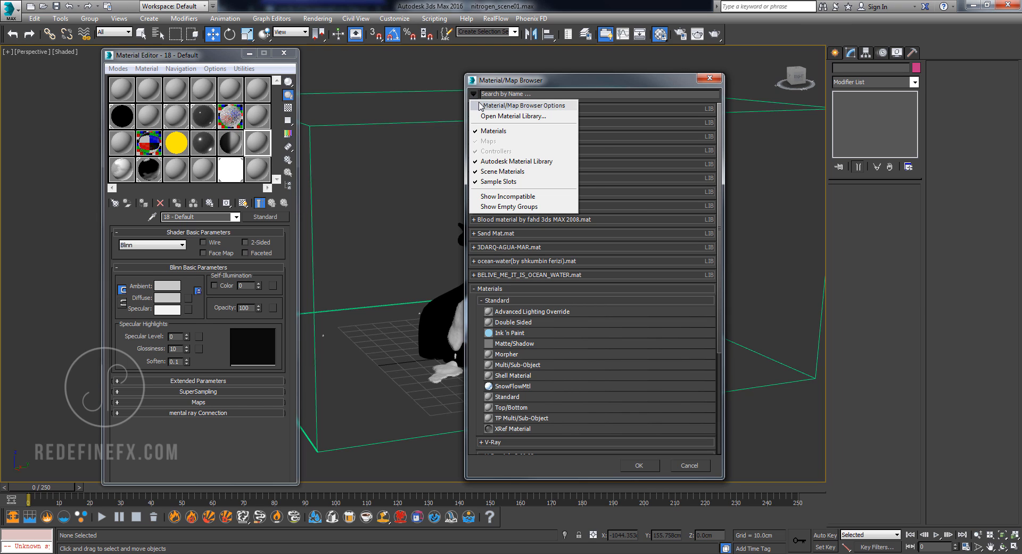
pyautogui.click(514, 116)
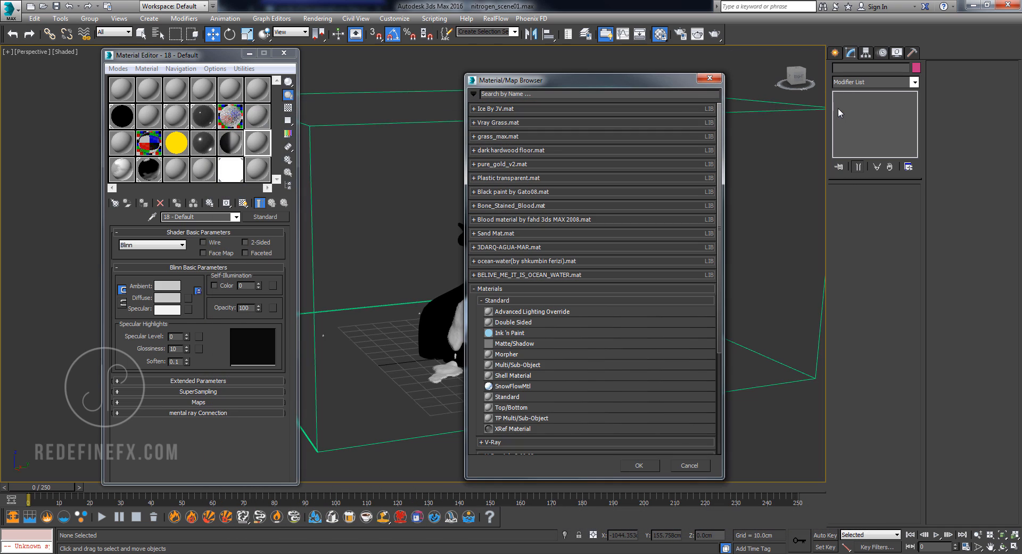
pyautogui.click(499, 108)
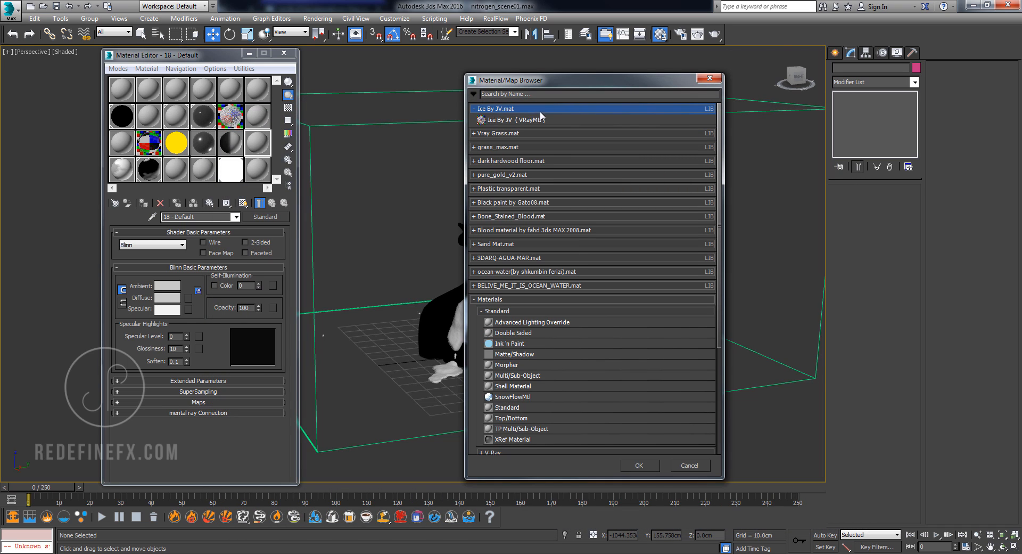
pyautogui.moveTo(511, 124)
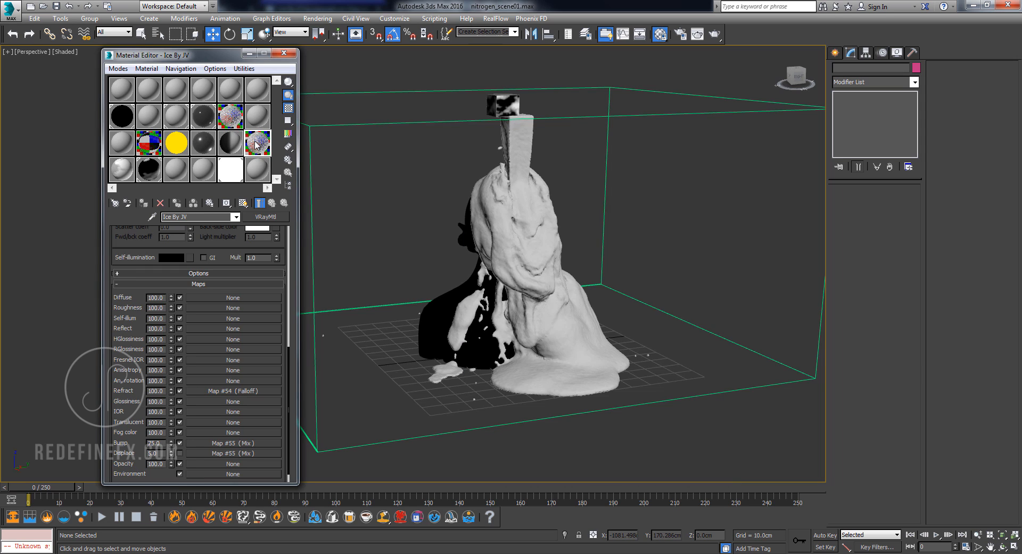
pyautogui.moveTo(256, 144)
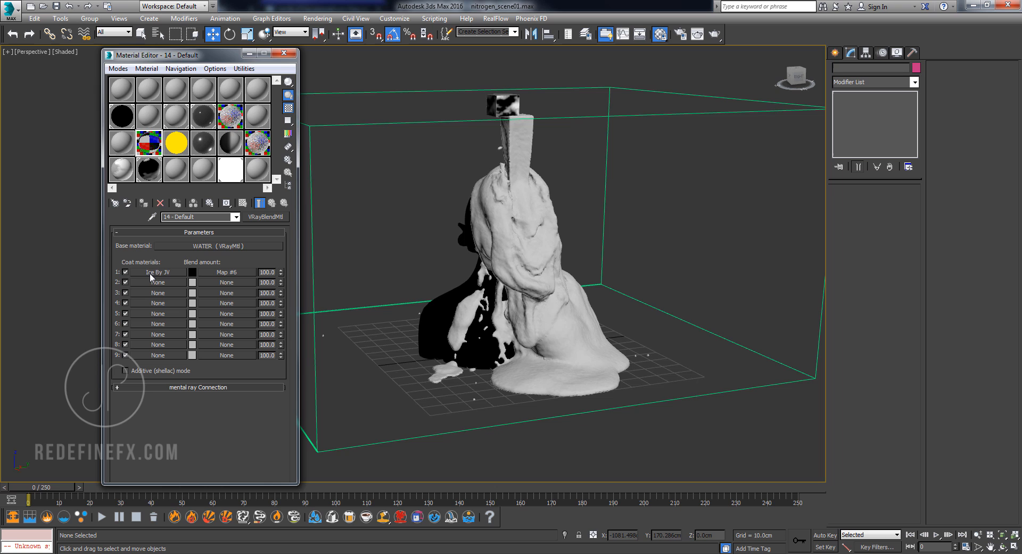
pyautogui.moveTo(600, 381)
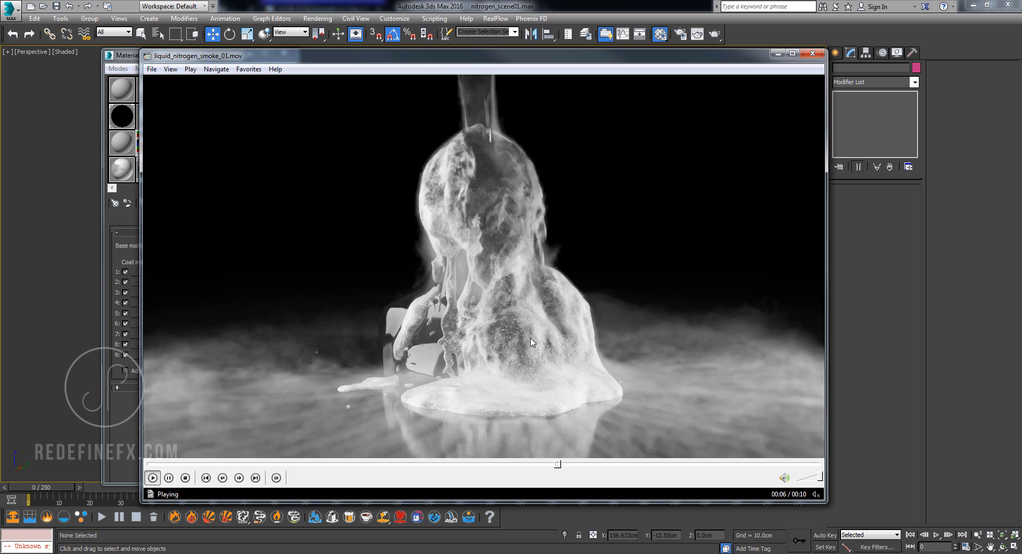
# Pause the smoke clip, play a rendered clip from EXPORTS, then close it.
pyautogui.click(152, 478)
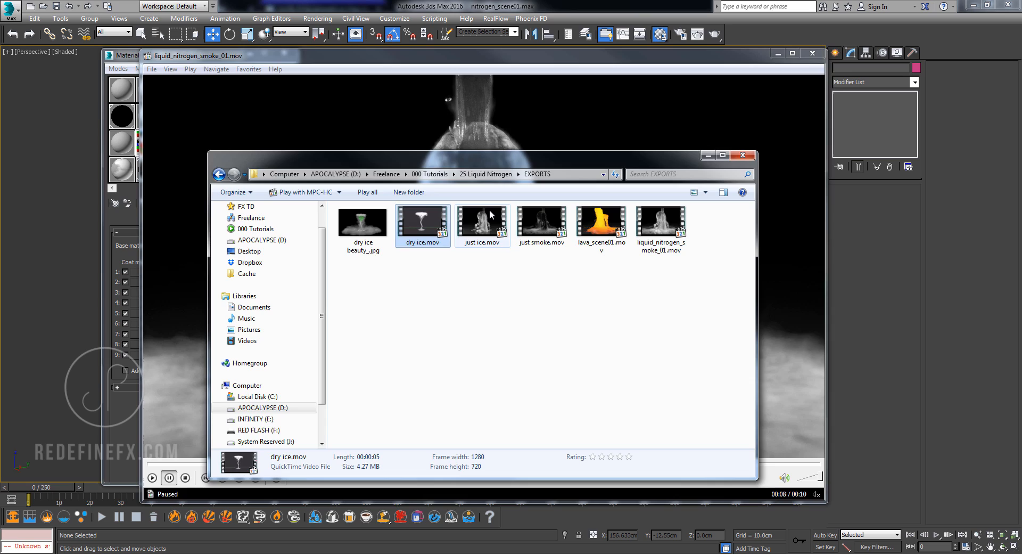
pyautogui.doubleClick(482, 222)
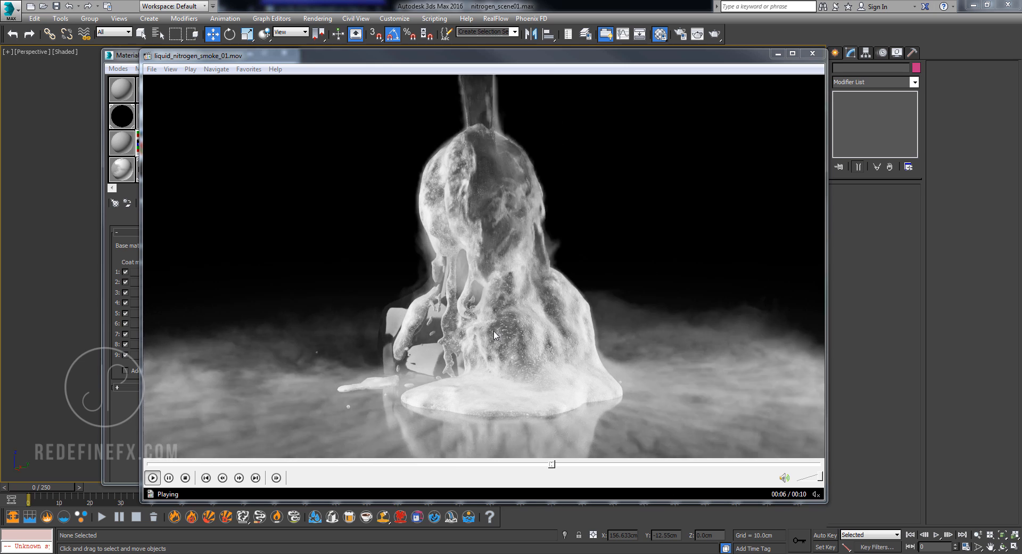
pyautogui.click(168, 477)
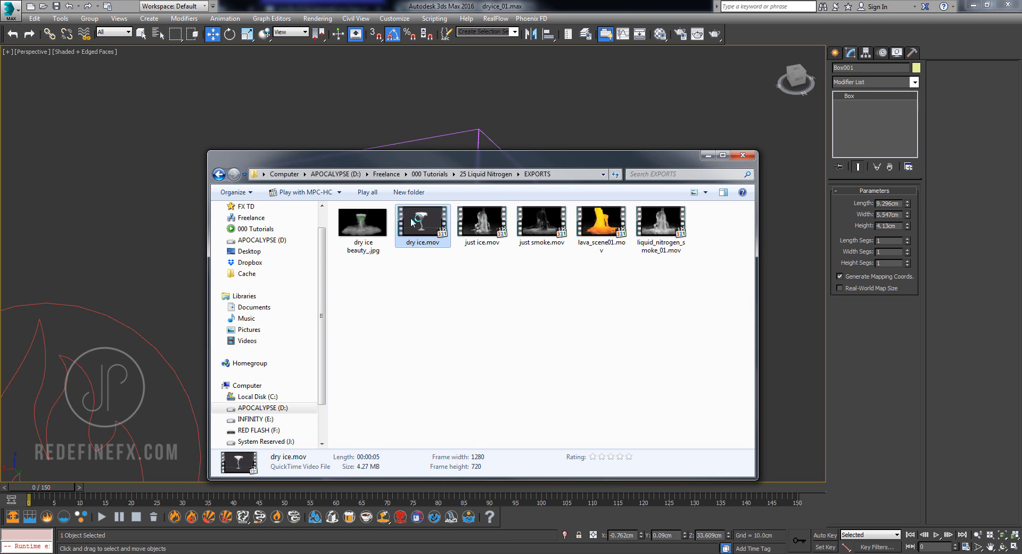
# Play dry ice.mov, pause and scrub forward through the smoke spill, then close the player.
pyautogui.doubleClick(422, 221)
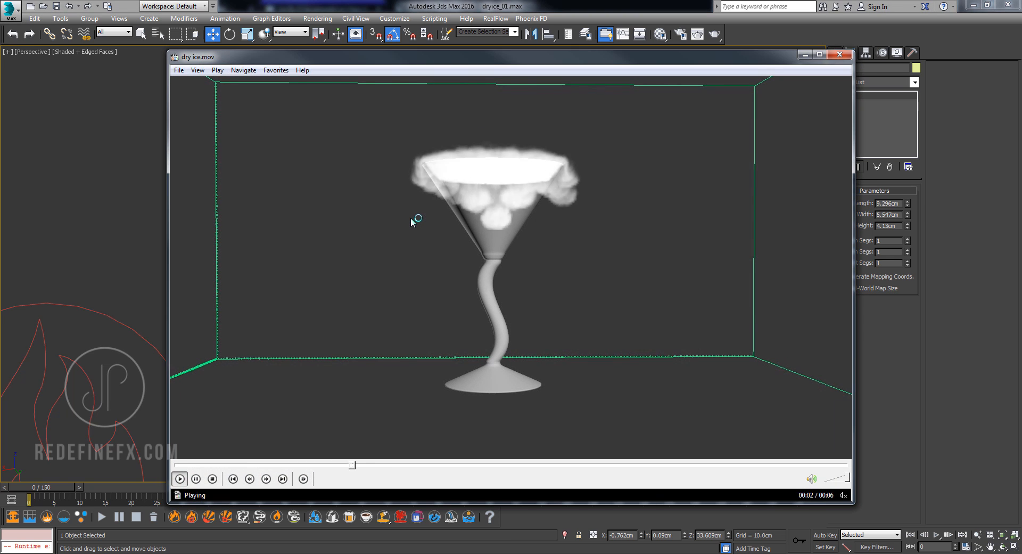
pyautogui.moveTo(656, 157)
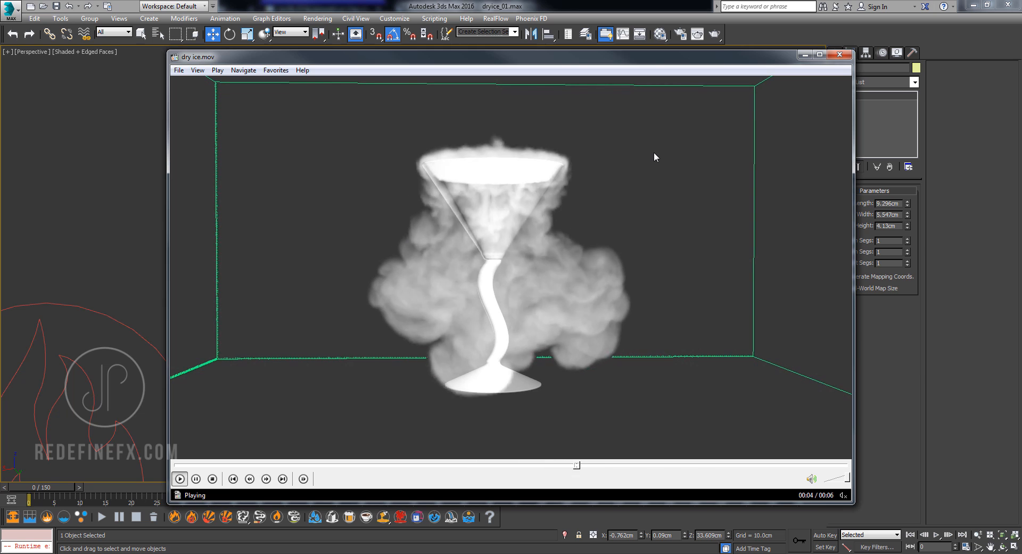
pyautogui.click(195, 478)
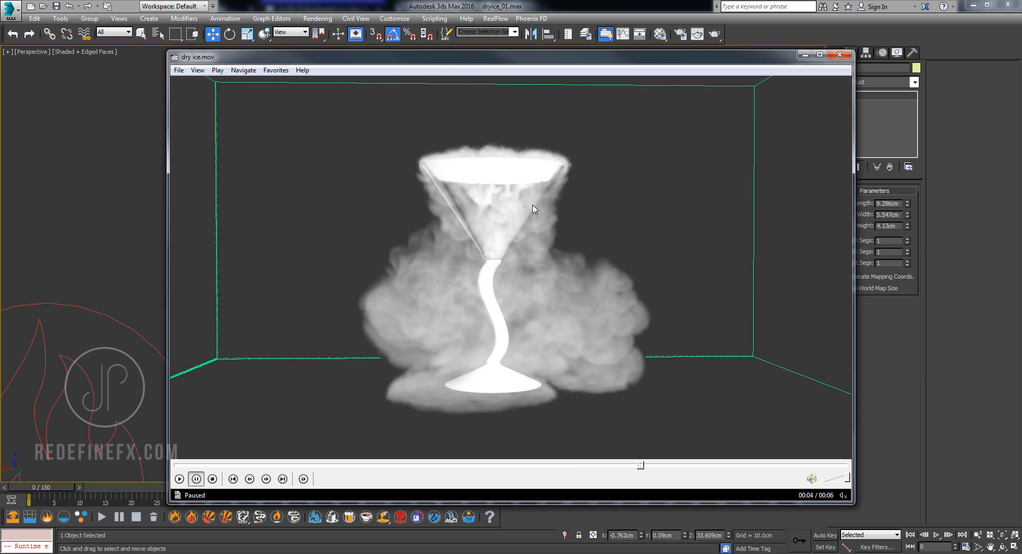
pyautogui.click(265, 478)
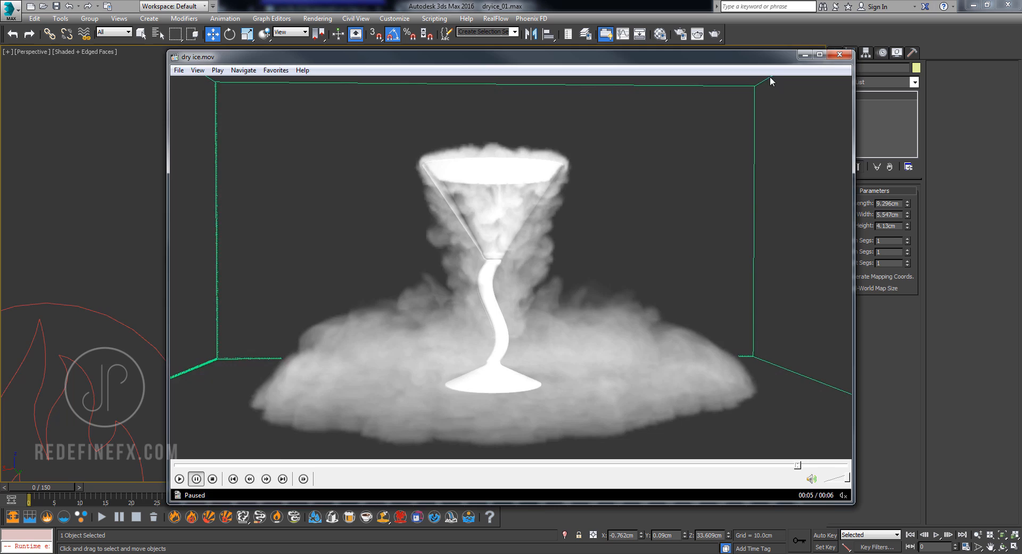
pyautogui.click(839, 55)
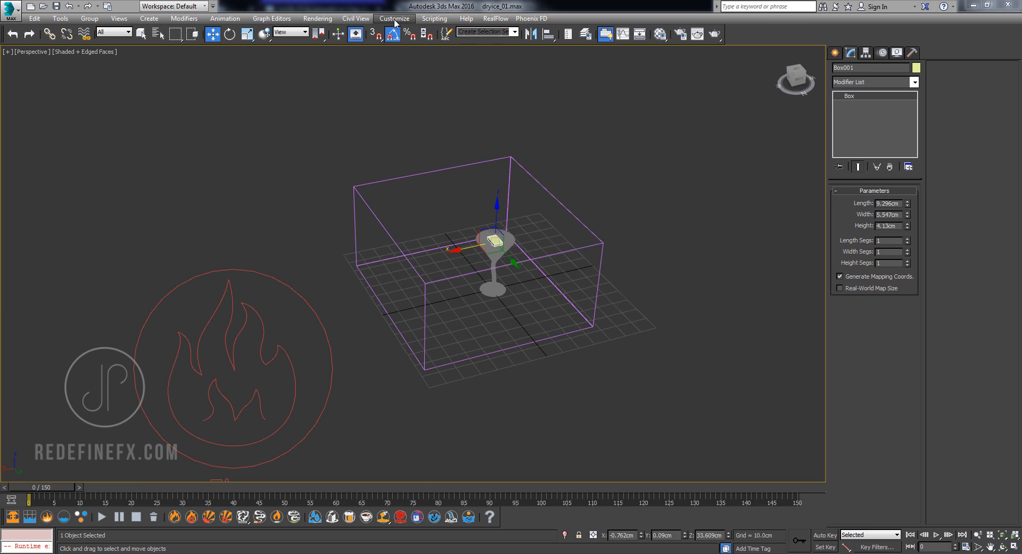
# Check in Units Setup that display and System Unit Setup both use Centimeters.
pyautogui.click(394, 18)
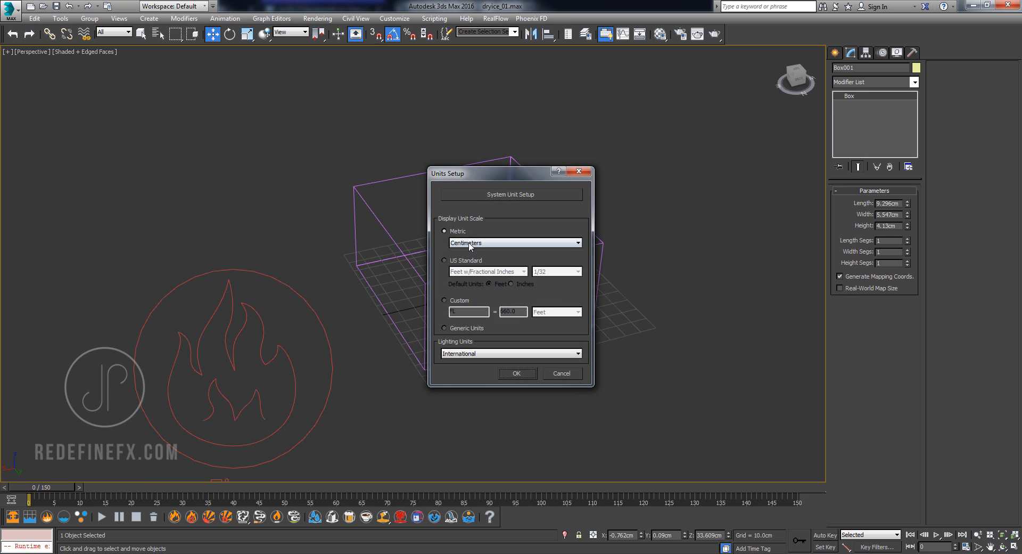
pyautogui.click(512, 194)
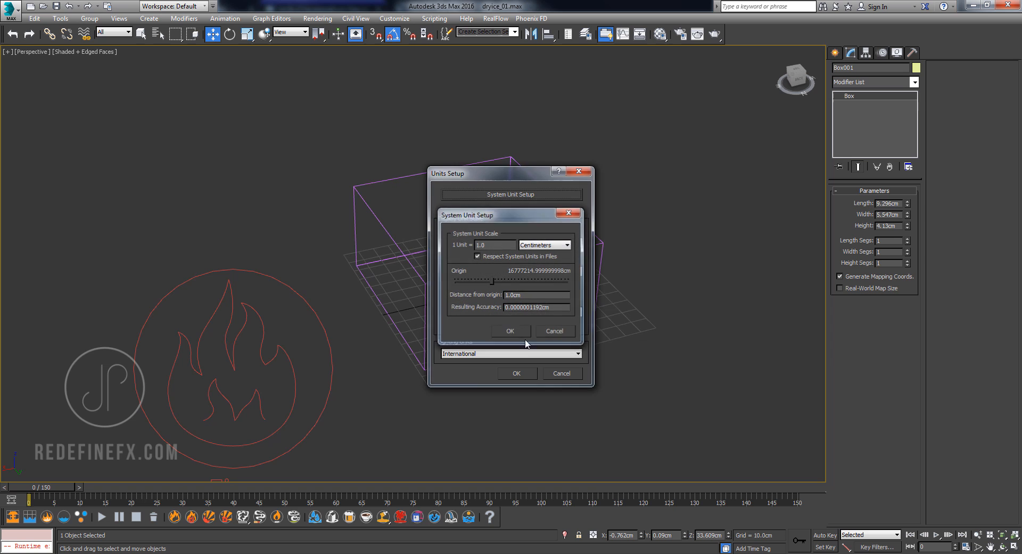
pyautogui.click(510, 330)
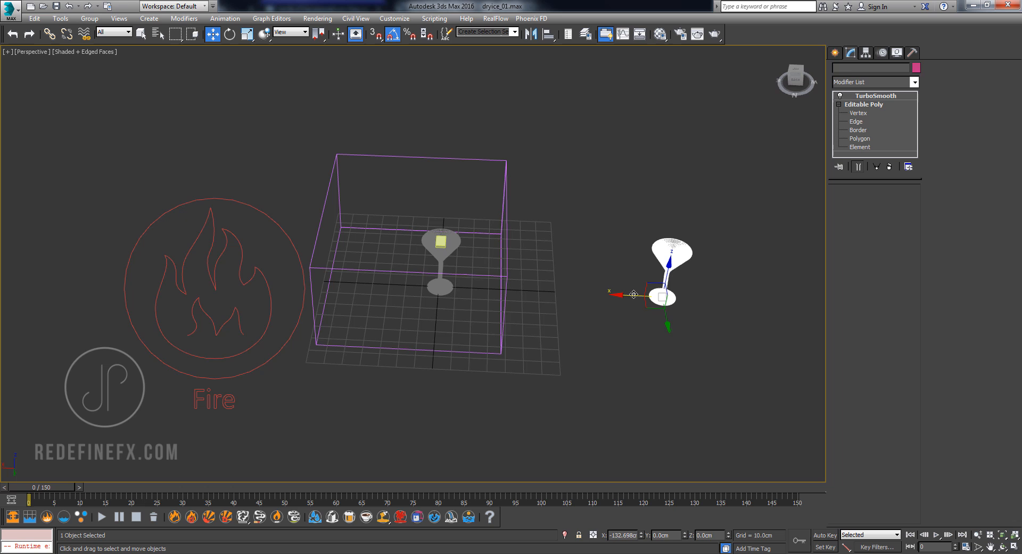
# Add a Phoenix FD FireSmokeSim grid and a PHXSource fire source helper.
pyautogui.click(875, 95)
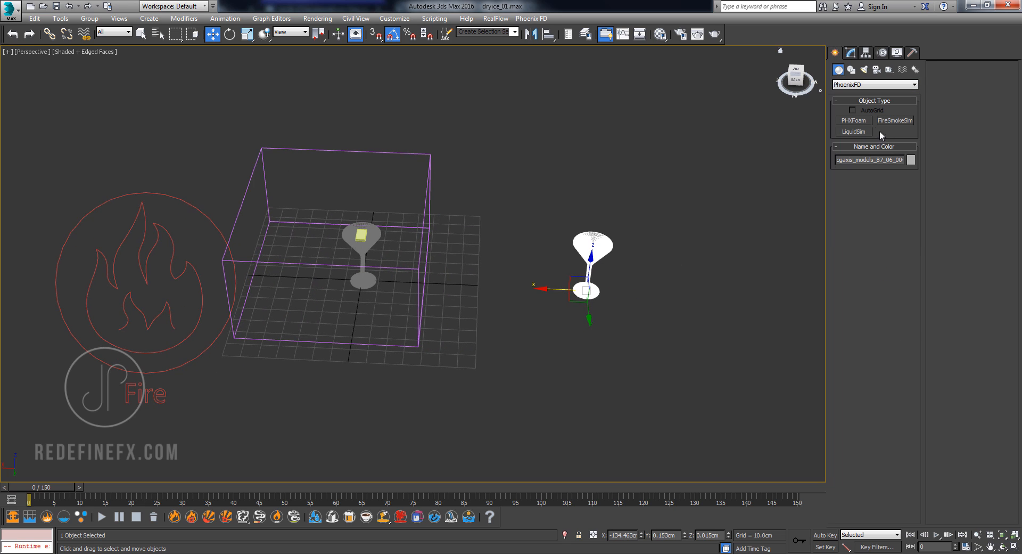
pyautogui.click(895, 119)
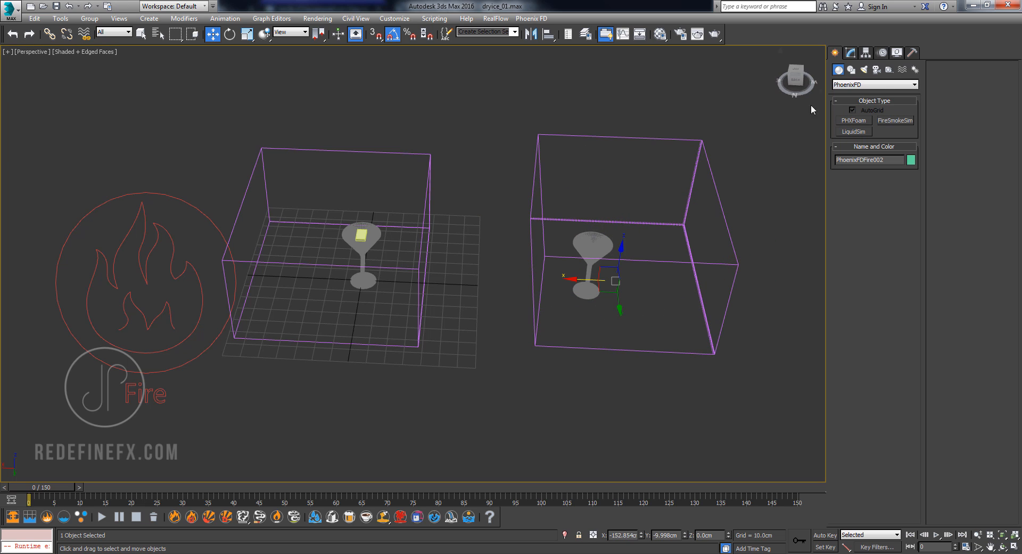
pyautogui.click(910, 85)
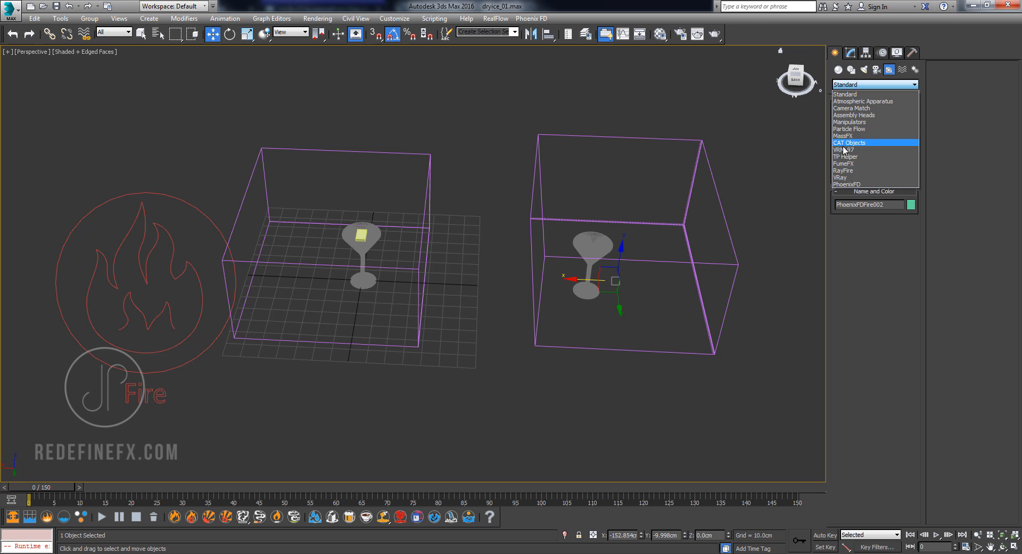
pyautogui.click(846, 183)
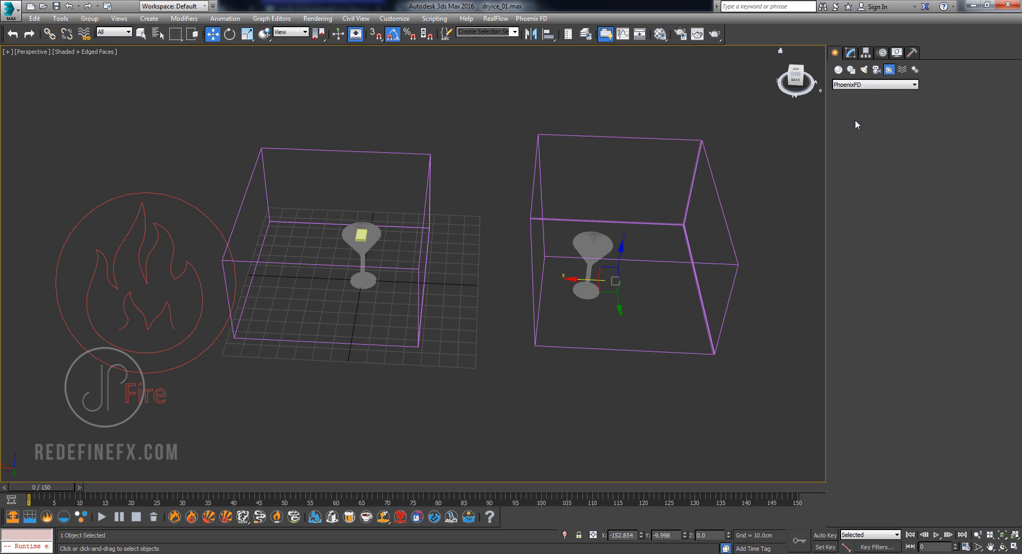
pyautogui.click(834, 53)
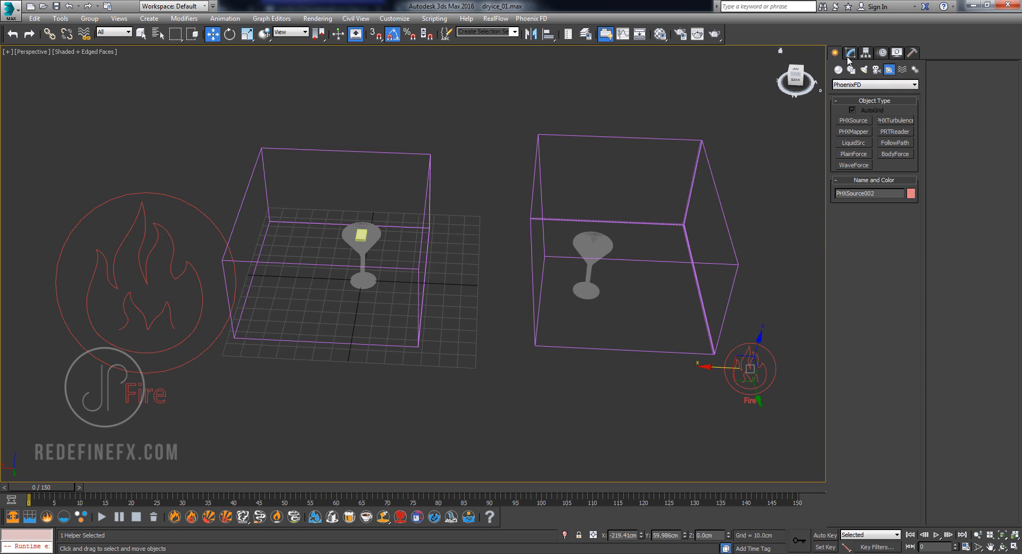
# Create a small Standard Primitives box at the second glass's base.
pyautogui.click(912, 85)
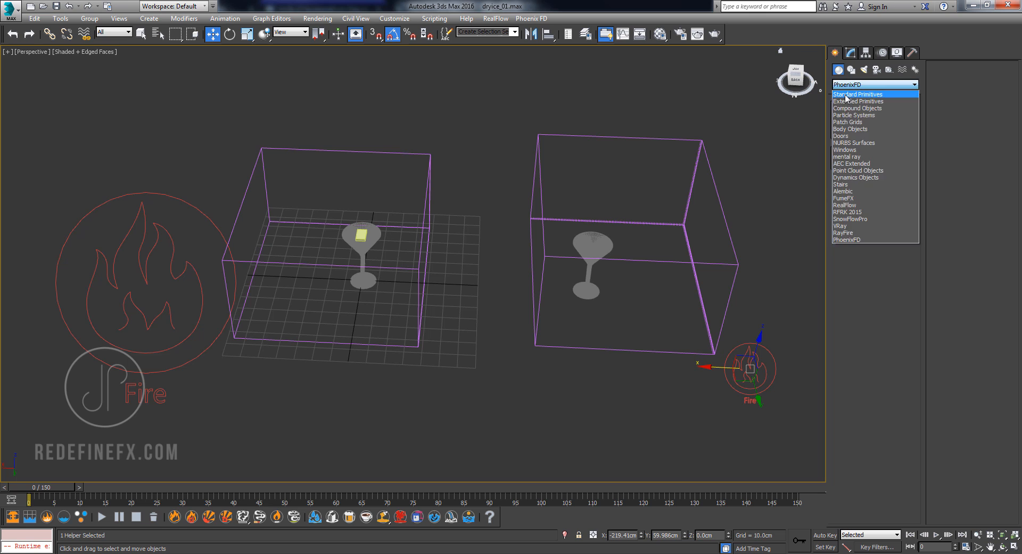
pyautogui.click(857, 94)
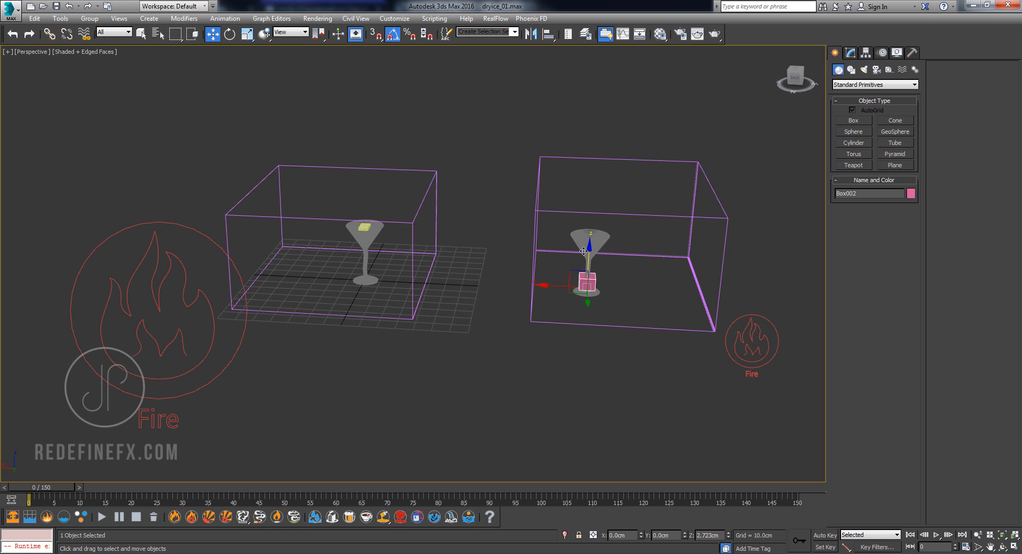
pyautogui.click(246, 34)
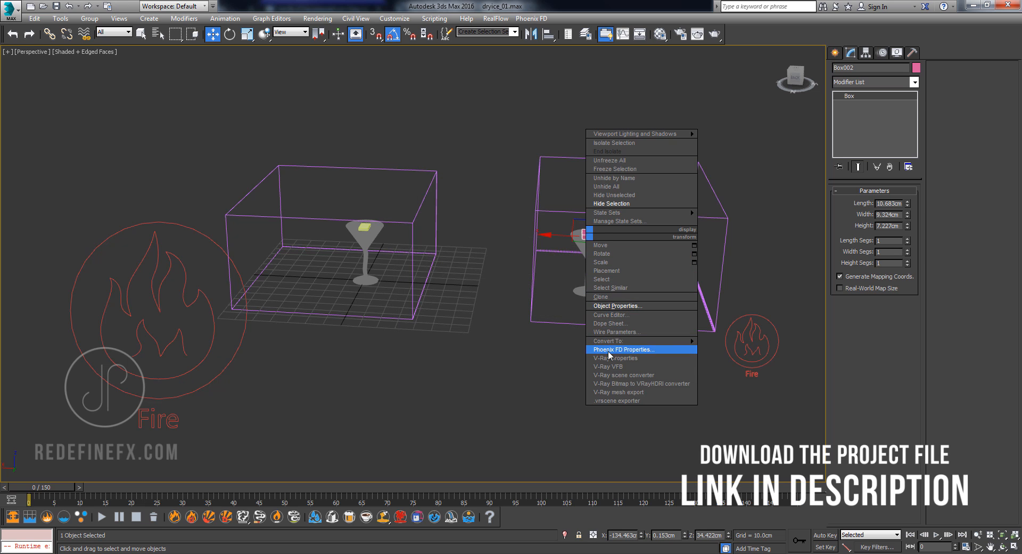
# Set Box002's Phoenix FD Properties to Solid Object off and Animated Vertices on.
pyautogui.click(622, 348)
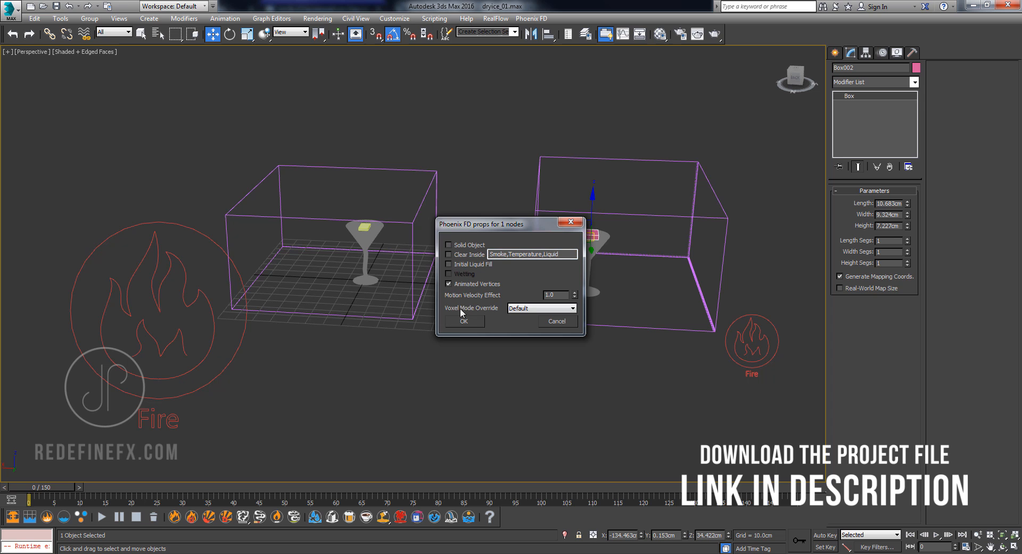
pyautogui.click(464, 321)
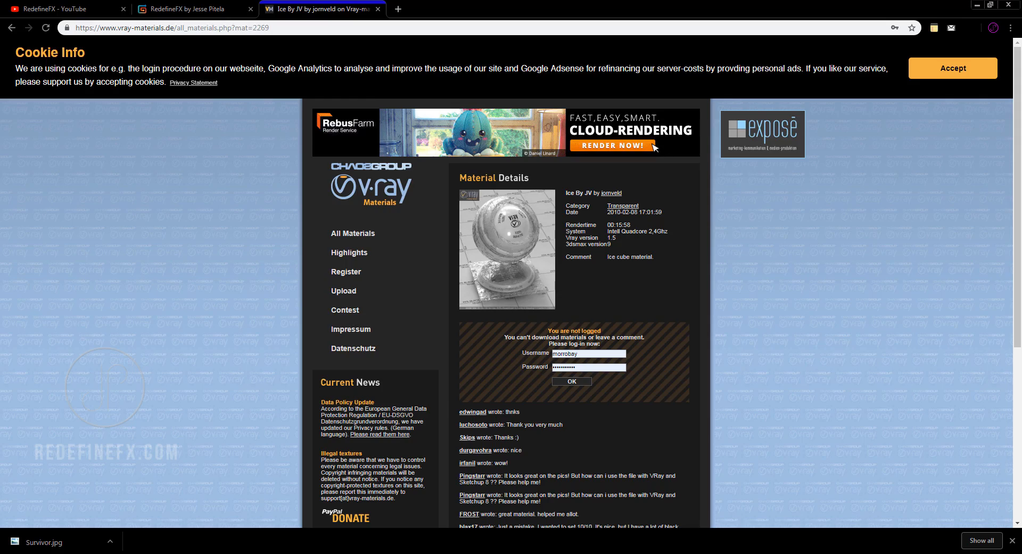
# Leave the Ice By JV material page and return to 3ds Max.
pyautogui.click(65, 9)
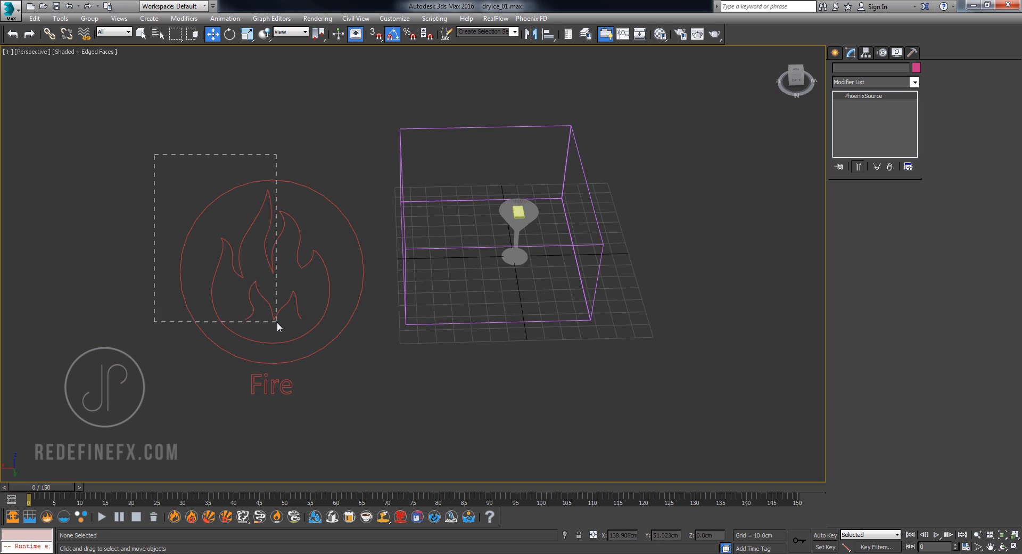
# Turn off Temperature on PHXSource001 and set PhoenixFDFire001's Smoke Buoyancy to -1.0.
pyautogui.click(269, 271)
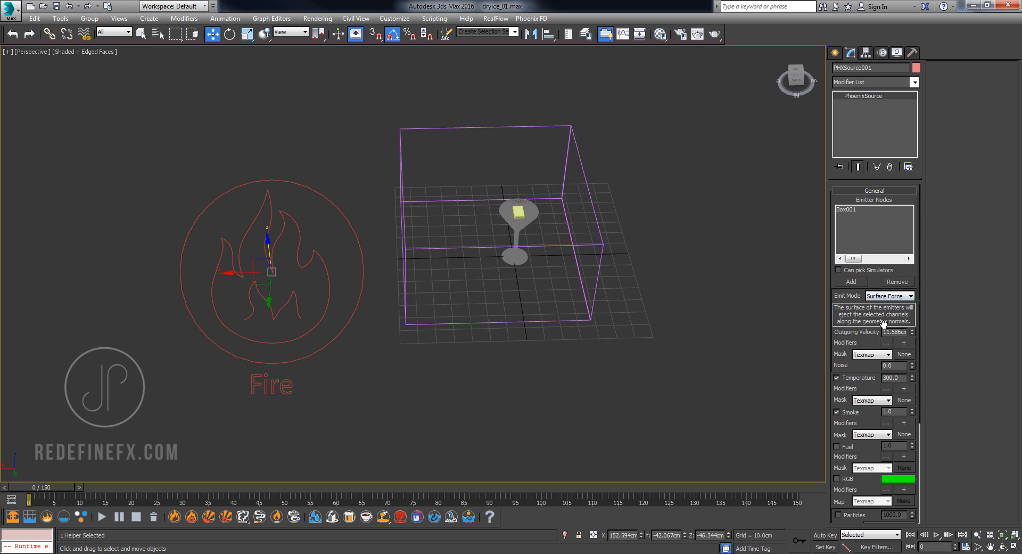
pyautogui.scroll(-3)
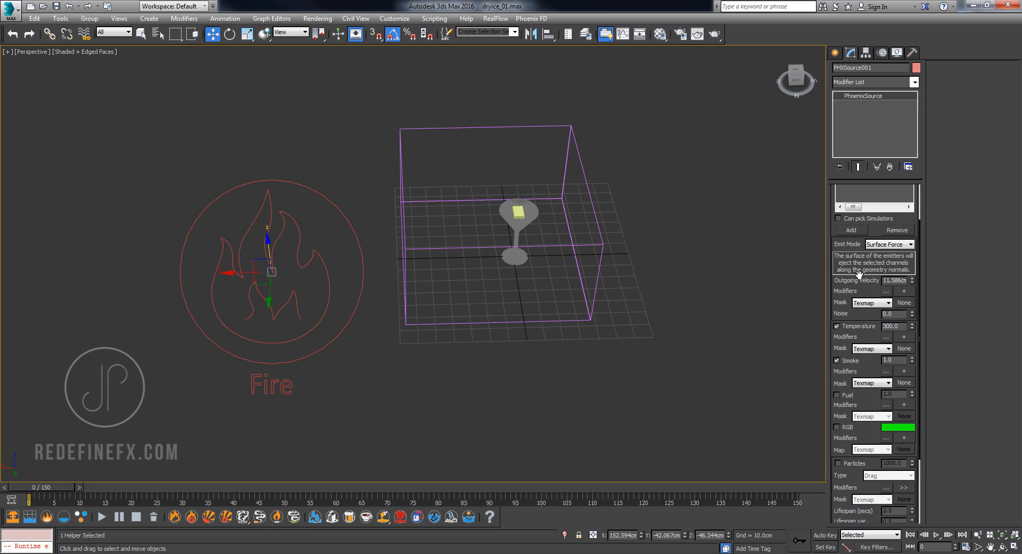
pyautogui.scroll(-3)
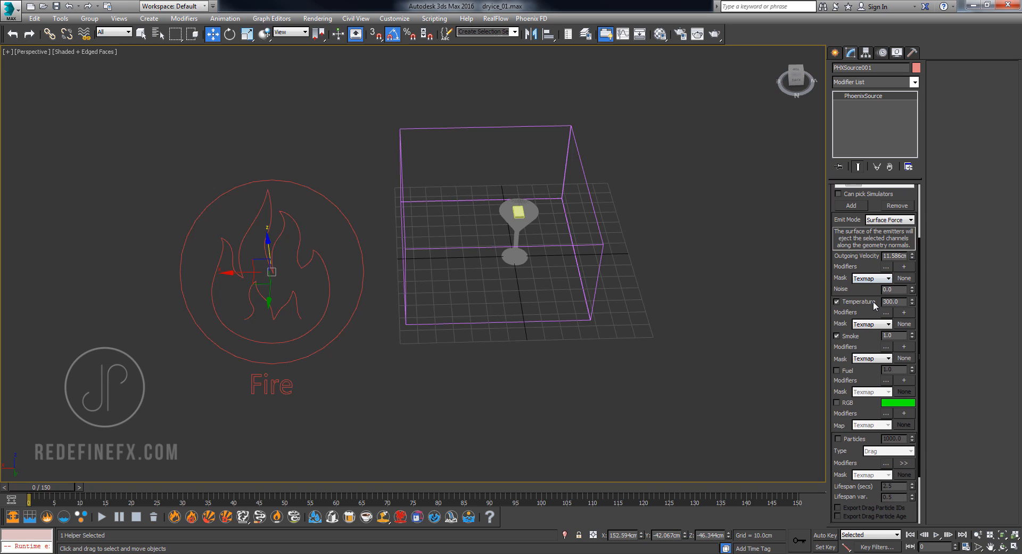
pyautogui.moveTo(871, 307)
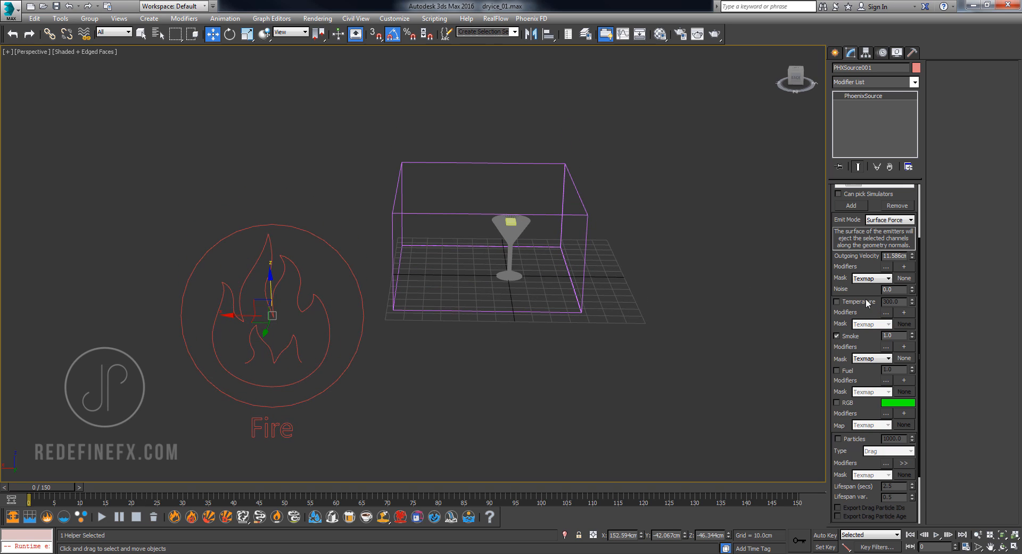
pyautogui.moveTo(859, 305)
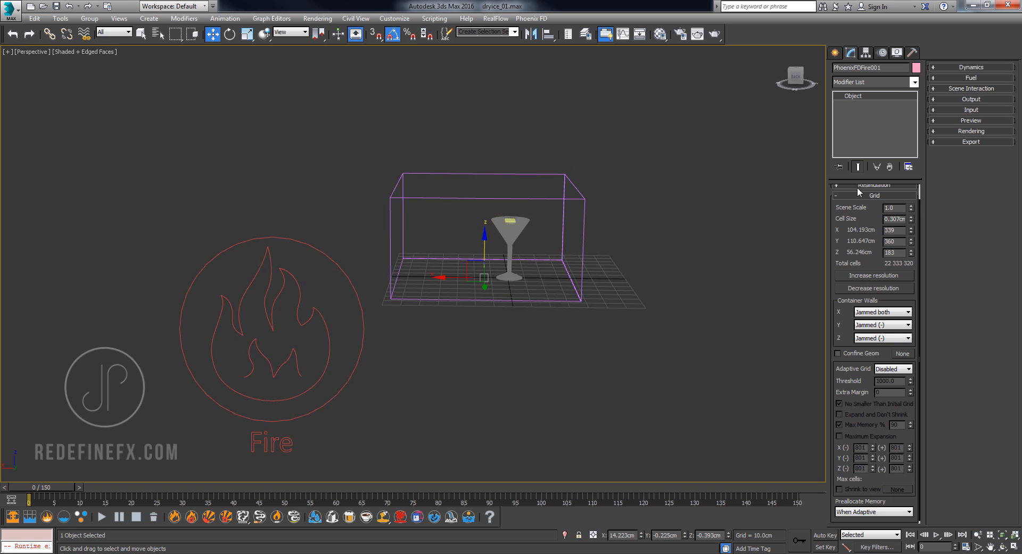
pyautogui.click(874, 211)
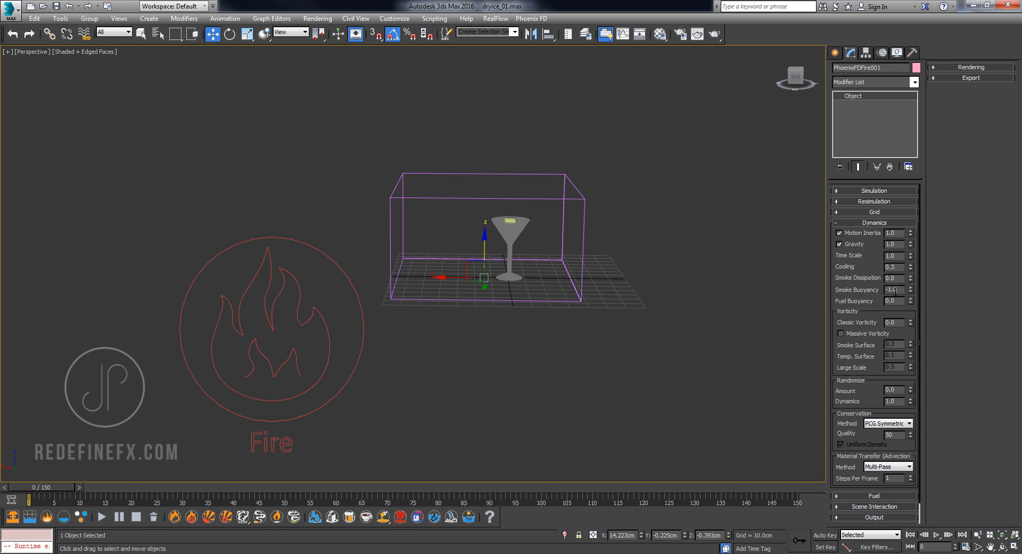
pyautogui.tripleClick(892, 289)
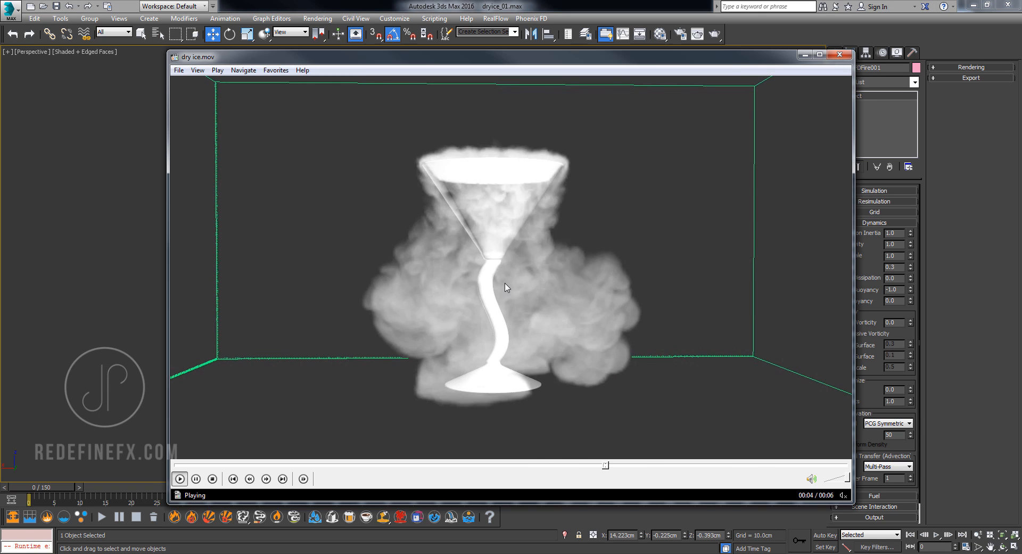
# Replay the dry ice preview video to review the smoke, then close it.
pyautogui.click(839, 55)
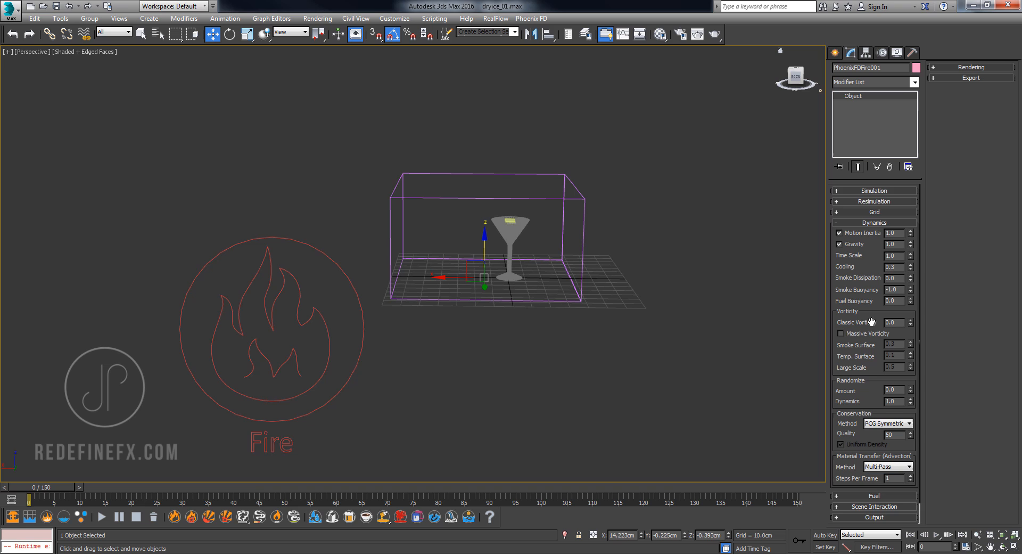
pyautogui.scroll(-3)
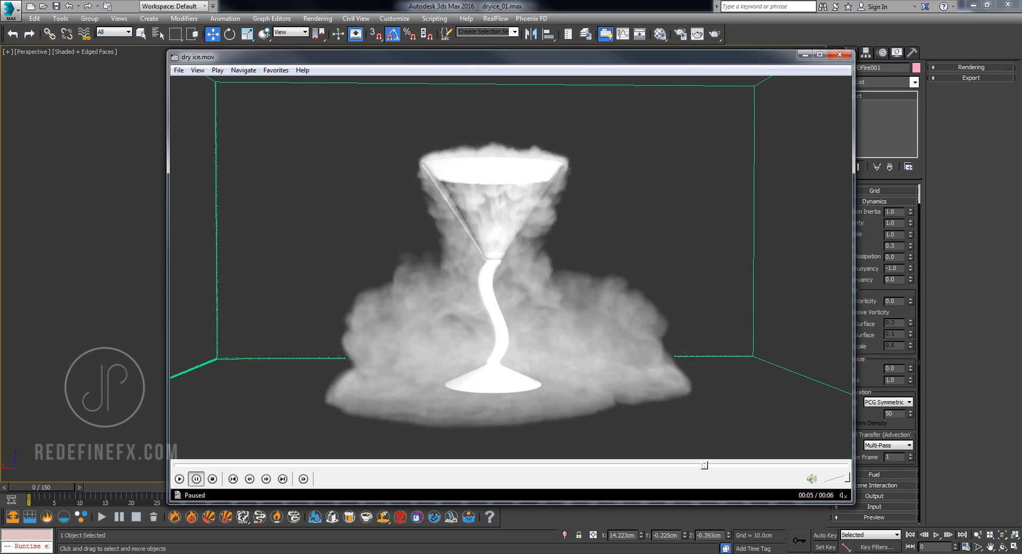
pyautogui.click(180, 478)
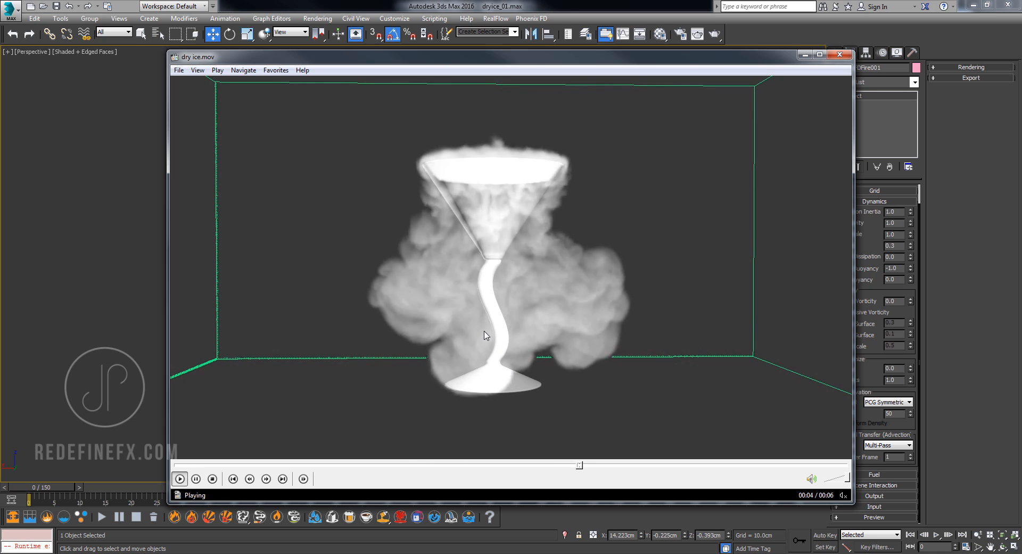
pyautogui.click(195, 477)
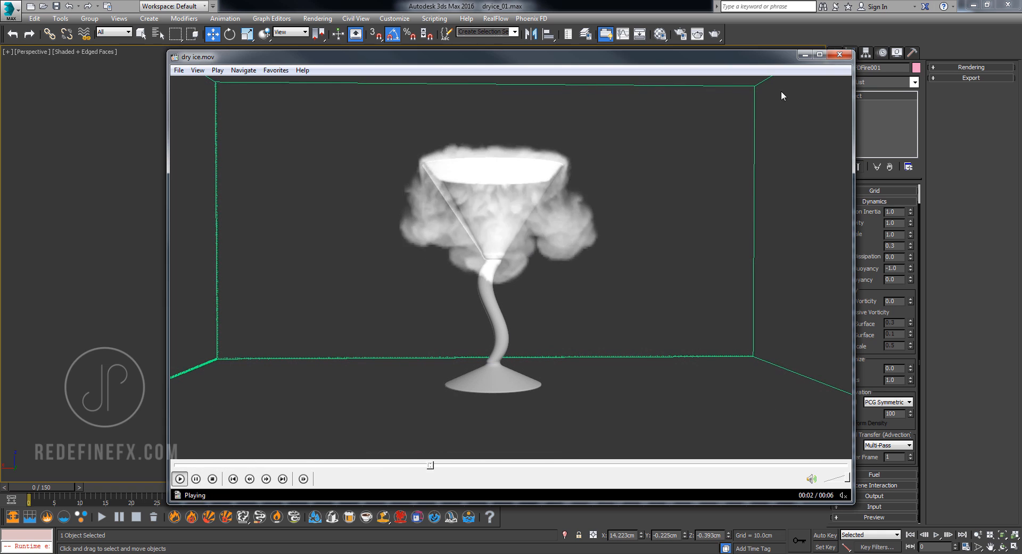
pyautogui.click(839, 54)
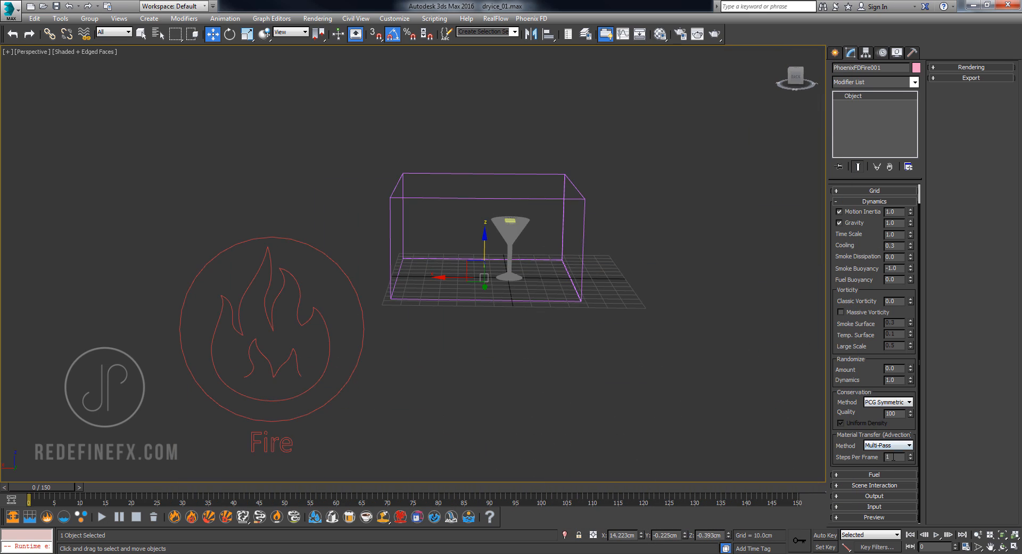
# Set Conservation Quality to 100 and a constant light grey smoke colour (RGB 233).
pyautogui.click(874, 201)
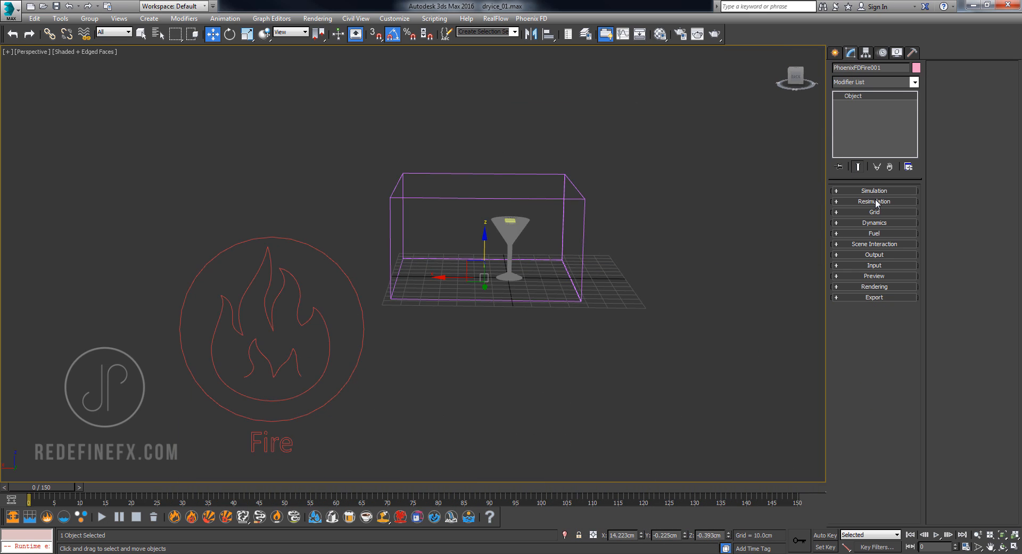
pyautogui.moveTo(878, 250)
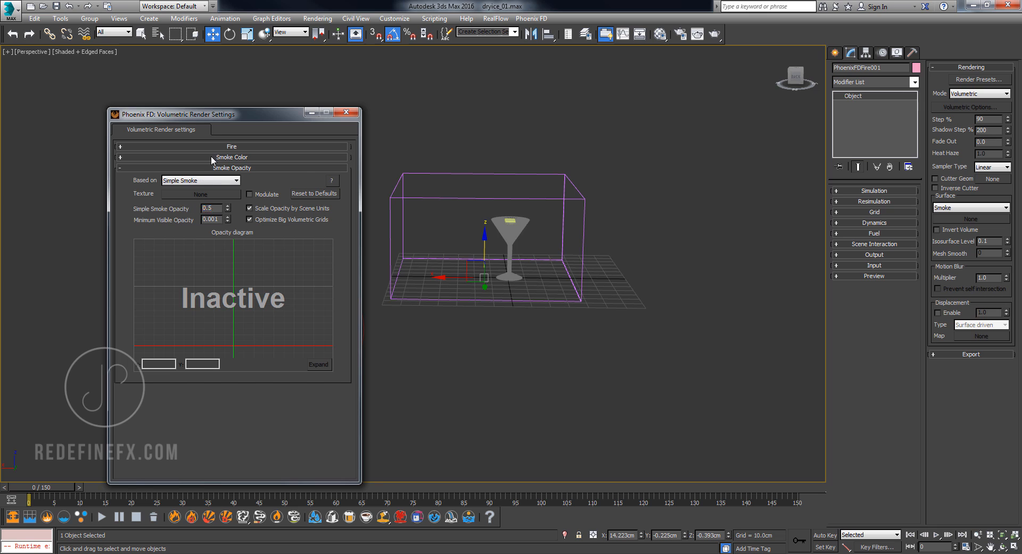
pyautogui.click(232, 156)
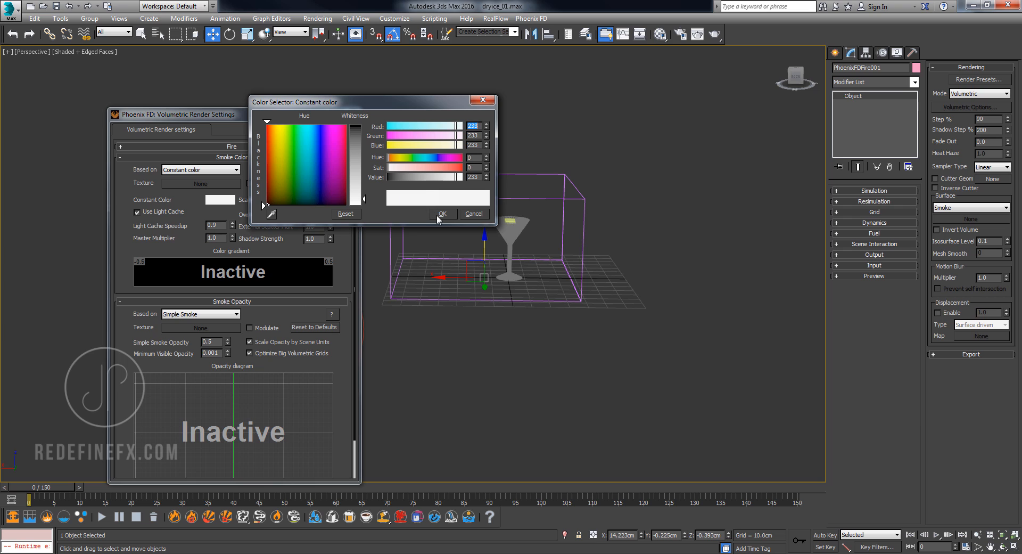
pyautogui.click(443, 214)
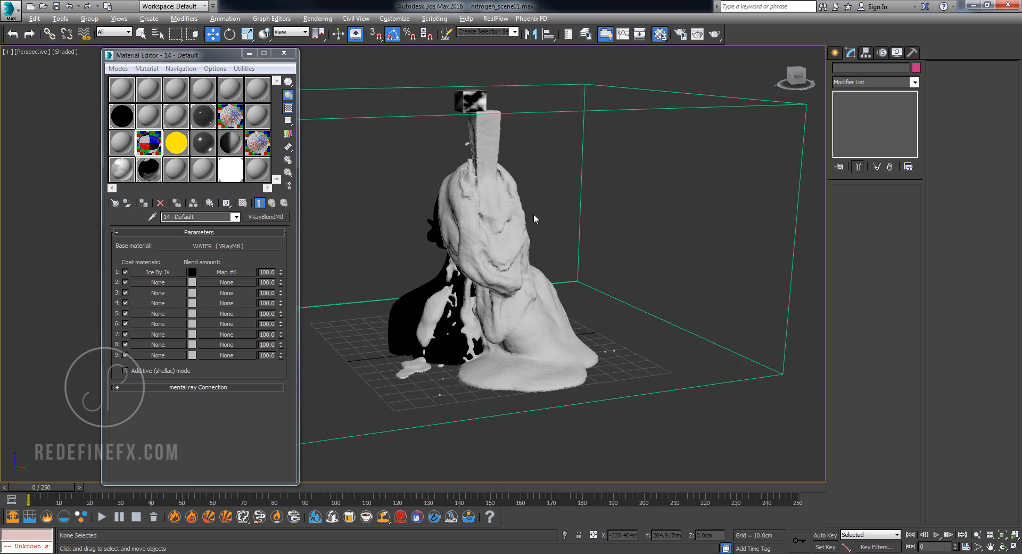
# Enable Maximum Expansion on PhoenixFDFire001's grid with an X(+) limit of 168 cells.
pyautogui.moveTo(535, 218); pyautogui.dragTo(523, 213)
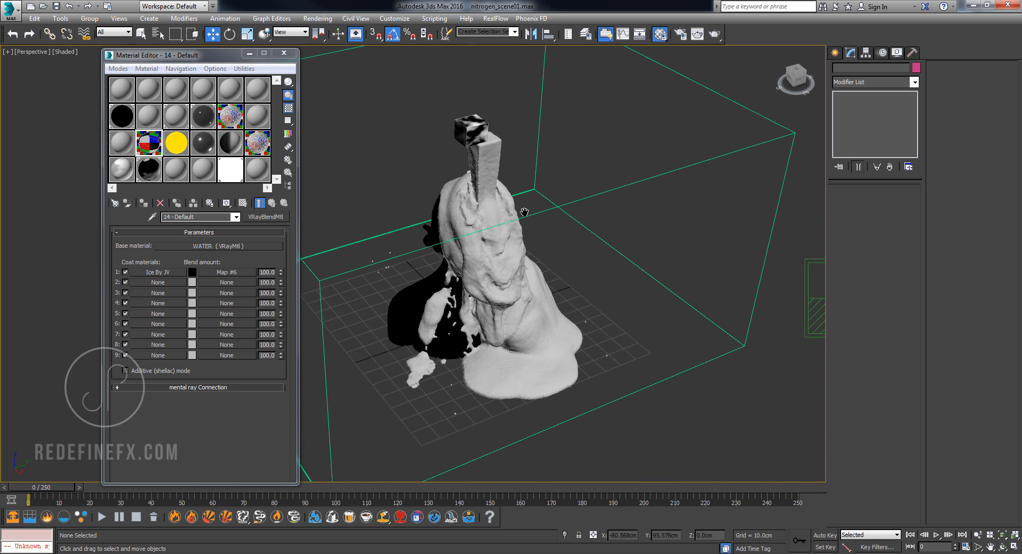
pyautogui.moveTo(524, 212); pyautogui.dragTo(556, 320)
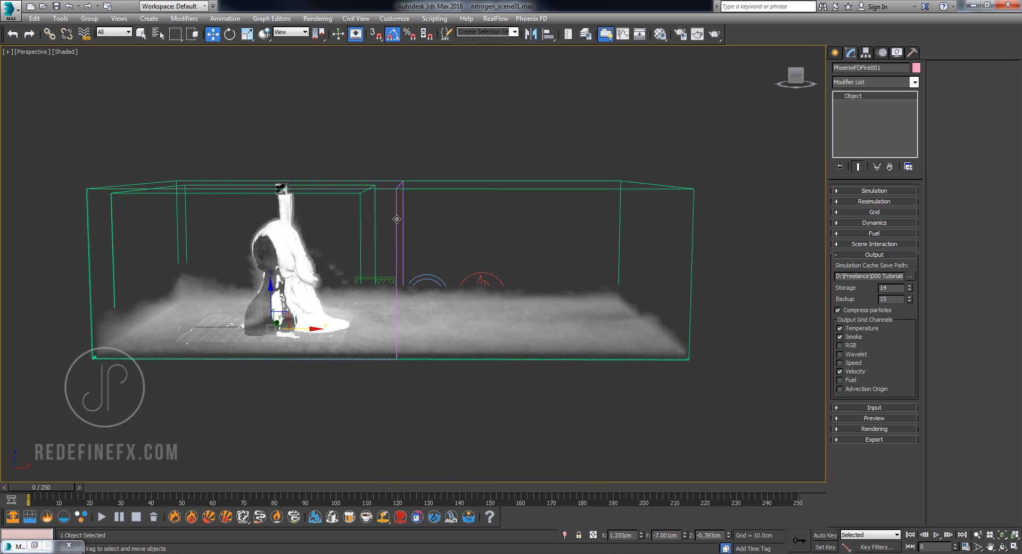
pyautogui.moveTo(165, 286)
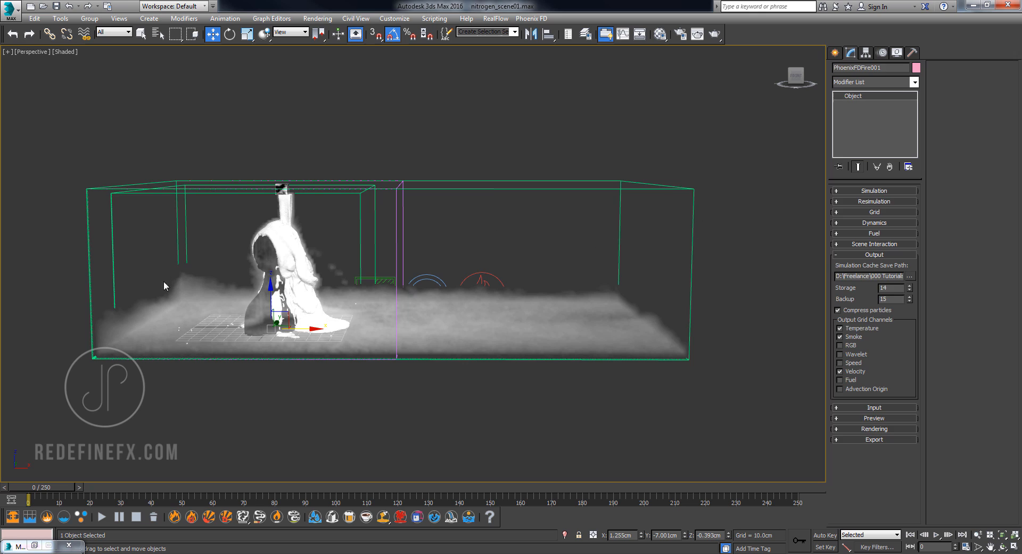
pyautogui.moveTo(874, 212)
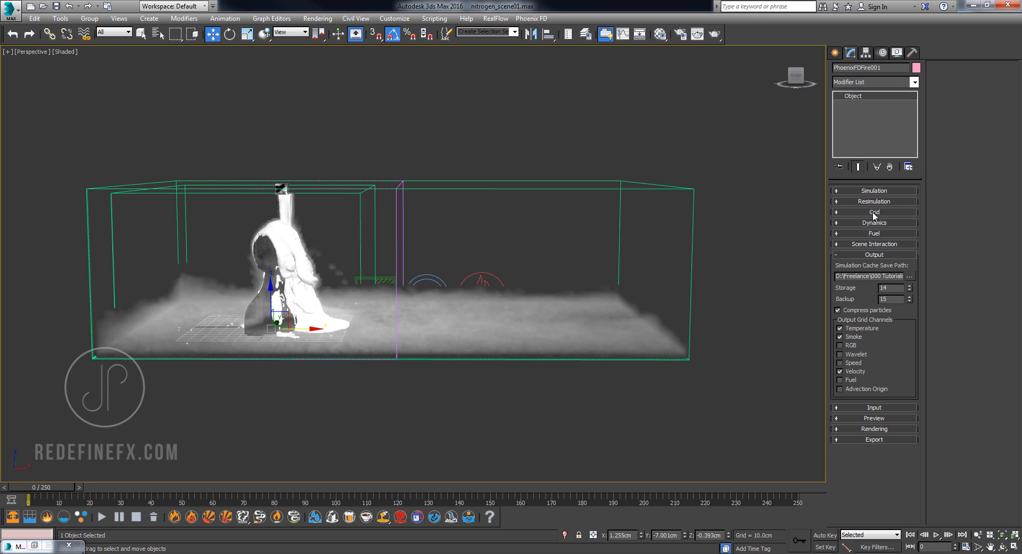
pyautogui.click(874, 211)
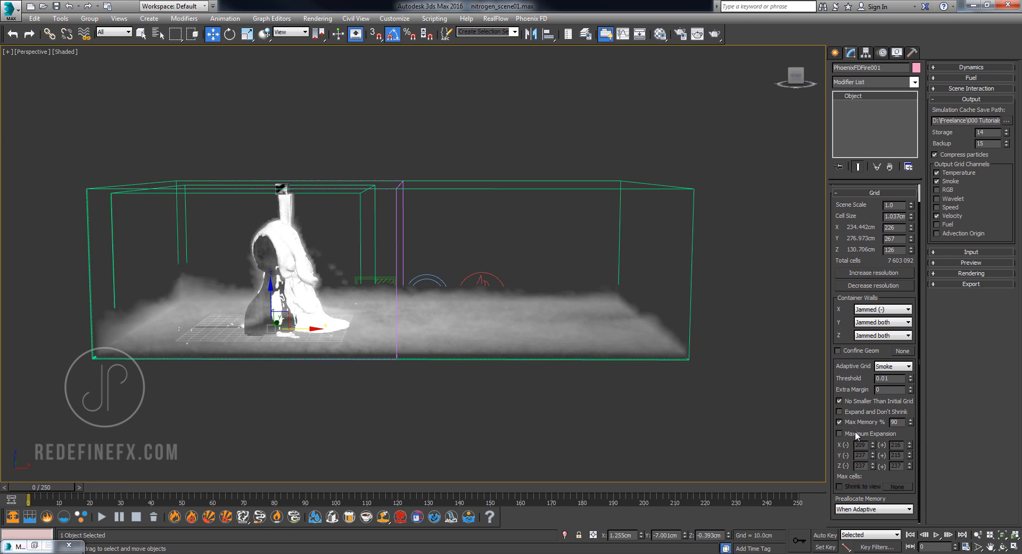
pyautogui.click(840, 433)
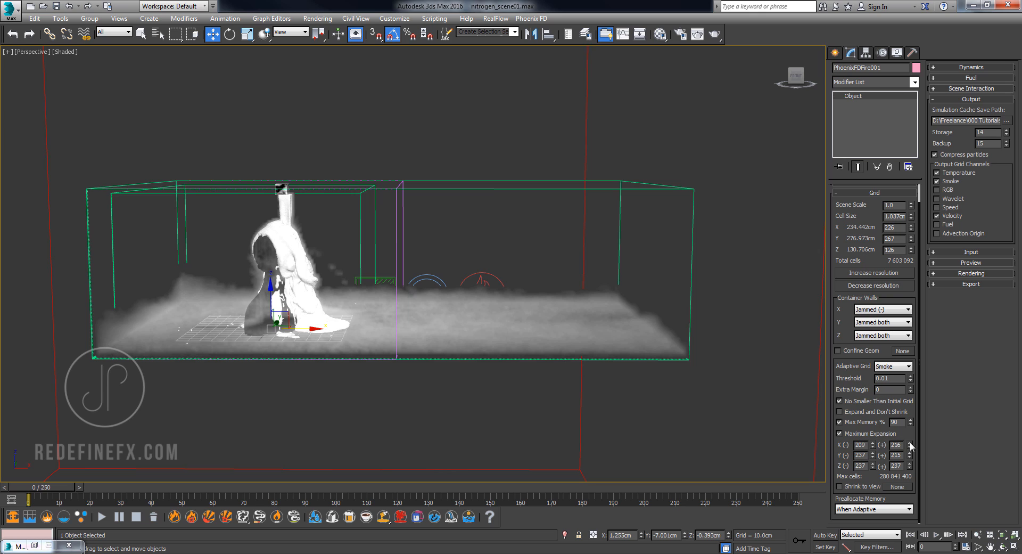
pyautogui.click(911, 444)
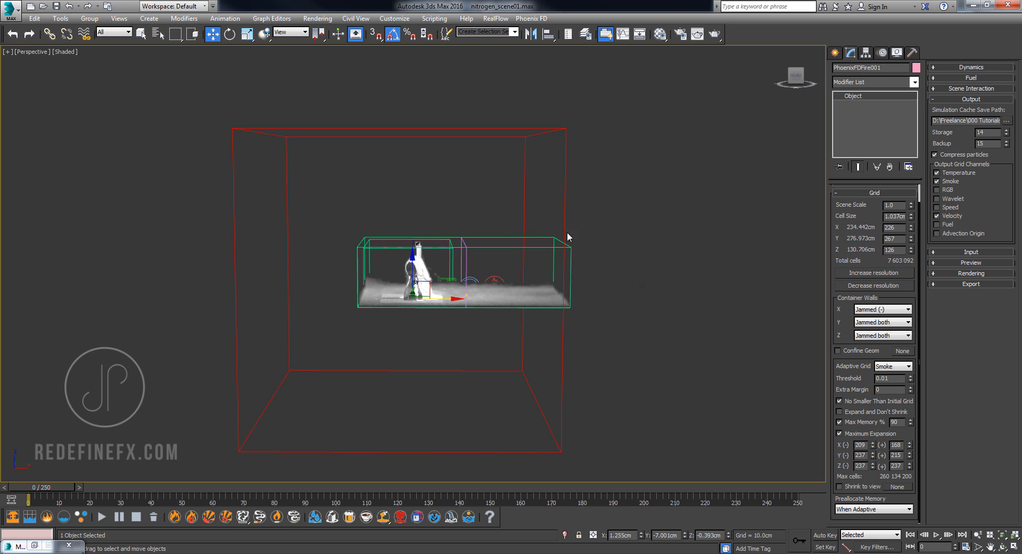
pyautogui.moveTo(567, 237); pyautogui.dragTo(502, 332)
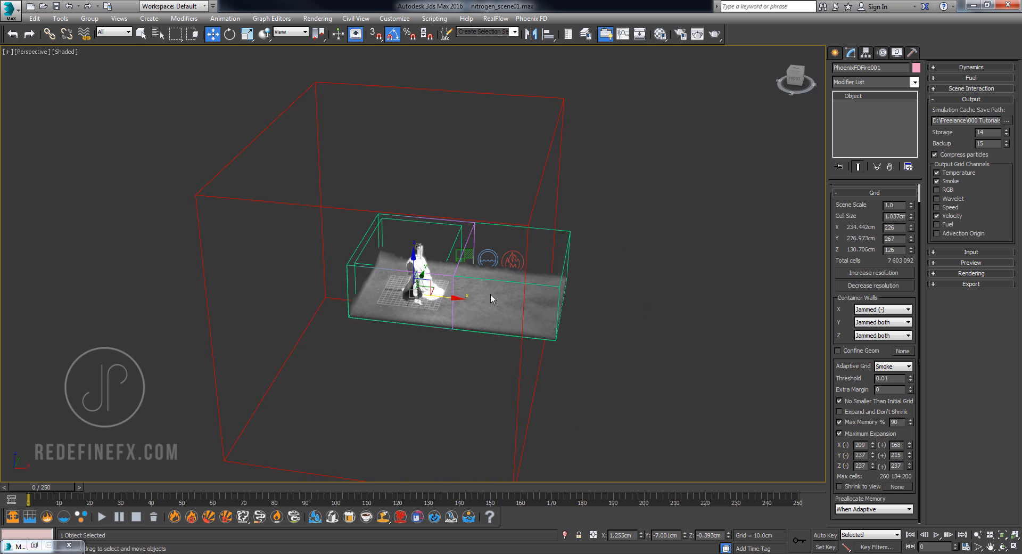
pyautogui.moveTo(455, 311)
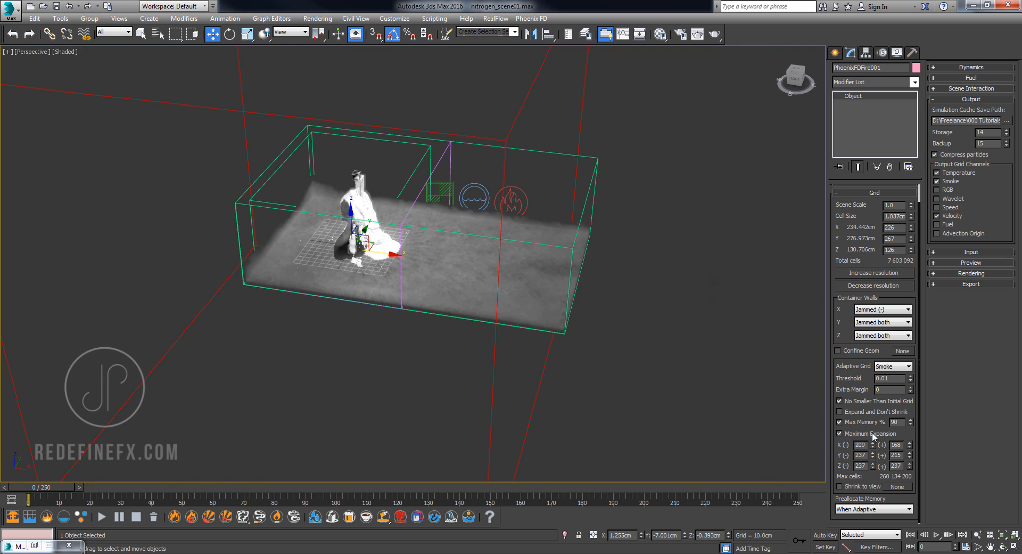
# Turn Maximum Expansion back off and select the Mapper, Liquid and Fire source helpers.
pyautogui.click(840, 433)
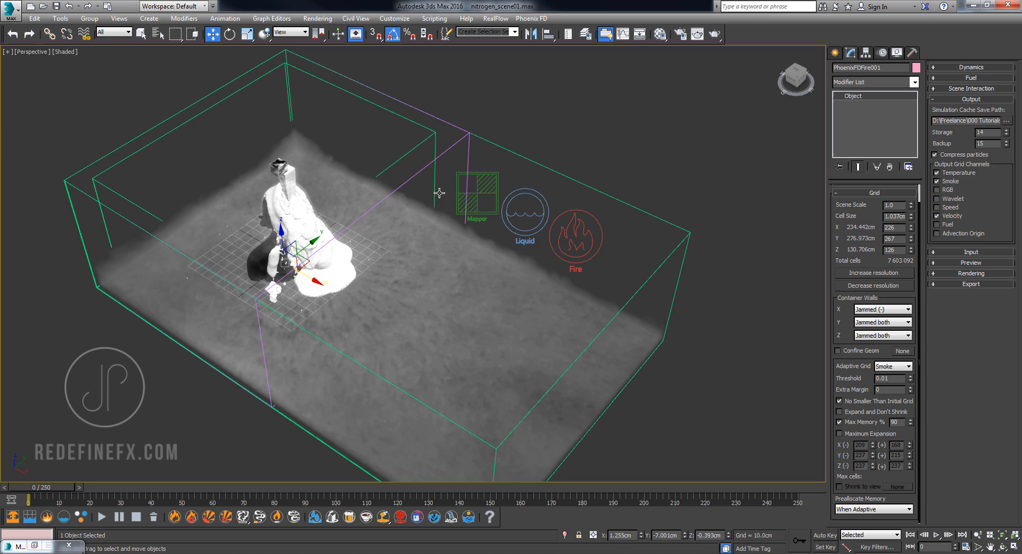
pyautogui.click(477, 192)
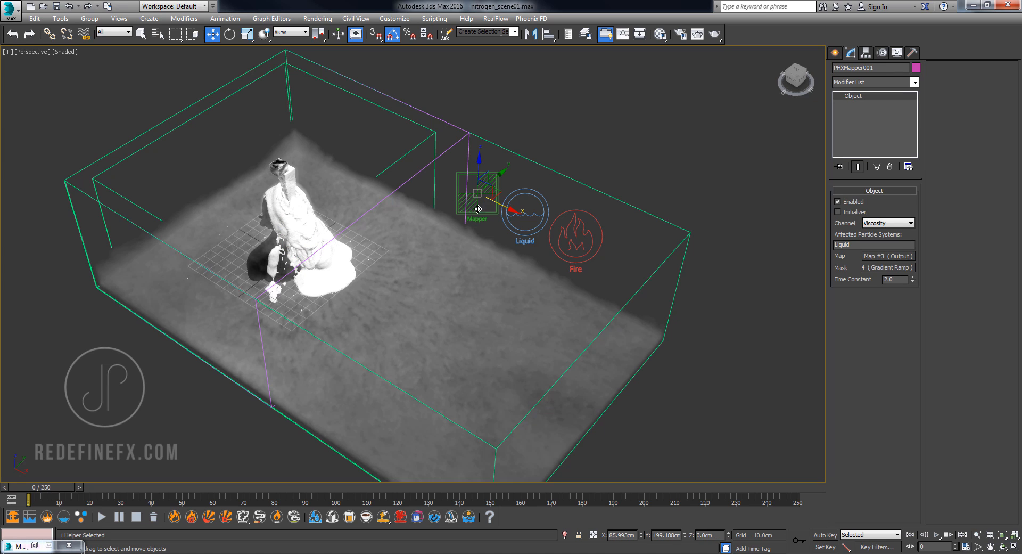
pyautogui.click(525, 210)
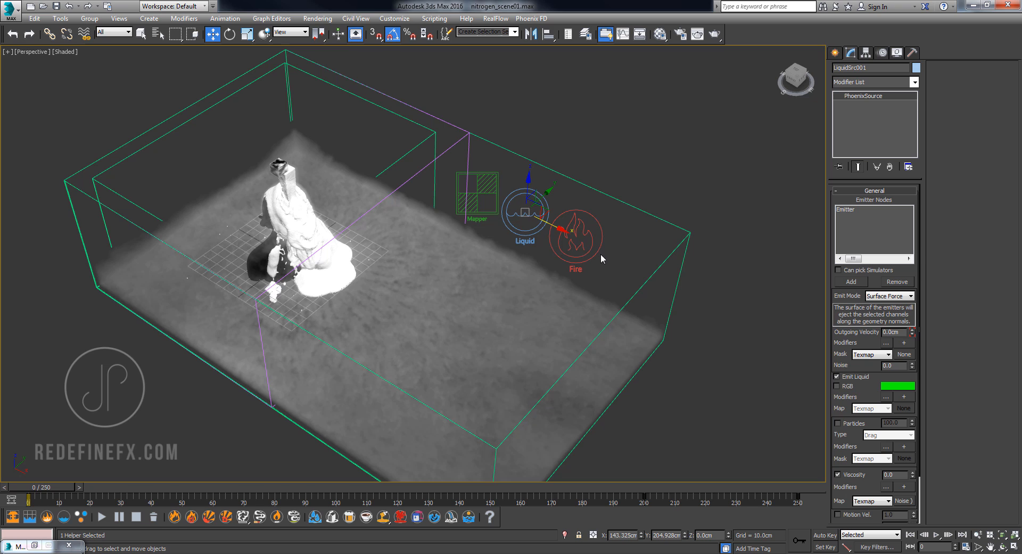
pyautogui.click(576, 235)
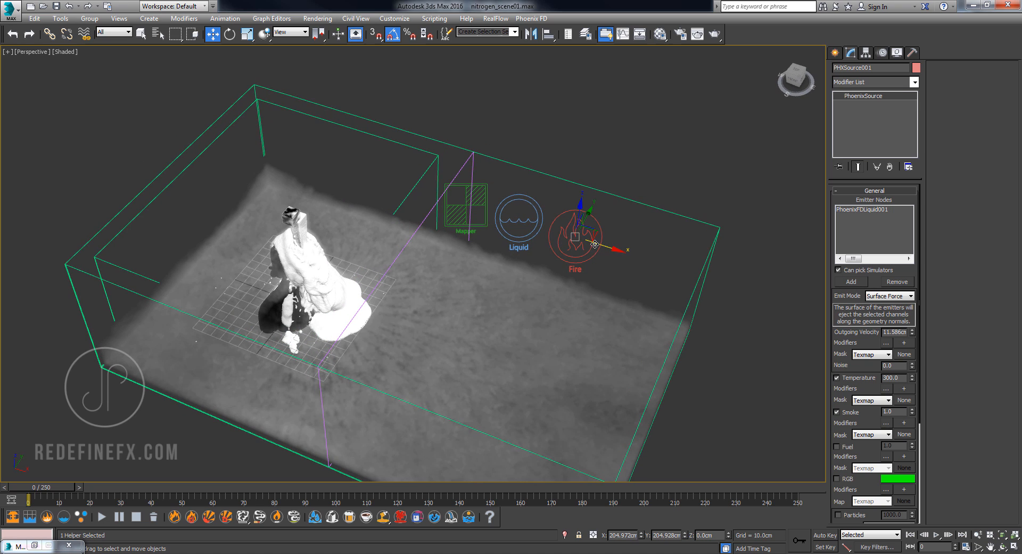
pyautogui.moveTo(538, 232)
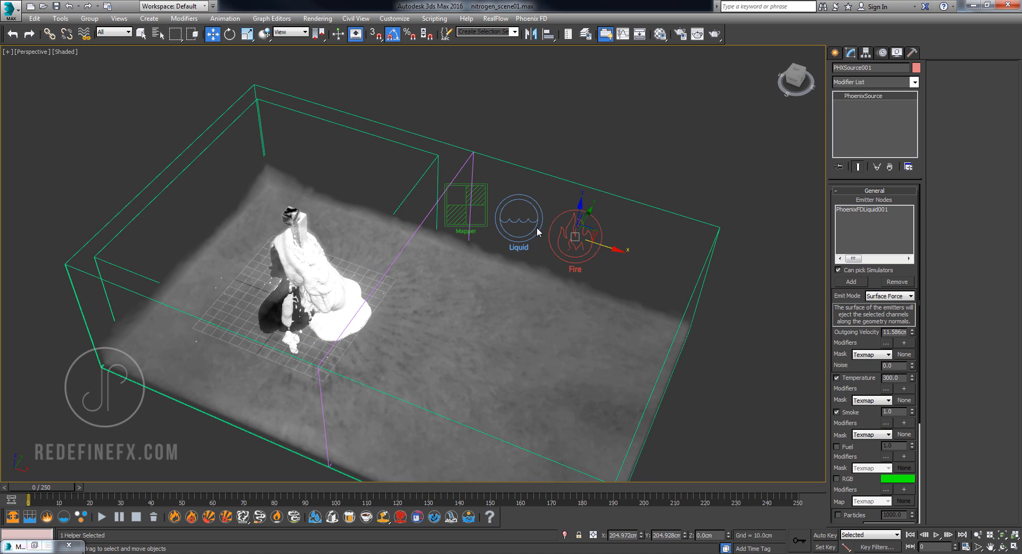
# Draw a tall box beside the simulator and review the source's available emitter nodes.
pyautogui.click(837, 52)
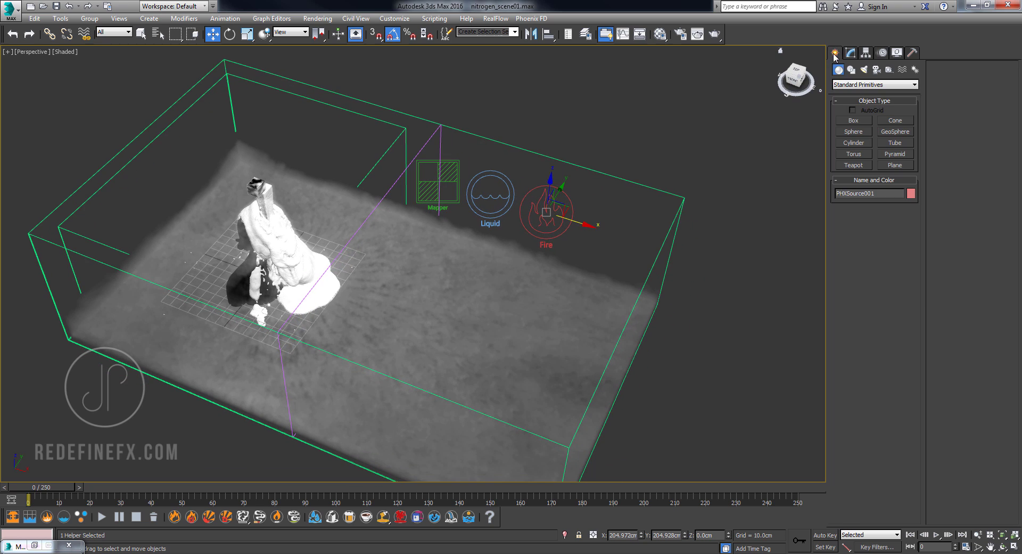
pyautogui.click(853, 120)
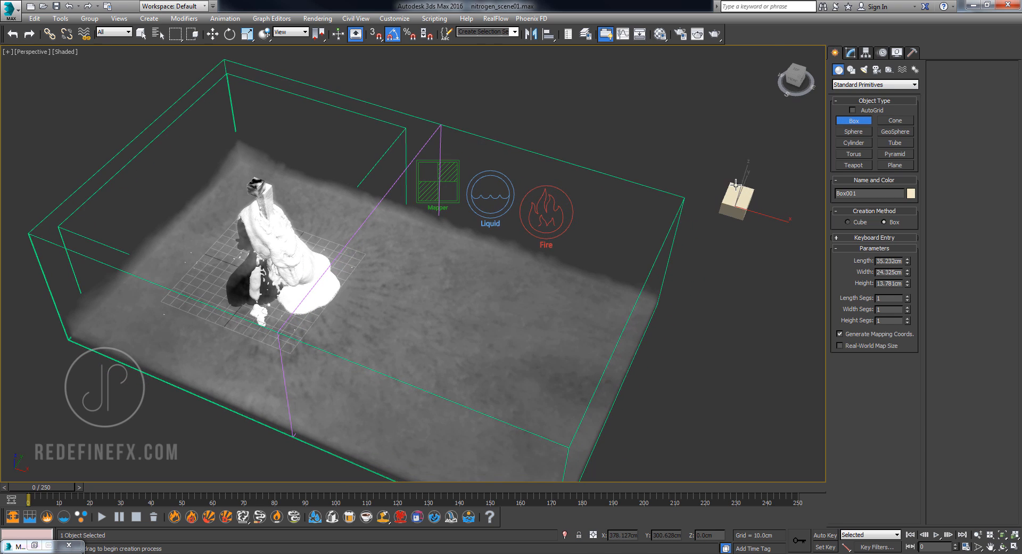
pyautogui.click(546, 212)
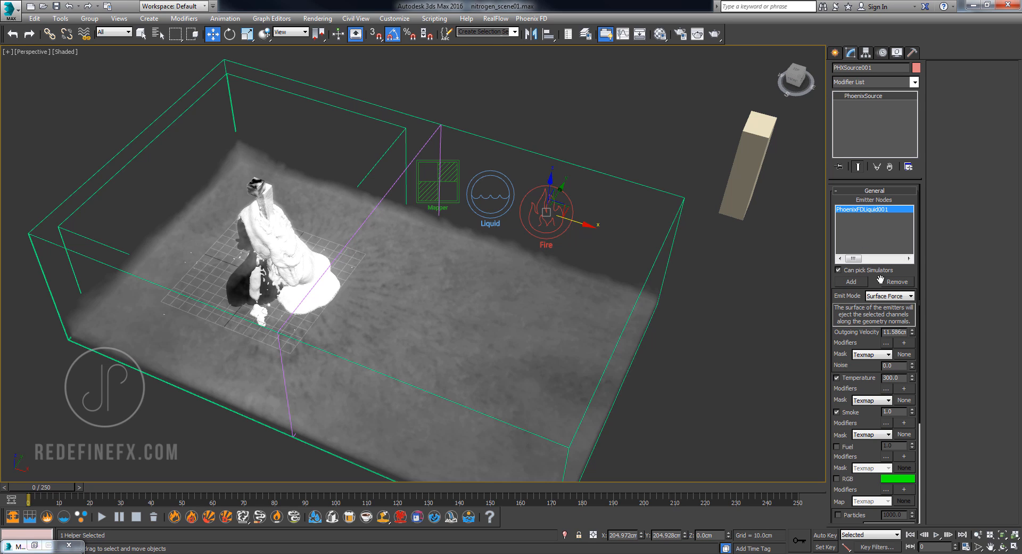
pyautogui.click(896, 281)
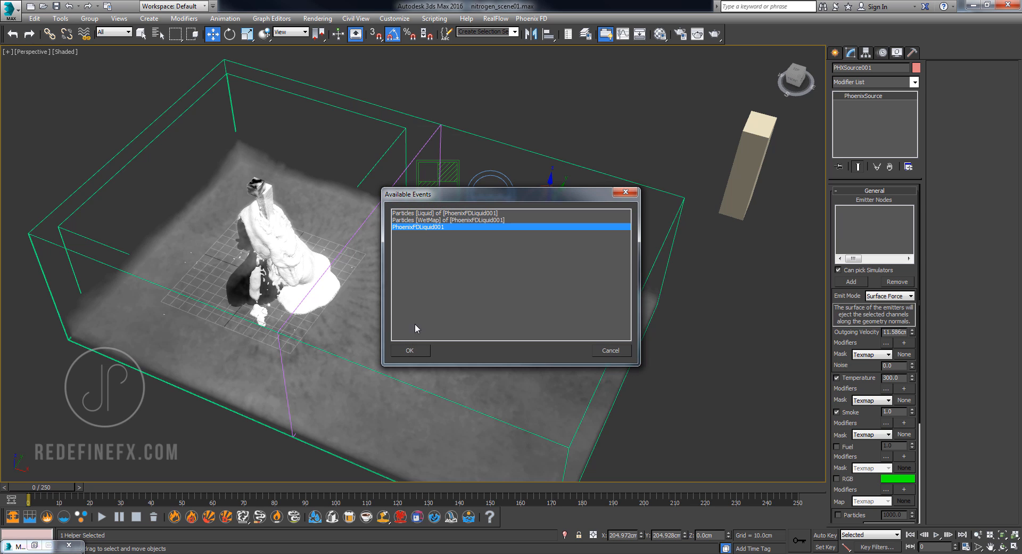
pyautogui.click(409, 351)
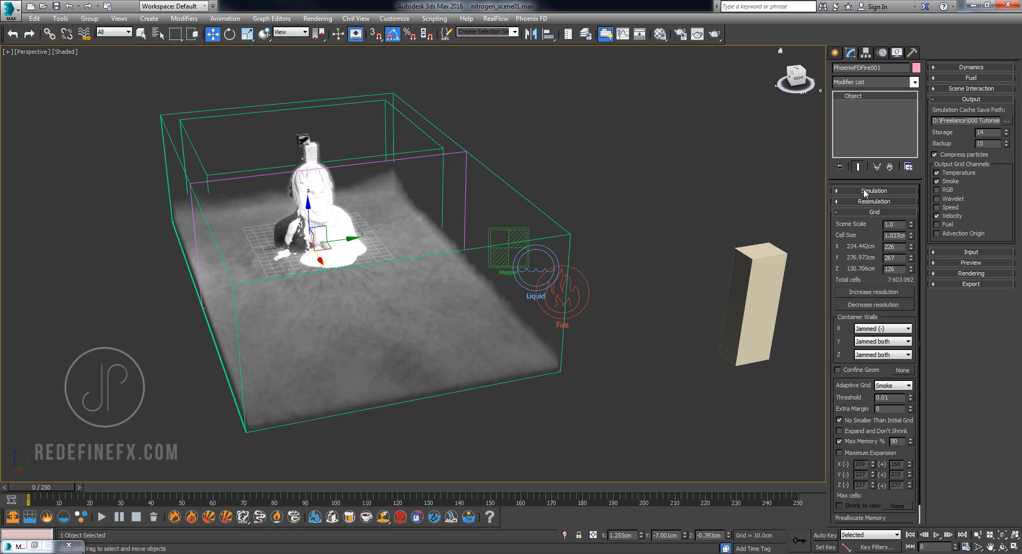
# Expand PhoenixFDFire001's Simulation rollout to show Start, Stop and cache file content.
pyautogui.click(874, 191)
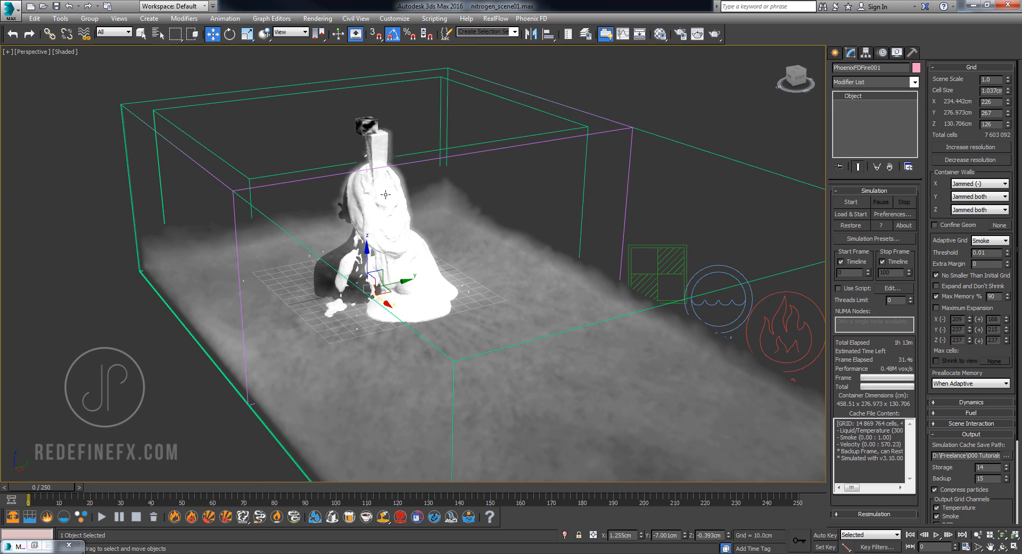
pyautogui.moveTo(462, 221)
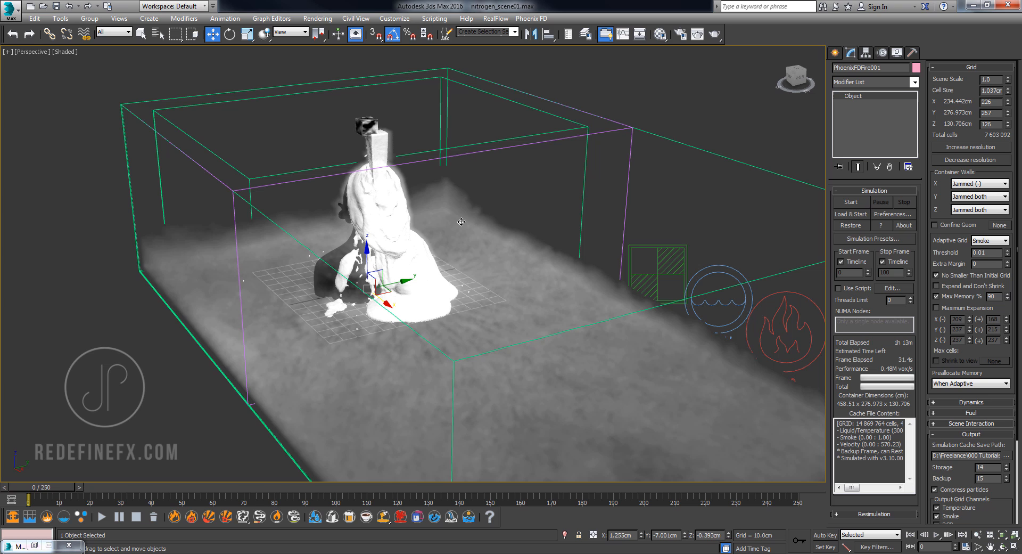
pyautogui.moveTo(480, 198)
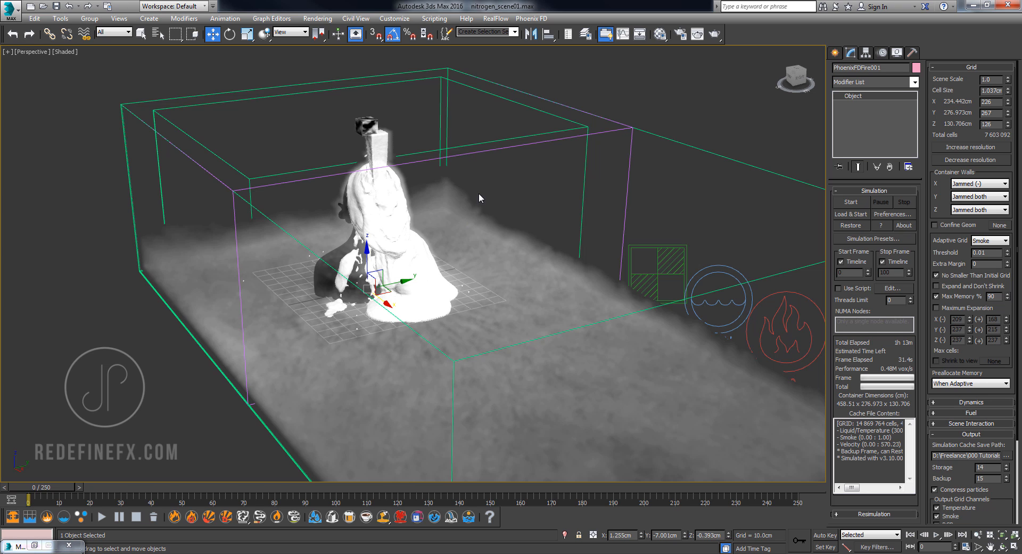
pyautogui.moveTo(479, 197); pyautogui.dragTo(508, 202)
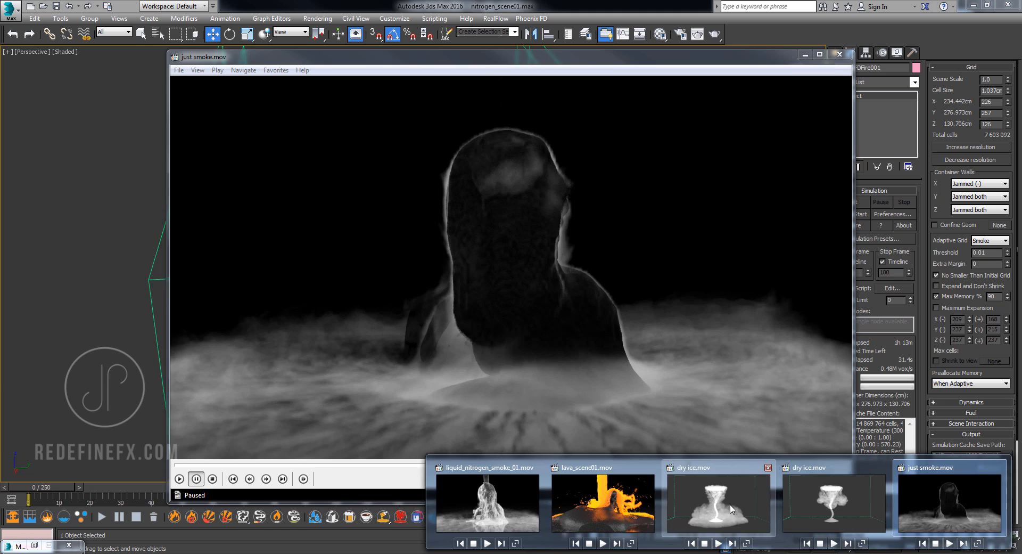
# Review liquid_nitrogen_smoke_01.mov, then play and pause the smoke-only and ice-only passes and close them.
pyautogui.click(485, 502)
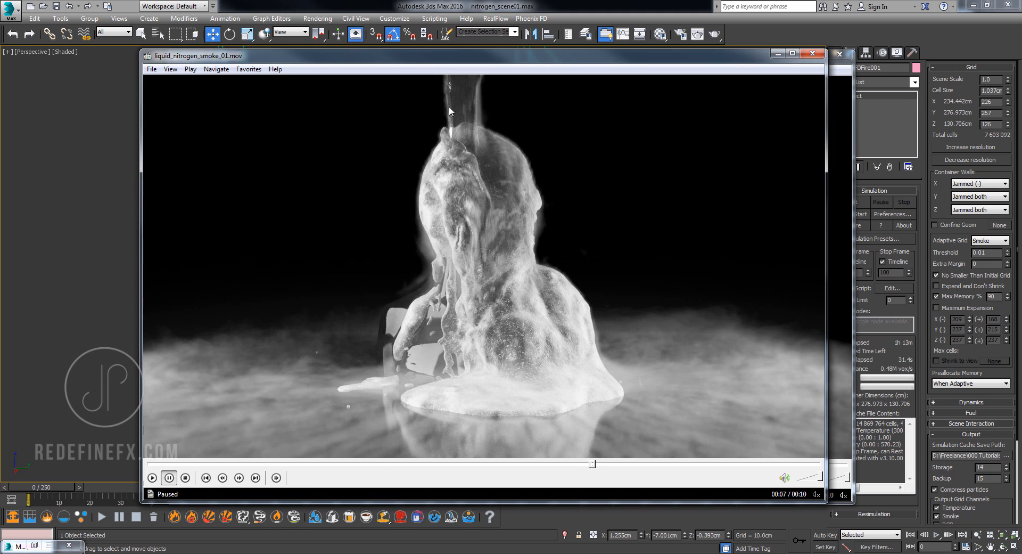
pyautogui.moveTo(464, 115)
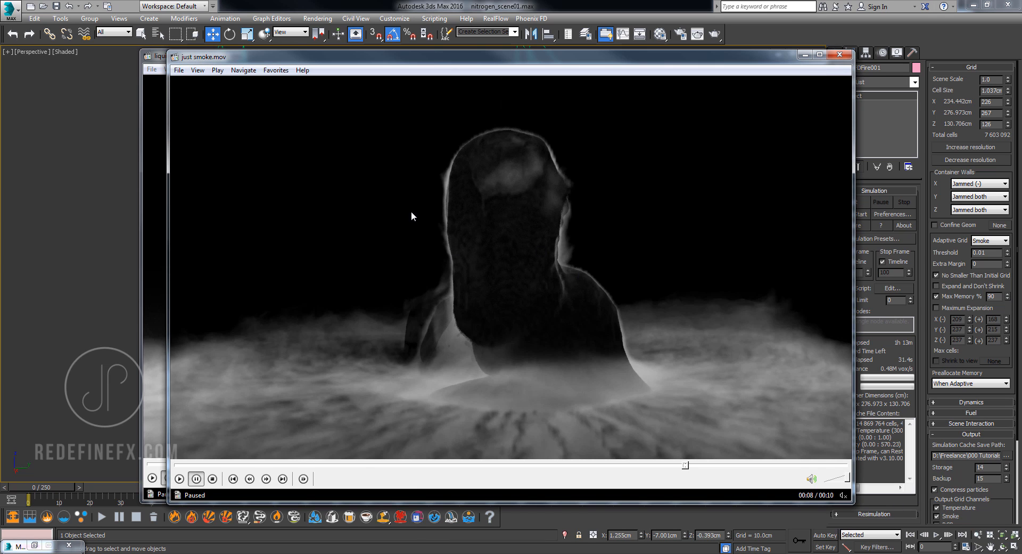
pyautogui.click(179, 478)
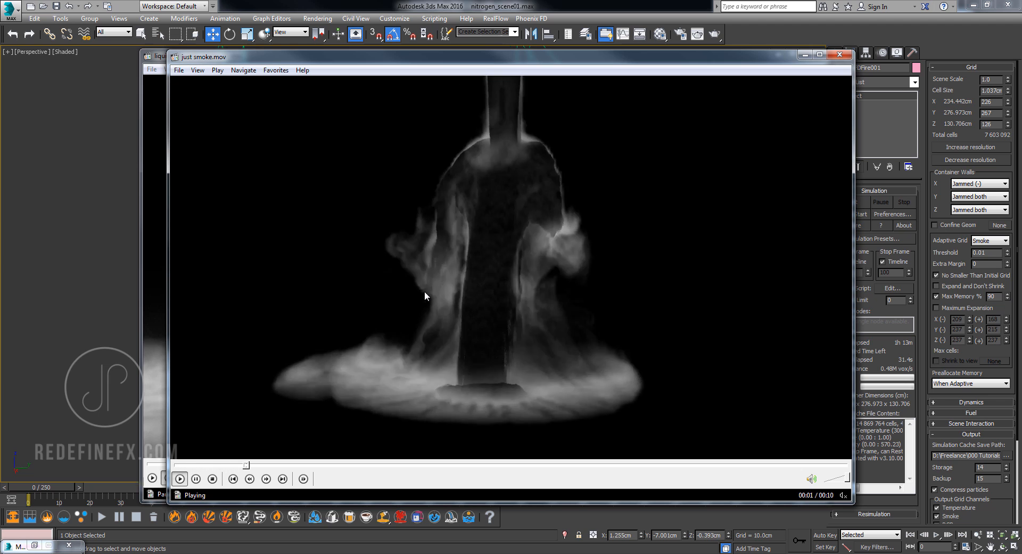
pyautogui.click(195, 478)
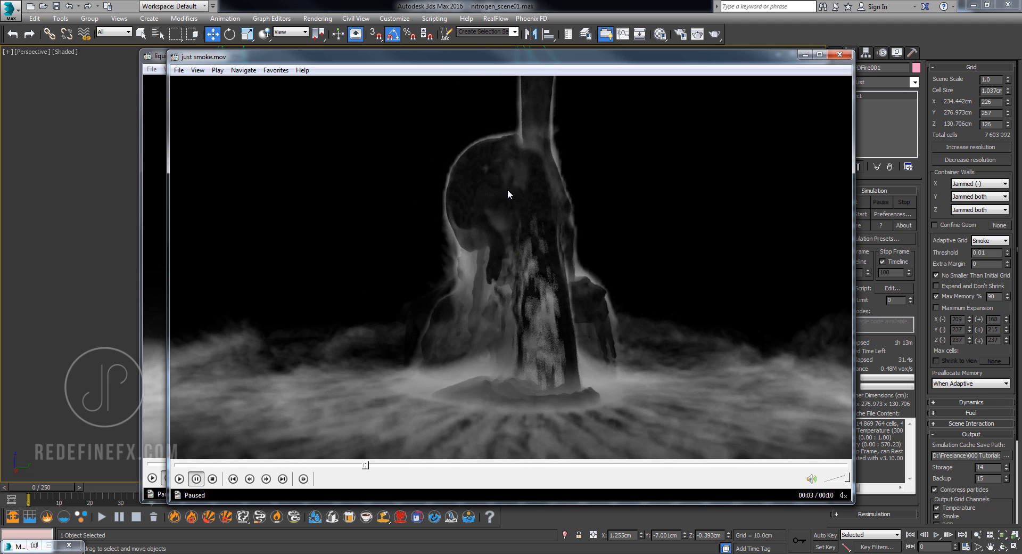
pyautogui.click(180, 479)
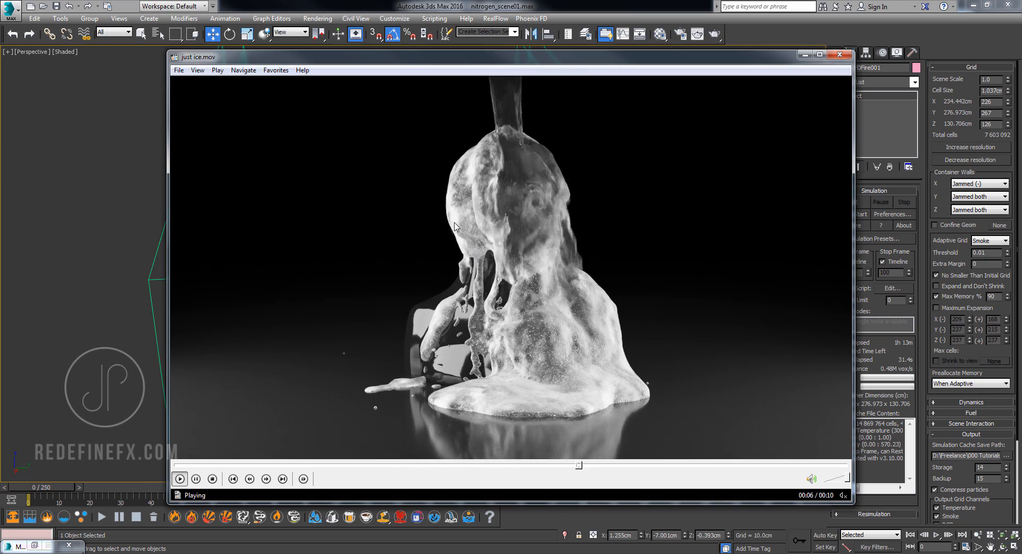
pyautogui.click(195, 478)
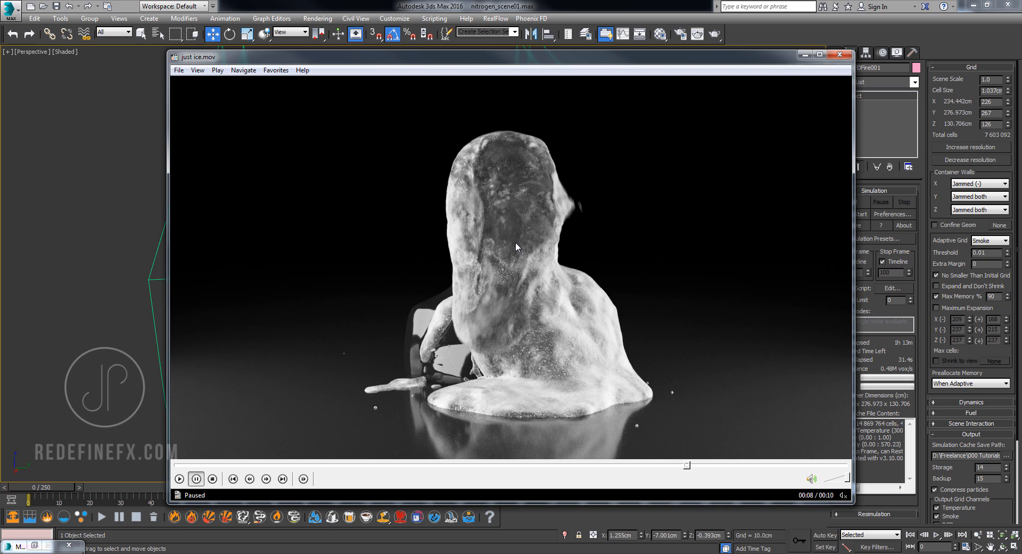
pyautogui.click(839, 55)
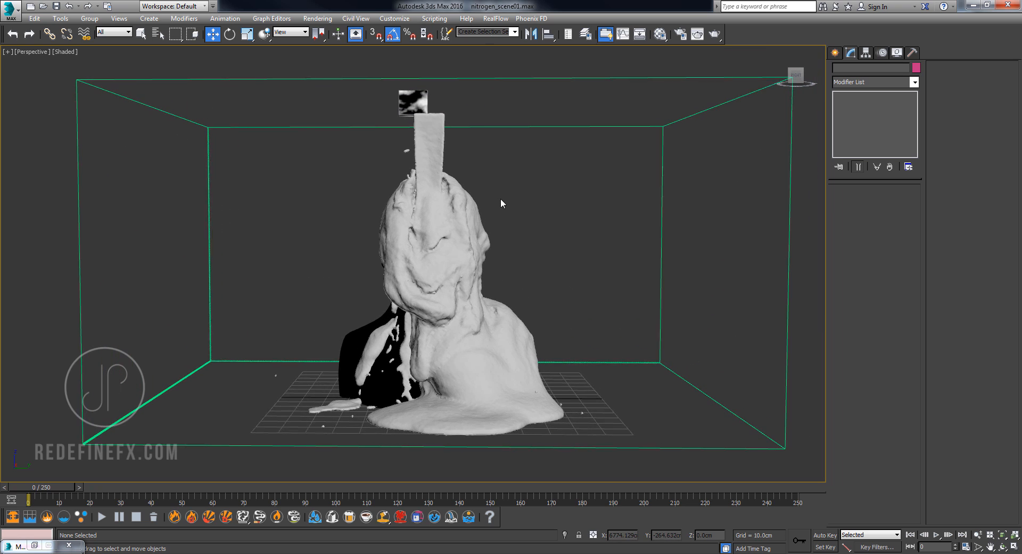
# Lock PhysCamera001's movement on X, Y and Z, then briefly preview the ice-only pass.
pyautogui.click(797, 73)
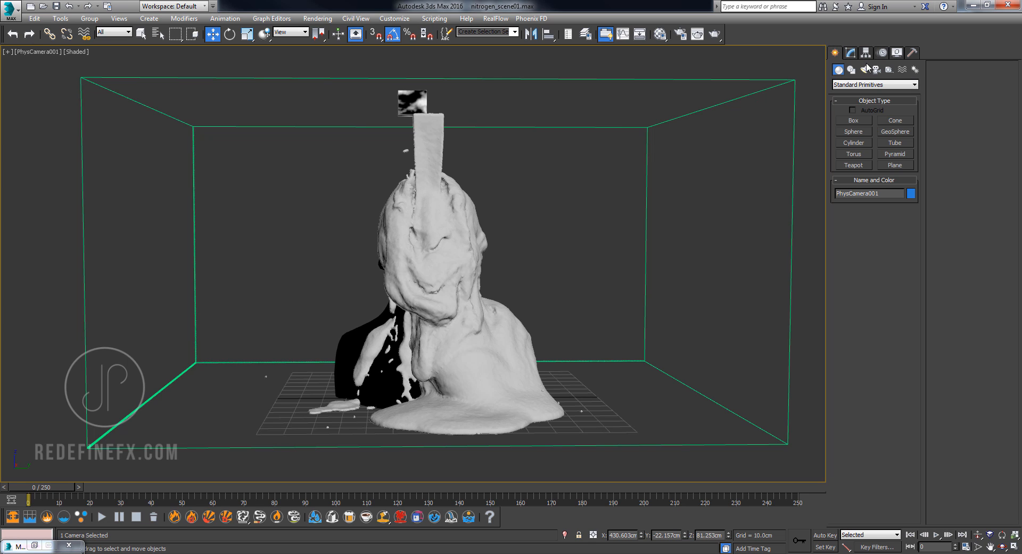
pyautogui.click(866, 52)
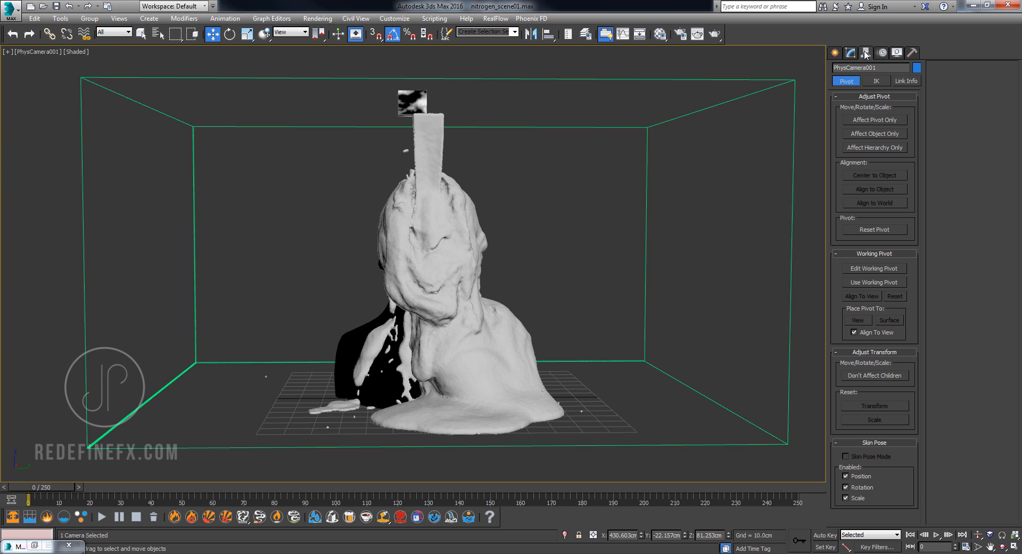
pyautogui.click(905, 81)
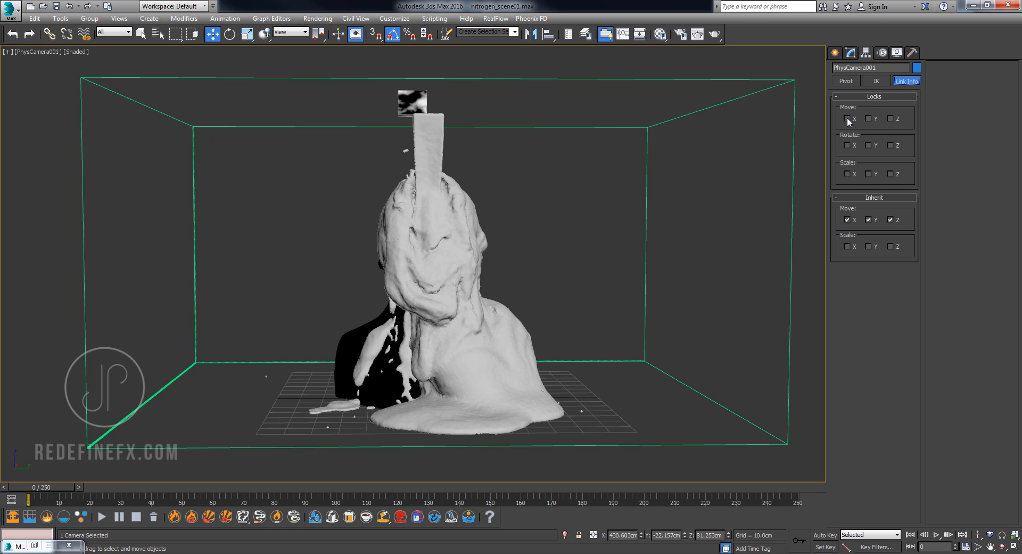
pyautogui.click(847, 118)
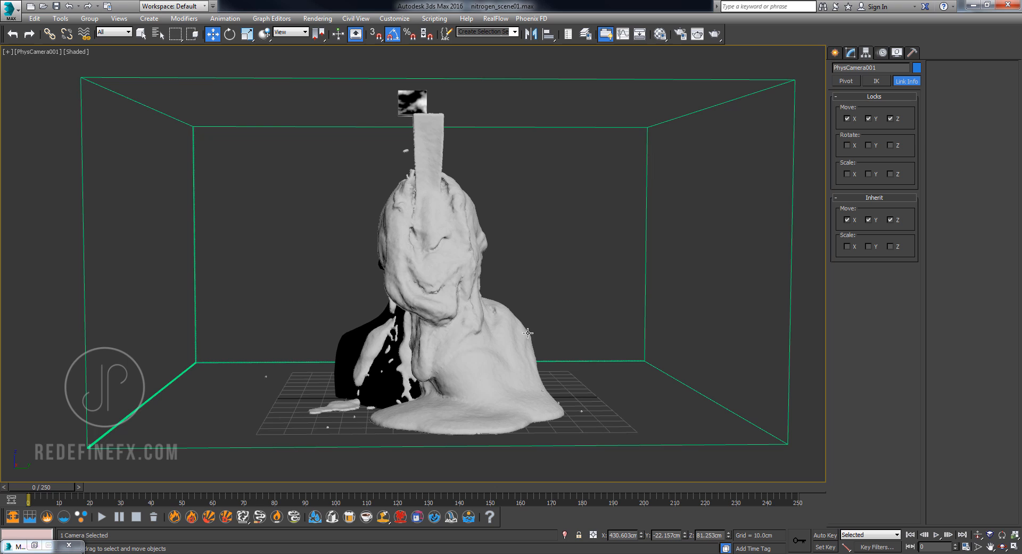
pyautogui.moveTo(499, 275)
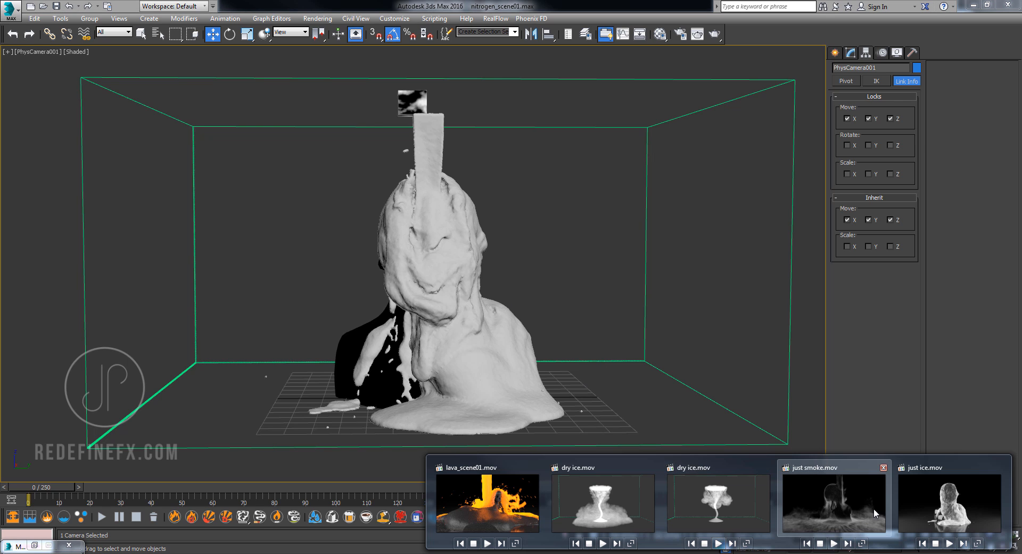
pyautogui.doubleClick(949, 499)
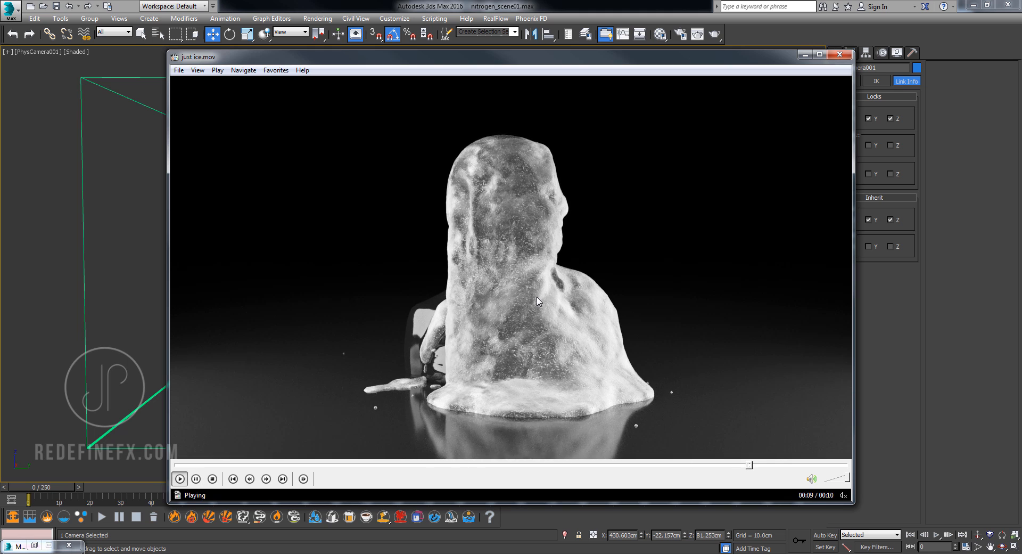
pyautogui.click(839, 55)
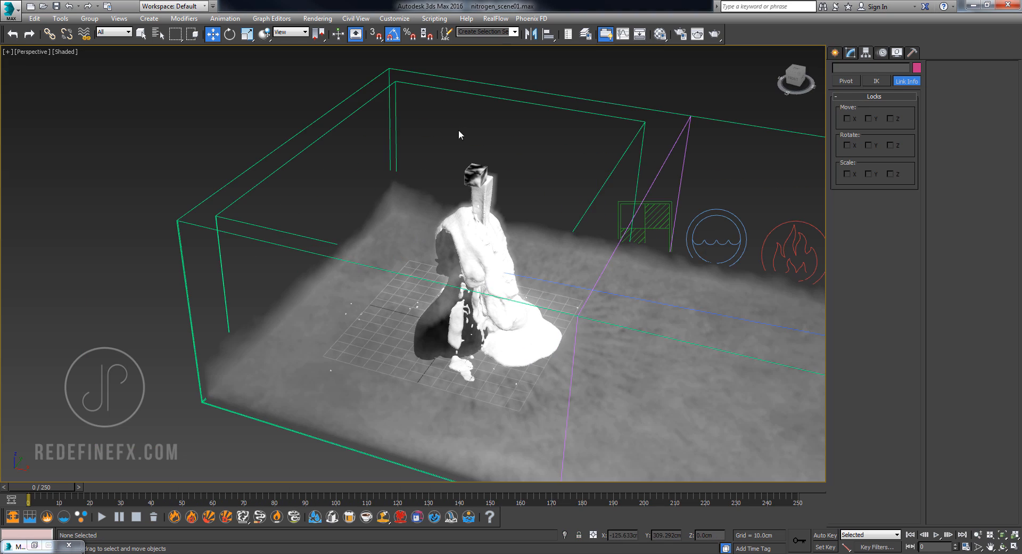
pyautogui.moveTo(444, 88)
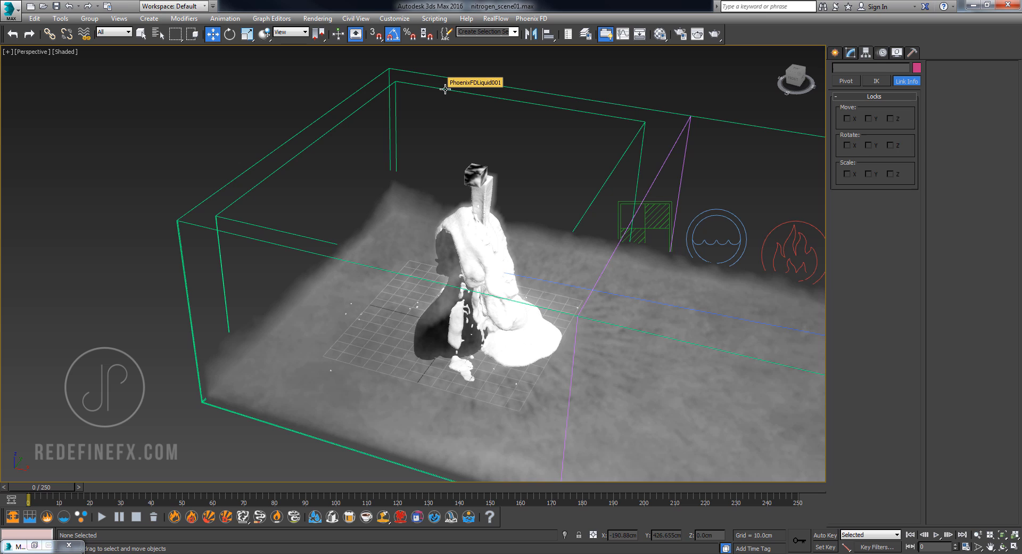
# Enable Matte object with alpha contribution -1 in V-Ray properties for Bust and PhoenixFDLiquid001.
pyautogui.click(434, 340)
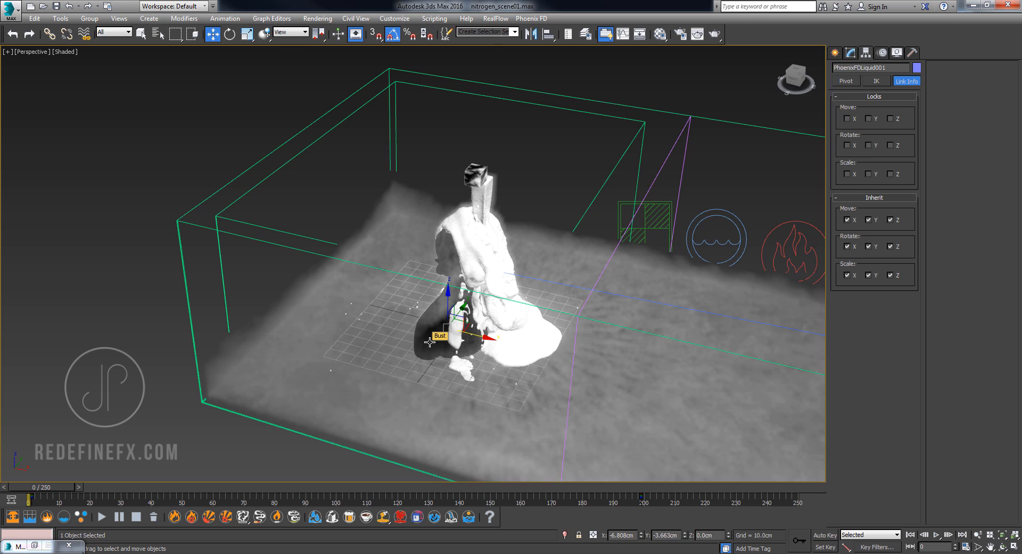
pyautogui.click(470, 245)
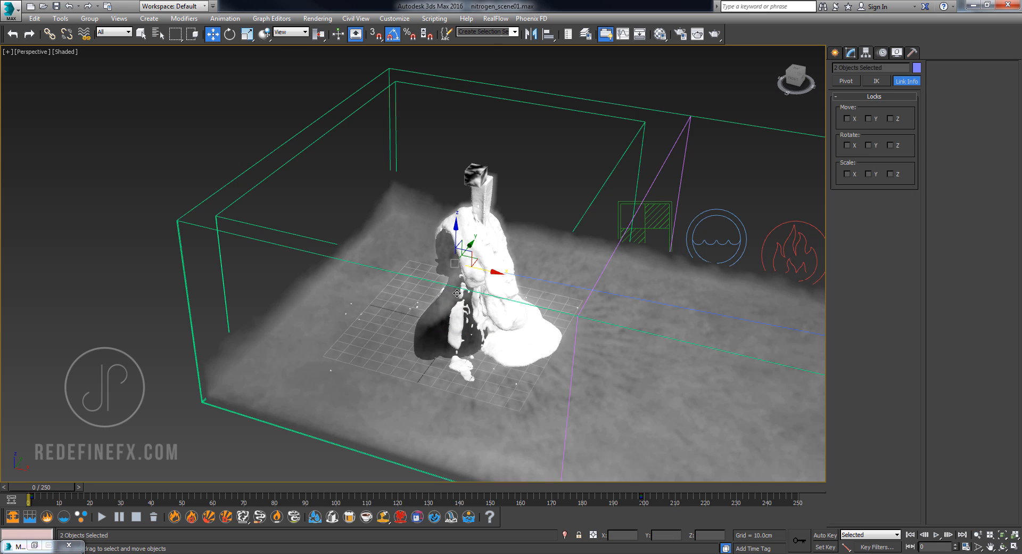
pyautogui.rightClick(459, 293)
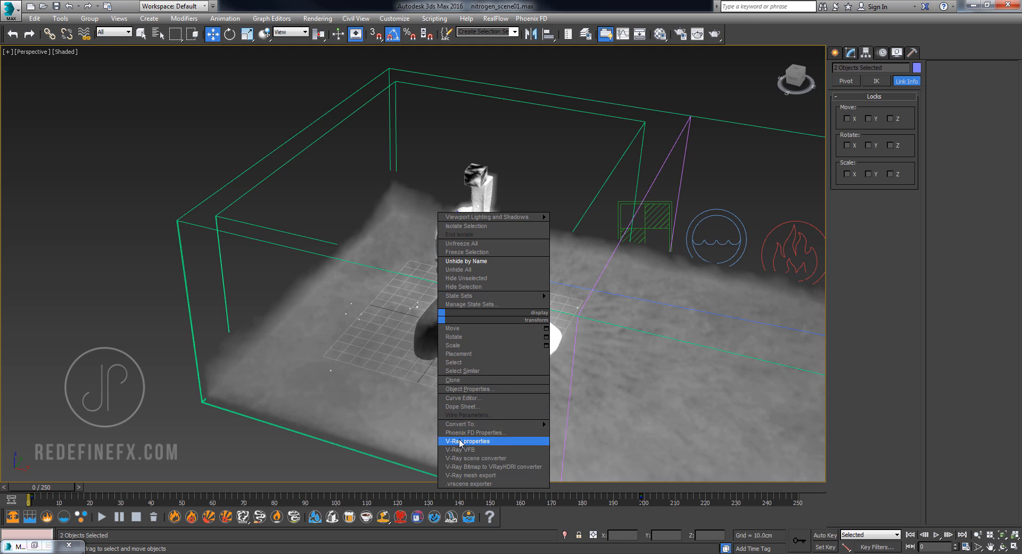
pyautogui.click(467, 441)
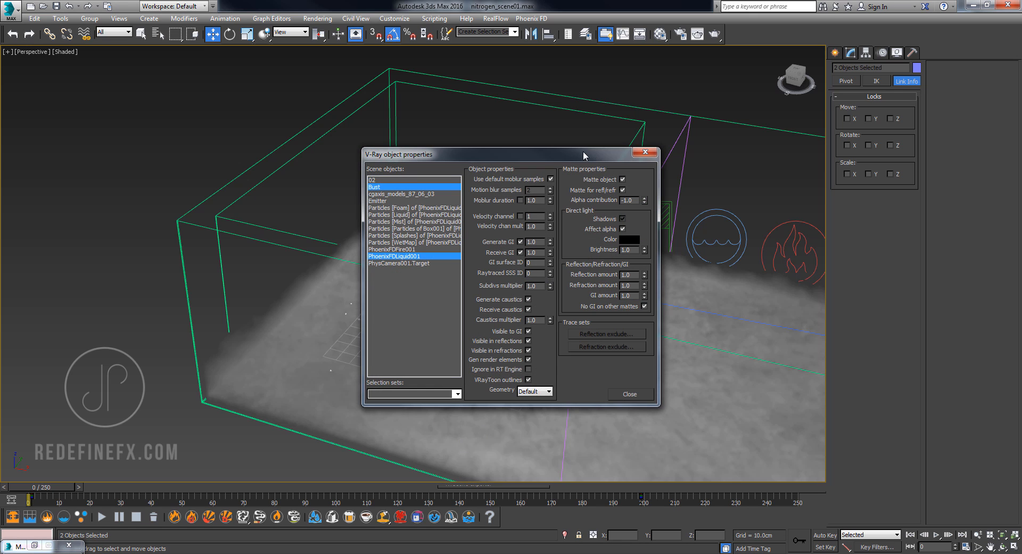
pyautogui.moveTo(508, 154); pyautogui.dragTo(465, 144)
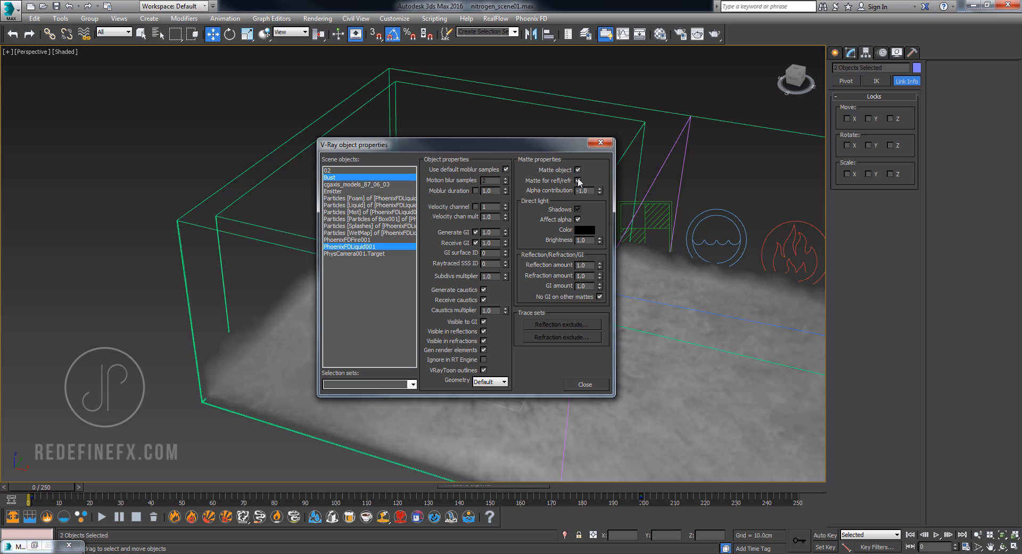
pyautogui.tripleClick(583, 189)
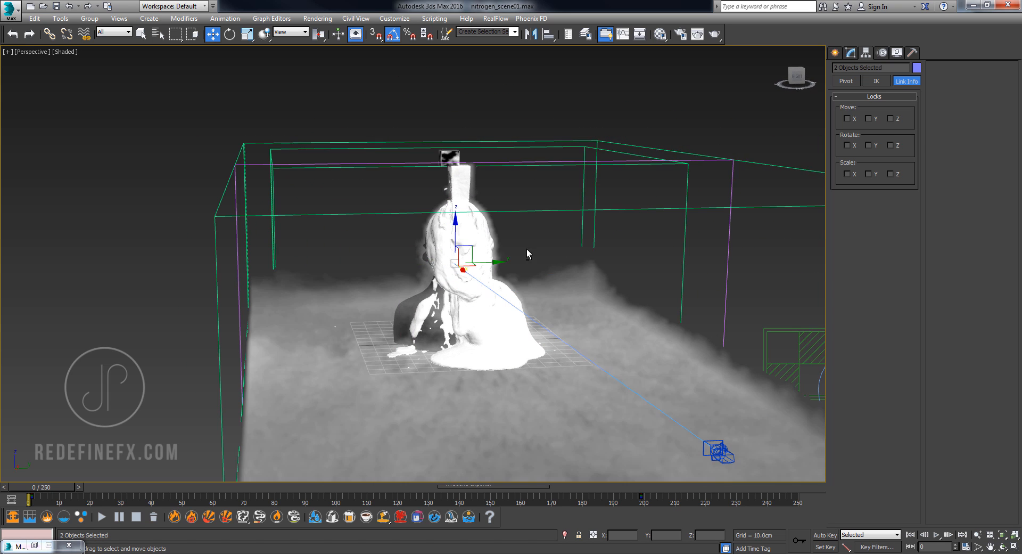
pyautogui.moveTo(528, 254); pyautogui.dragTo(378, 296)
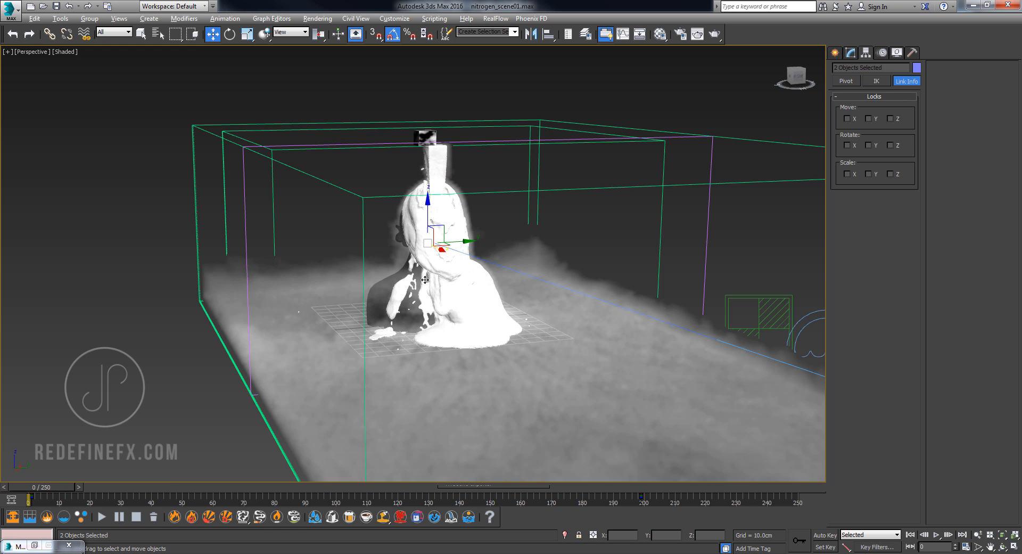
pyautogui.moveTo(381, 301)
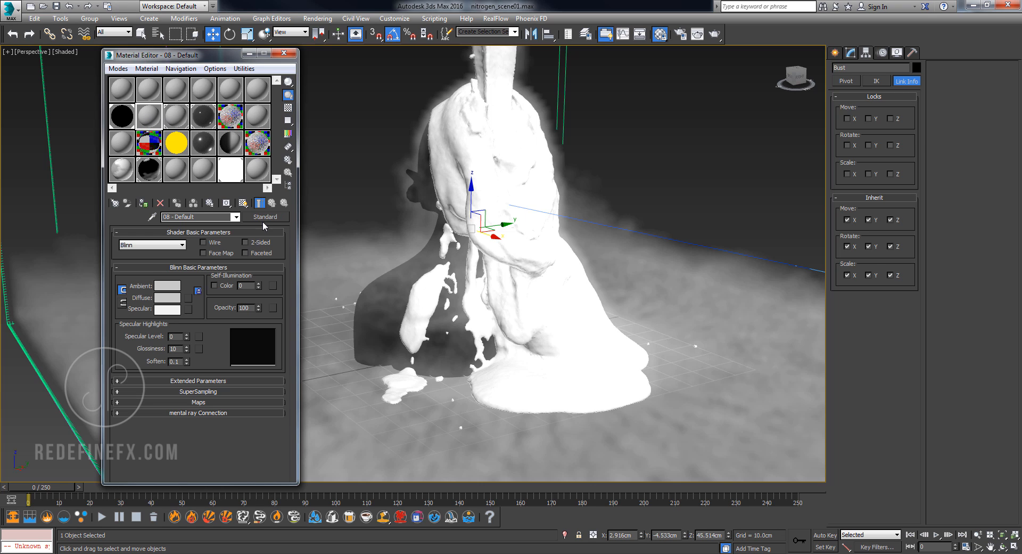
# Wrap the bust material in VRayMtlWrapper as a shadow-receiving matte surface affecting alpha, contribution -1.
pyautogui.click(265, 216)
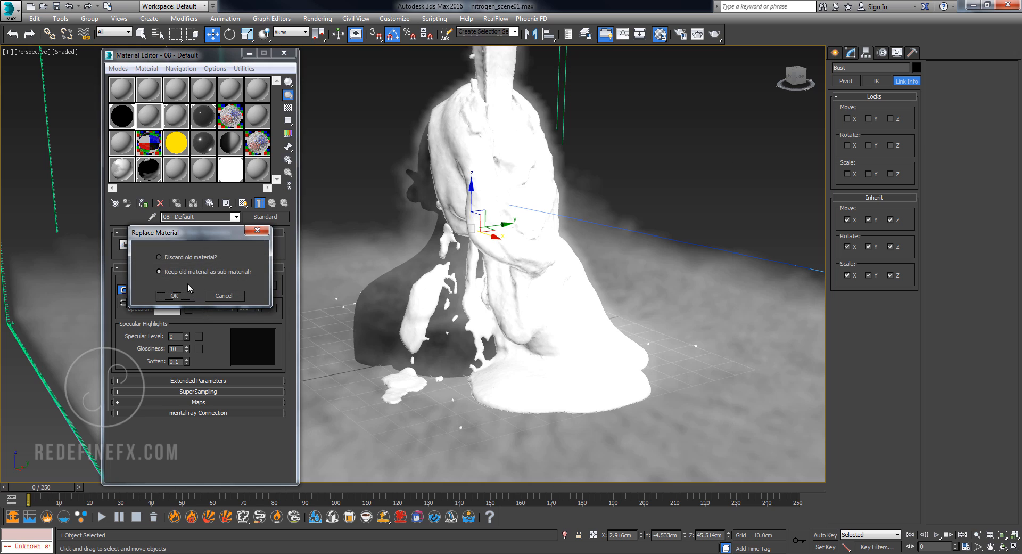
pyautogui.click(173, 295)
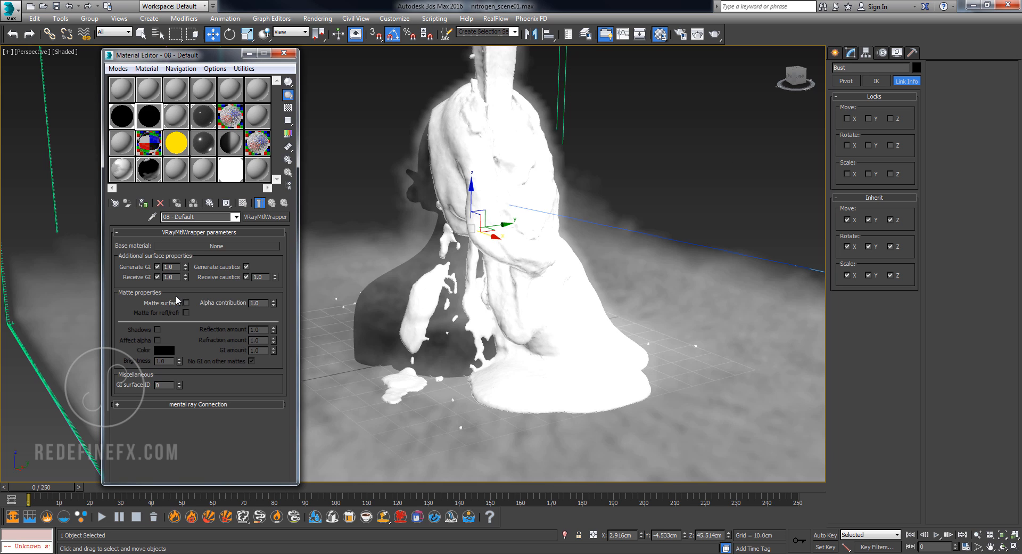
pyautogui.click(186, 303)
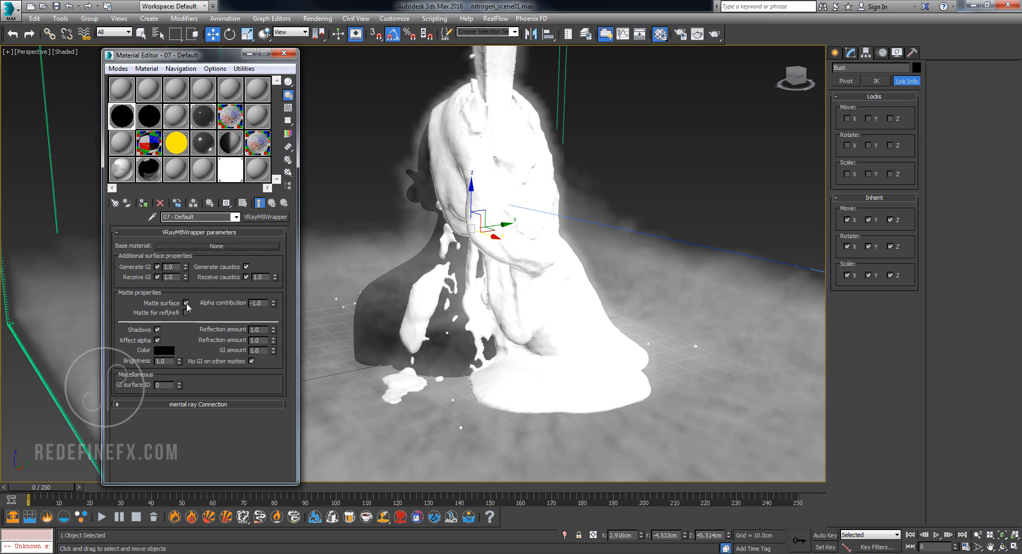
pyautogui.click(186, 303)
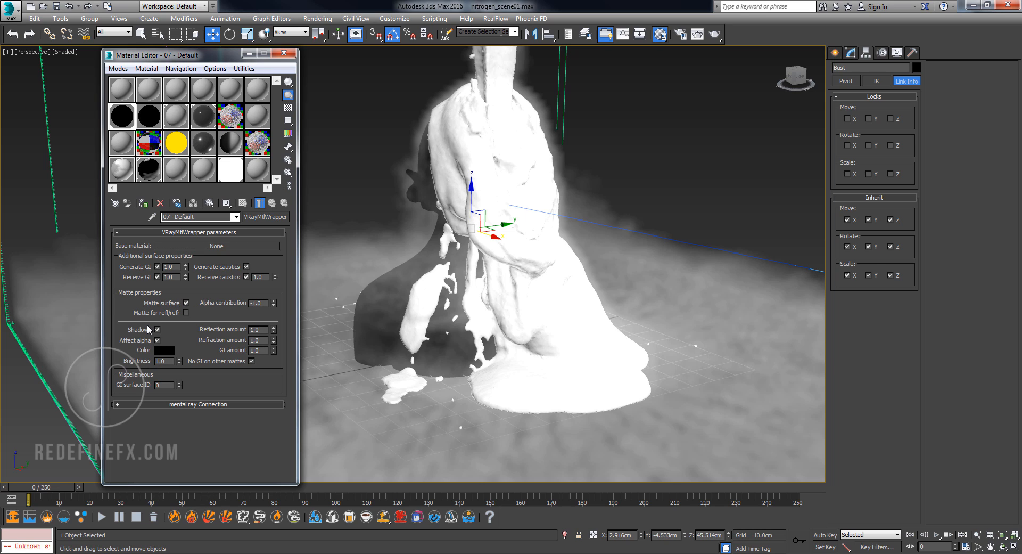
pyautogui.moveTo(155, 343)
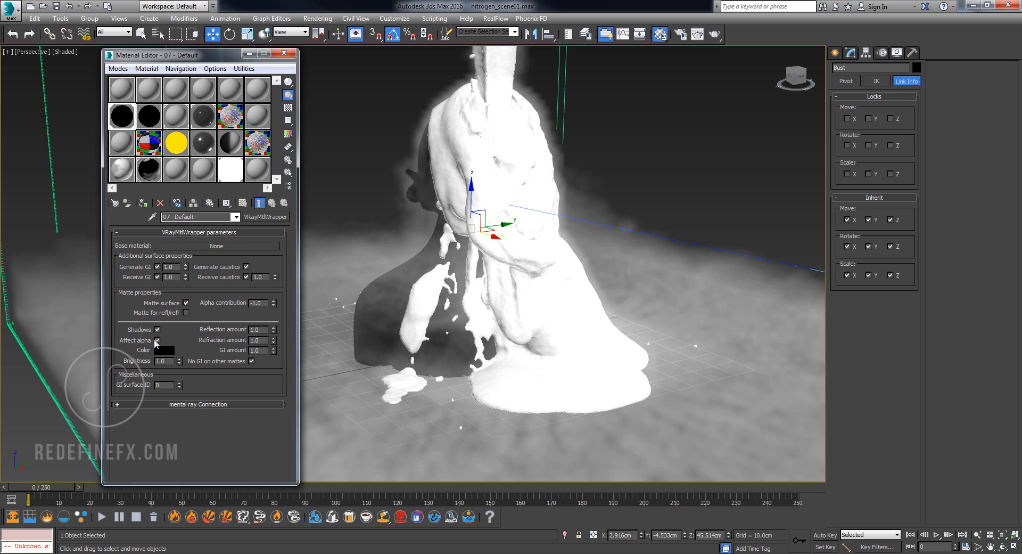
pyautogui.tripleClick(256, 302)
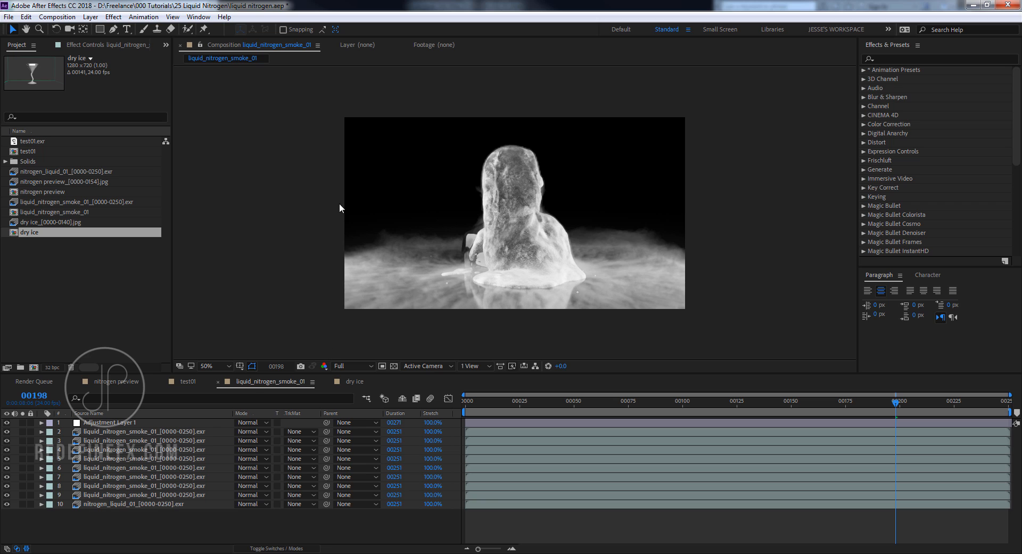
# Inspect the nitrogen composite preview at zoom and half size, and duplicate the smoke EXR layer.
pyautogui.click(204, 365)
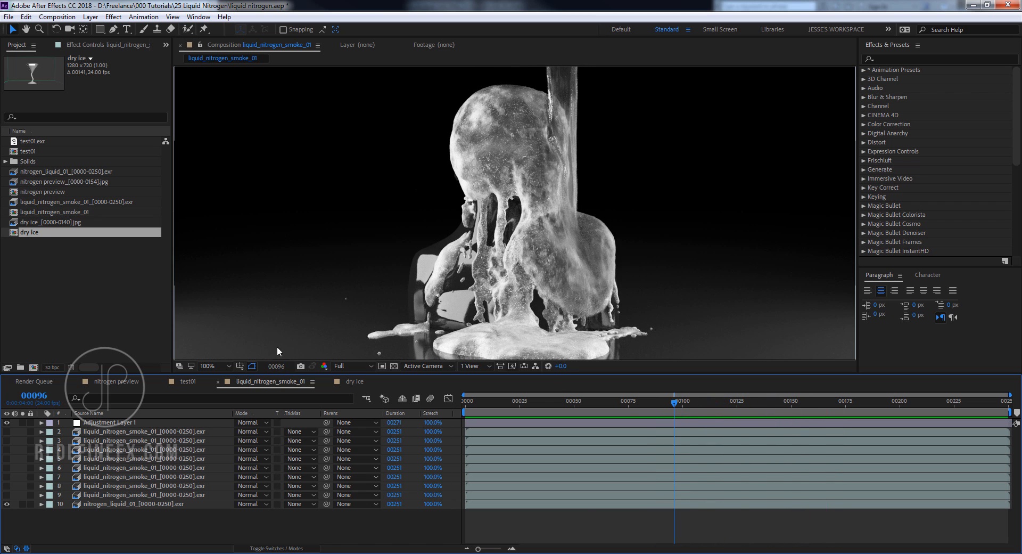
pyautogui.click(143, 495)
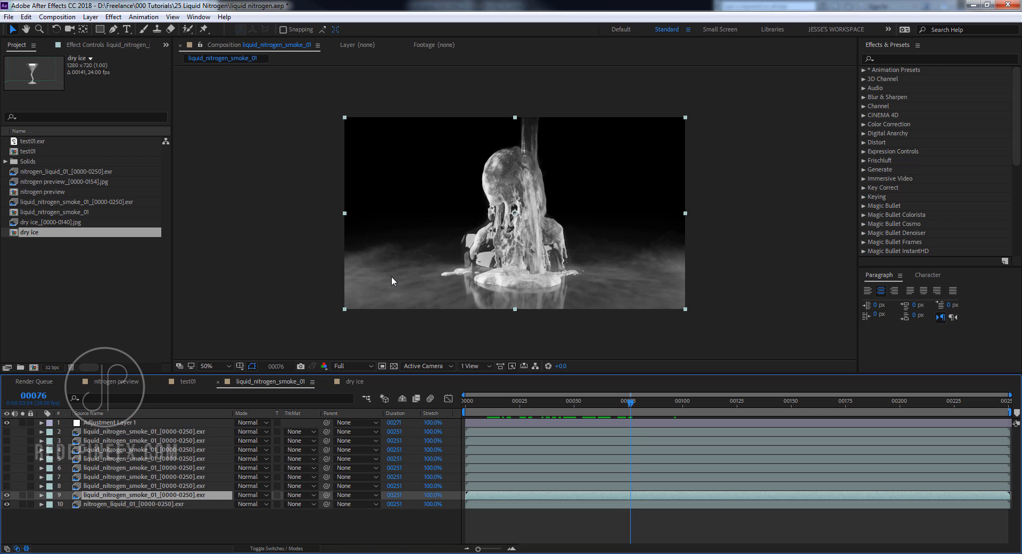
pyautogui.moveTo(118, 498)
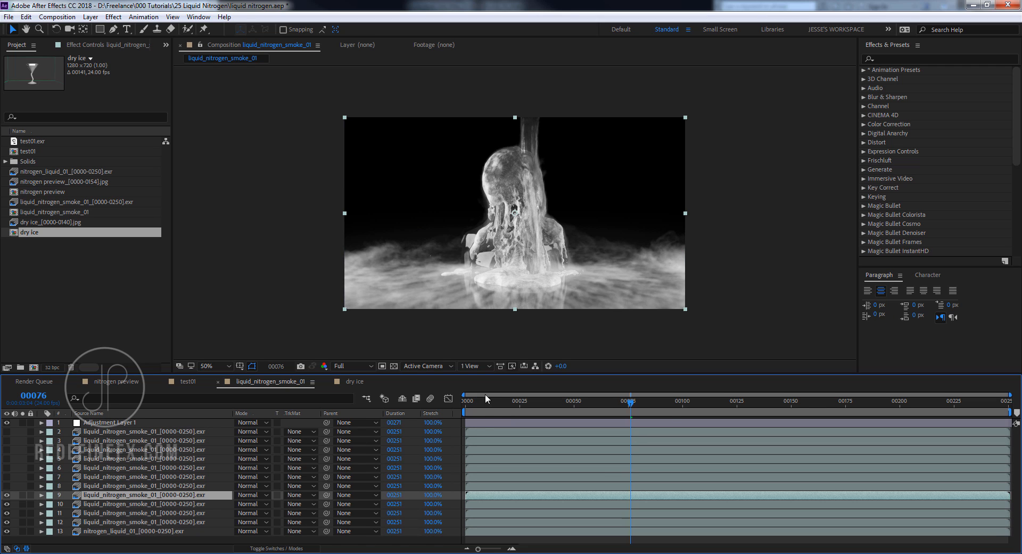
pyautogui.click(678, 400)
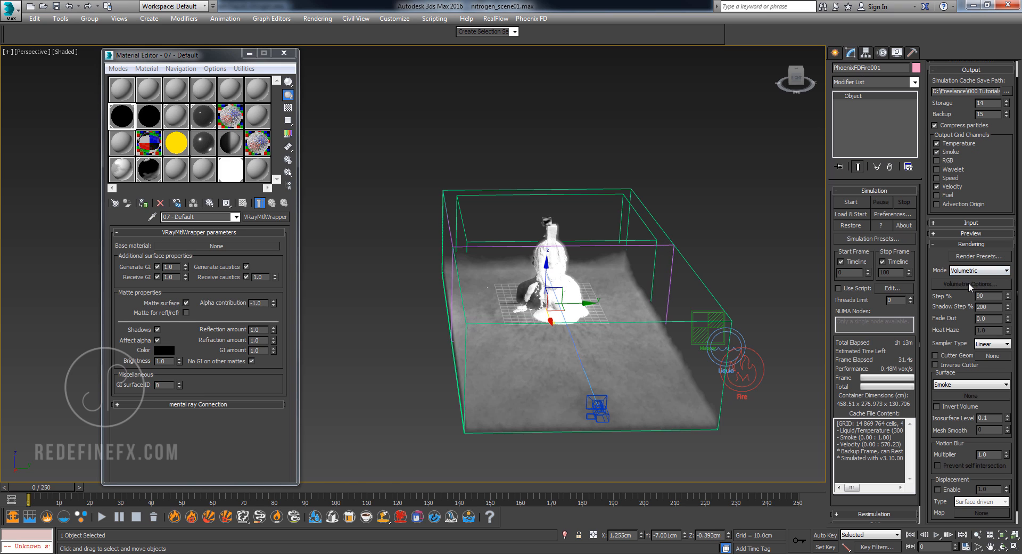
# Show PhoenixFDFire001's volumetric render options, then play, pause and close the just smoke.mov preview.
pyautogui.click(970, 284)
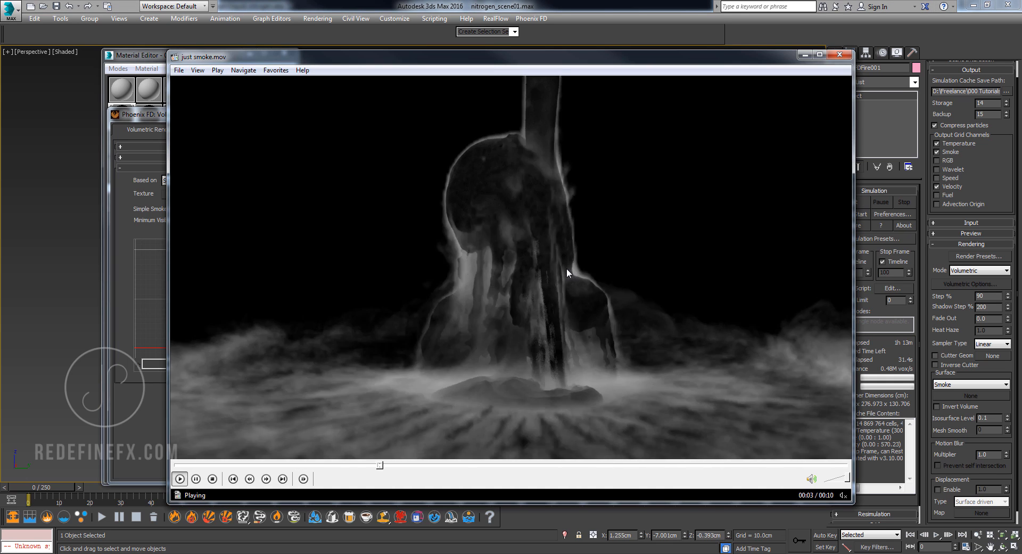
pyautogui.click(195, 478)
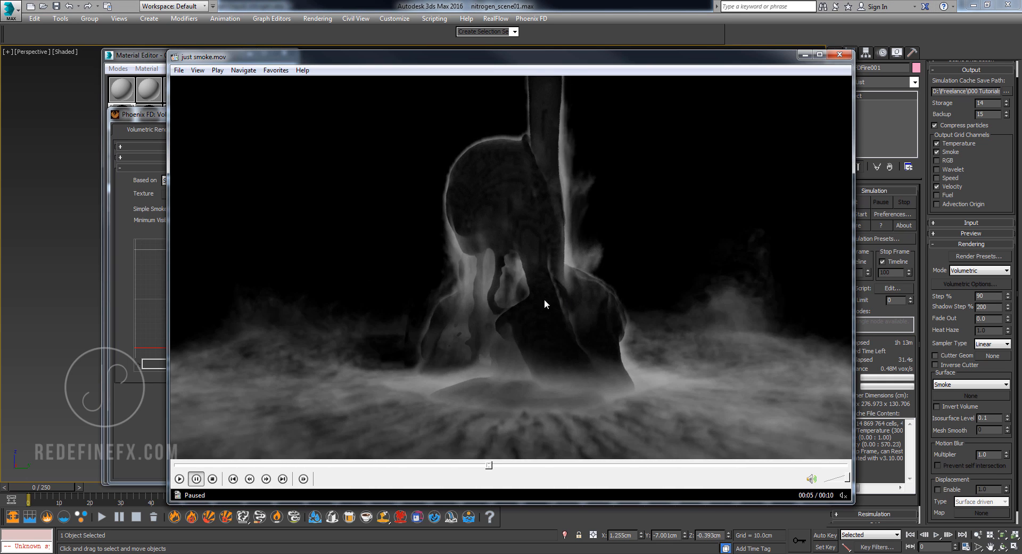
pyautogui.click(179, 478)
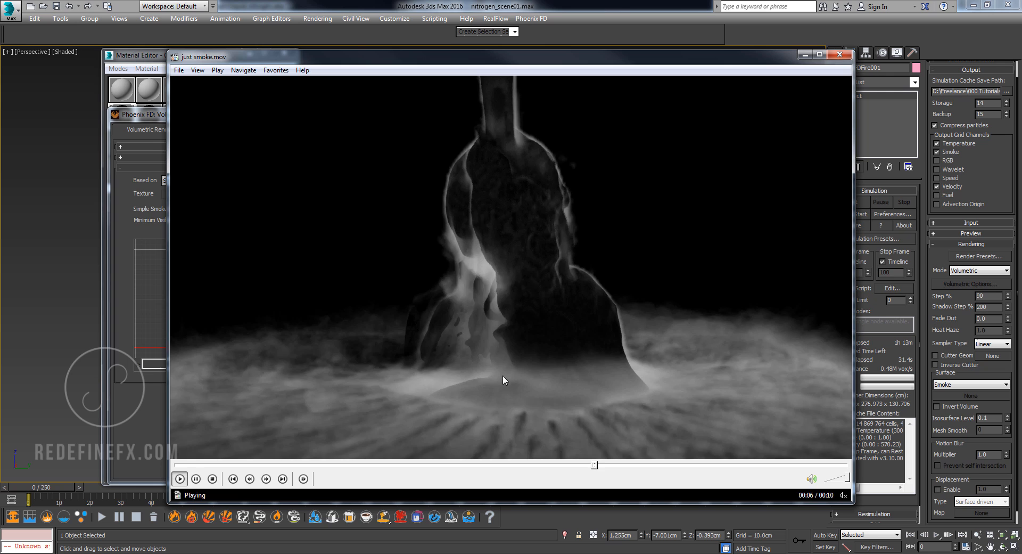
pyautogui.click(196, 478)
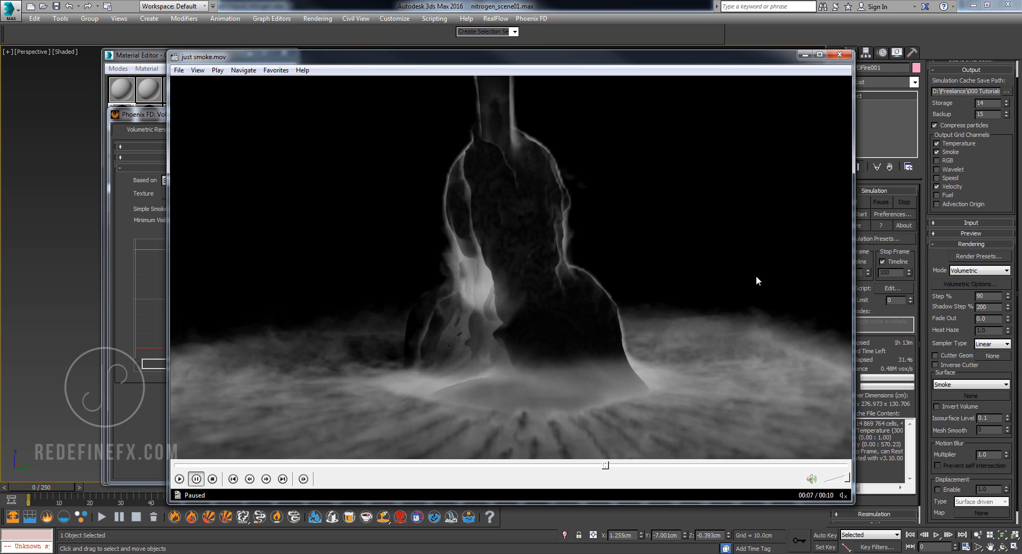
pyautogui.click(179, 478)
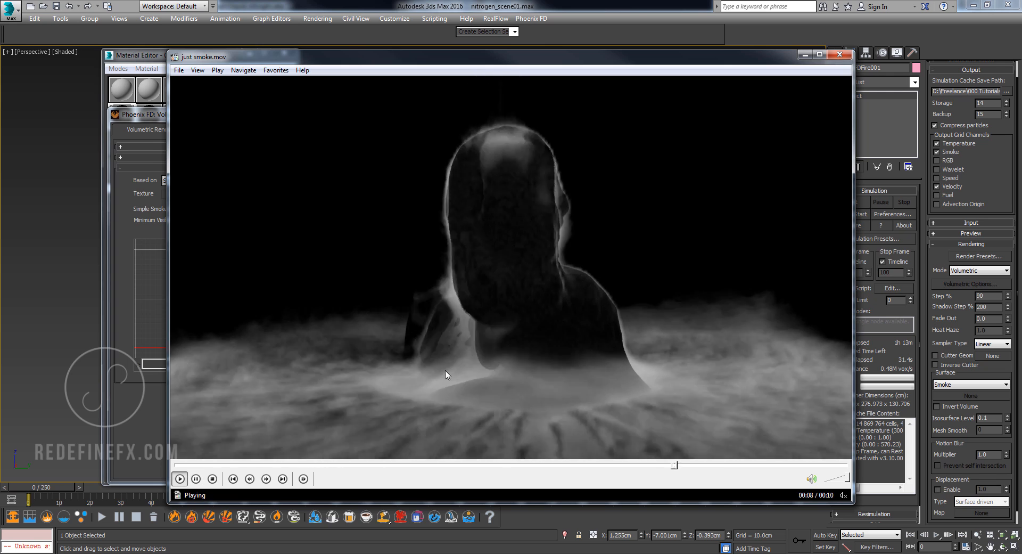
pyautogui.click(195, 478)
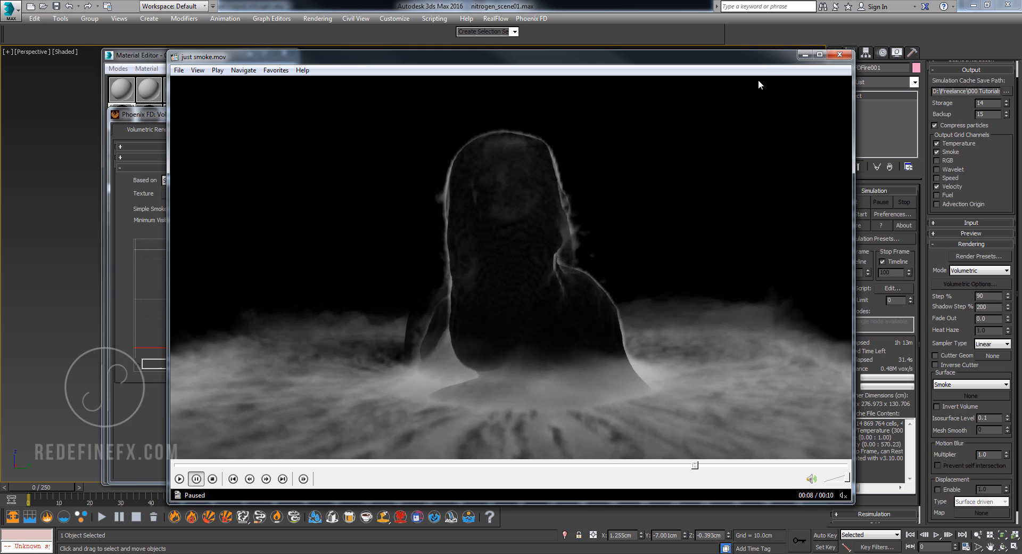
pyautogui.click(839, 54)
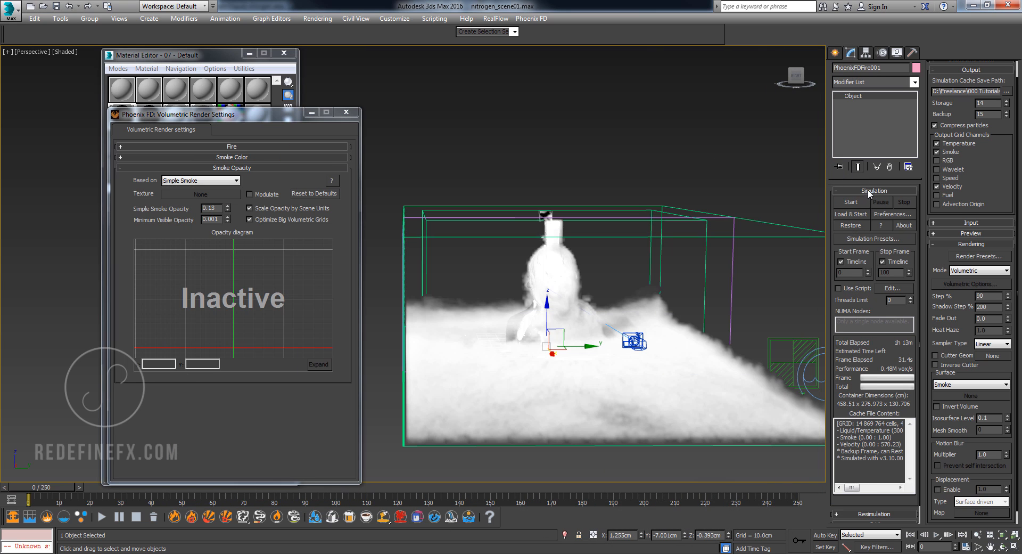
# Set the simulator's Smoke Buoyancy to -1.0 in Dynamics, then replay the smoke-only clip to compare.
pyautogui.click(874, 189)
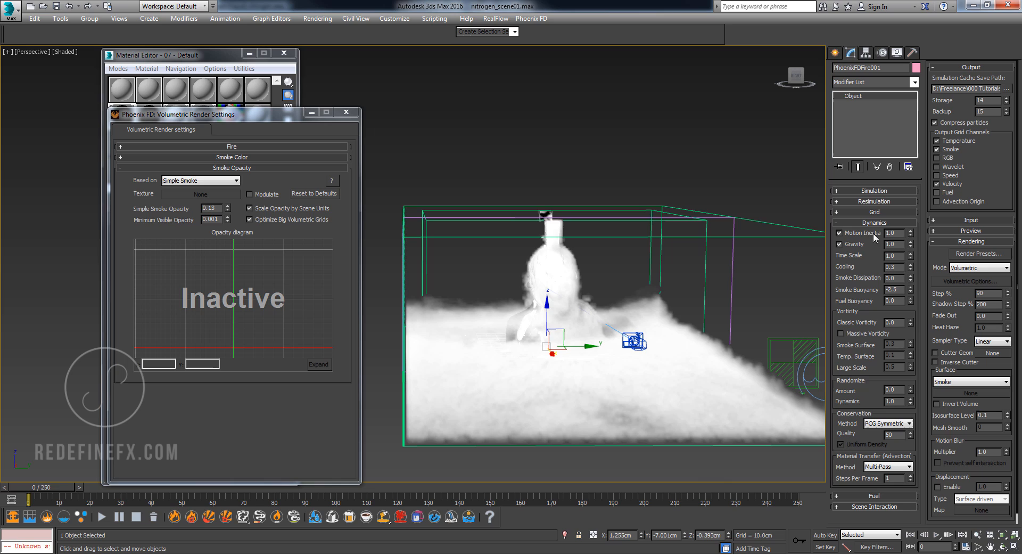
pyautogui.tripleClick(890, 289)
pyautogui.write('-1')
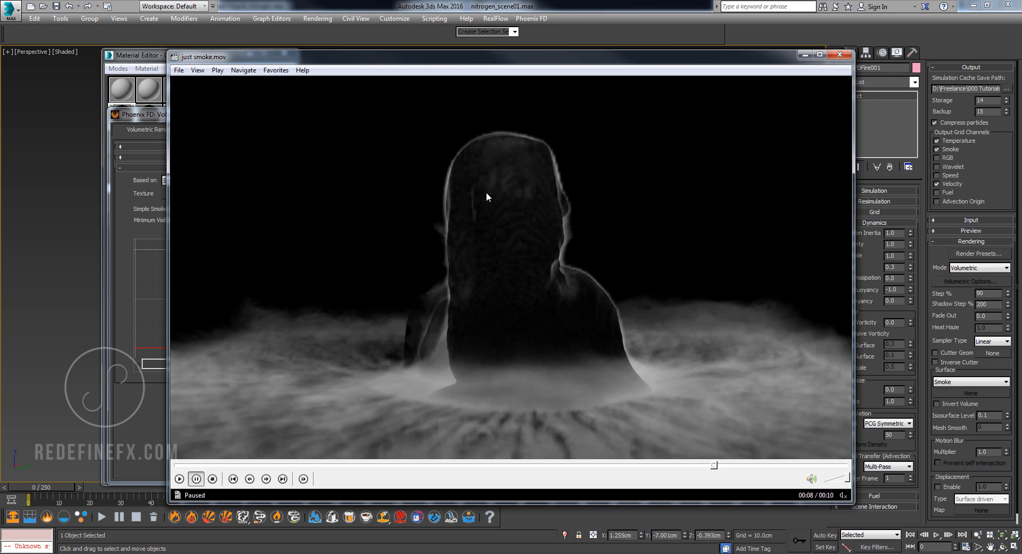
pyautogui.click(179, 478)
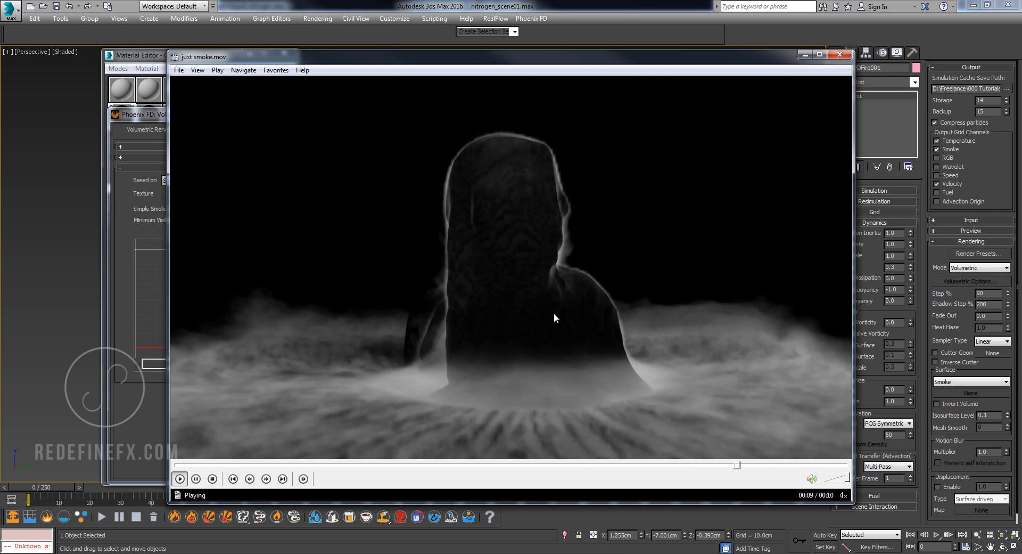
pyautogui.click(195, 478)
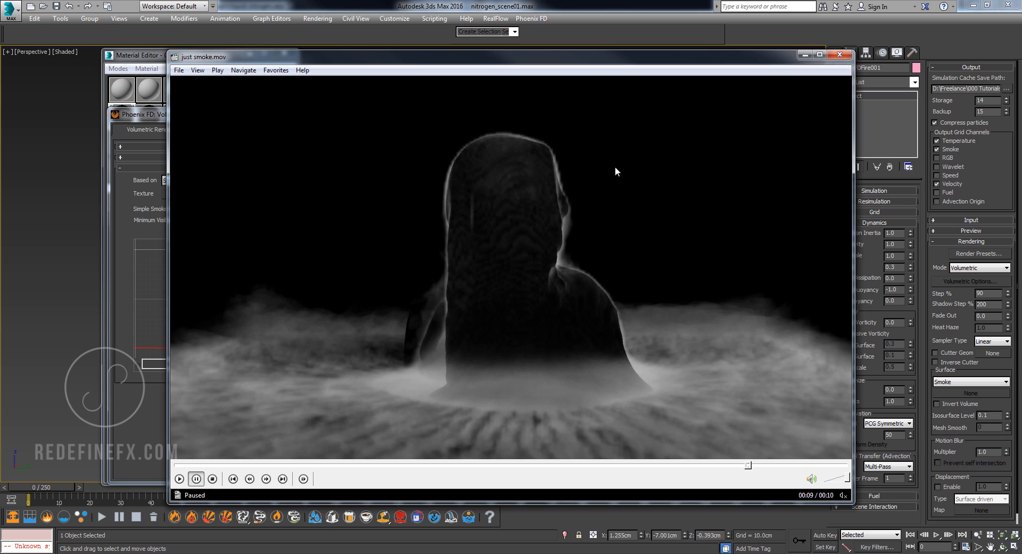
pyautogui.click(180, 478)
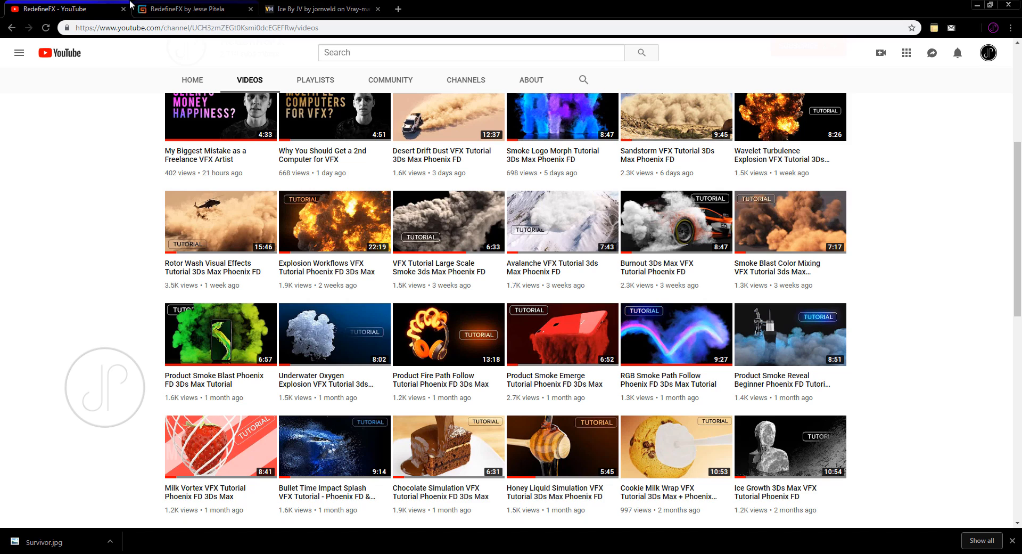
pyautogui.click(192, 10)
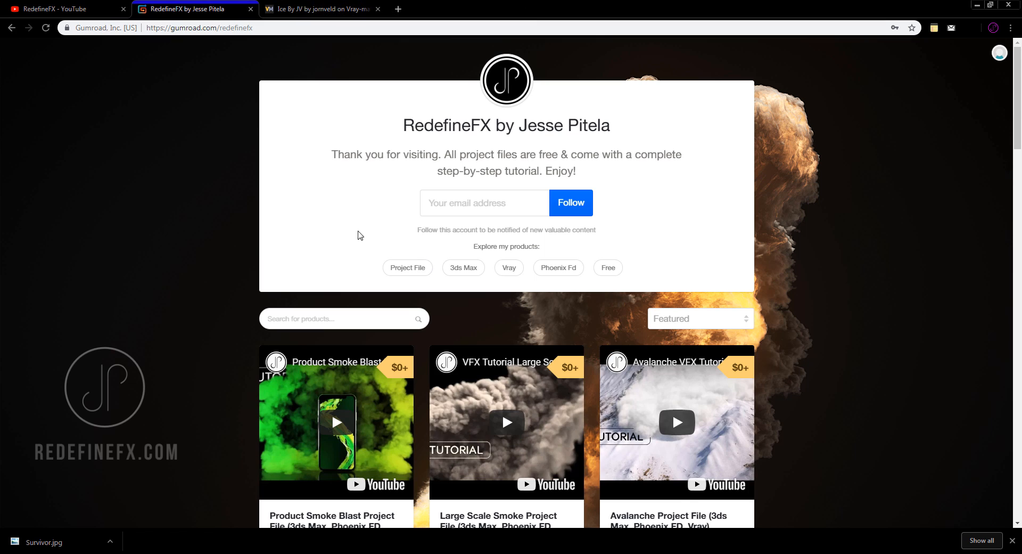
pyautogui.scroll(-3)
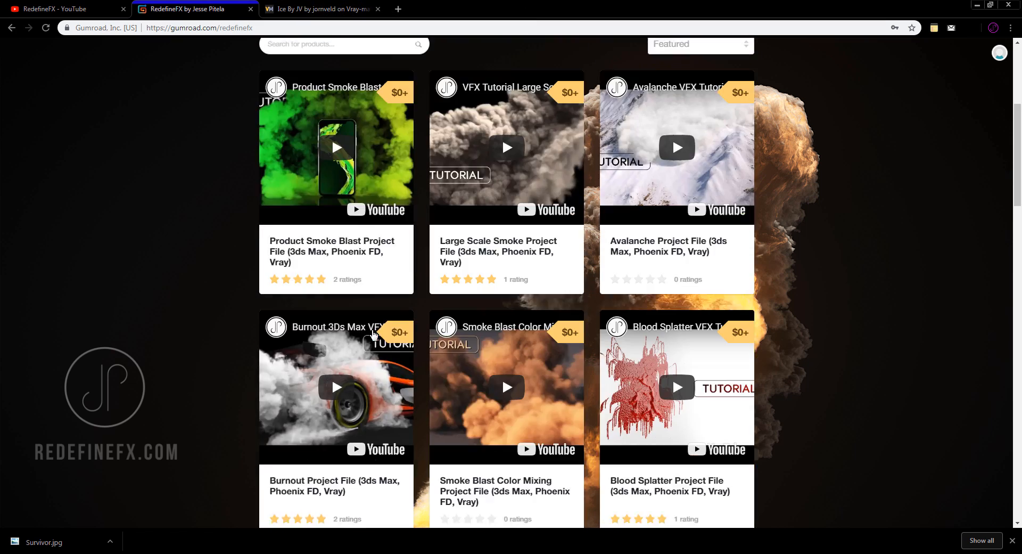
pyautogui.click(62, 9)
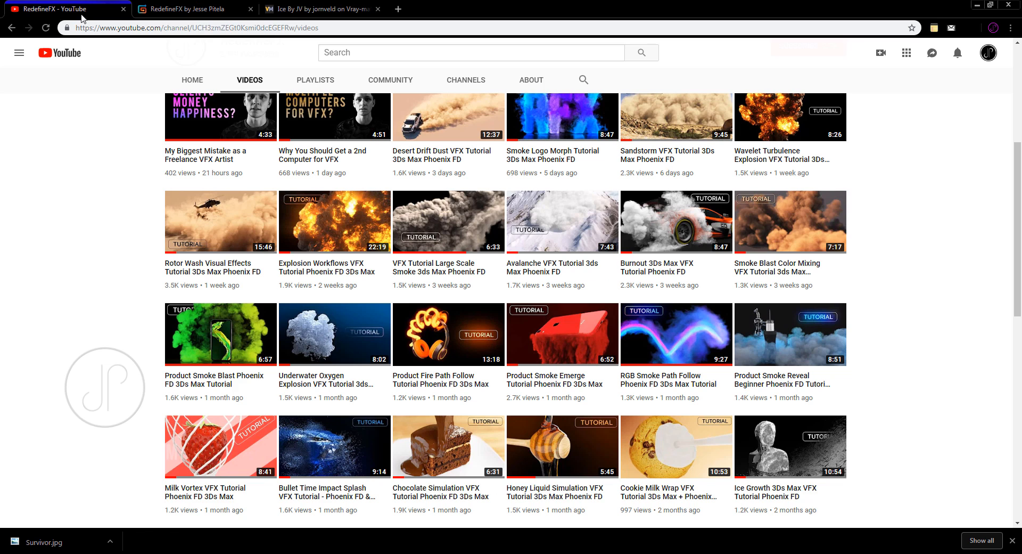
pyautogui.scroll(3)
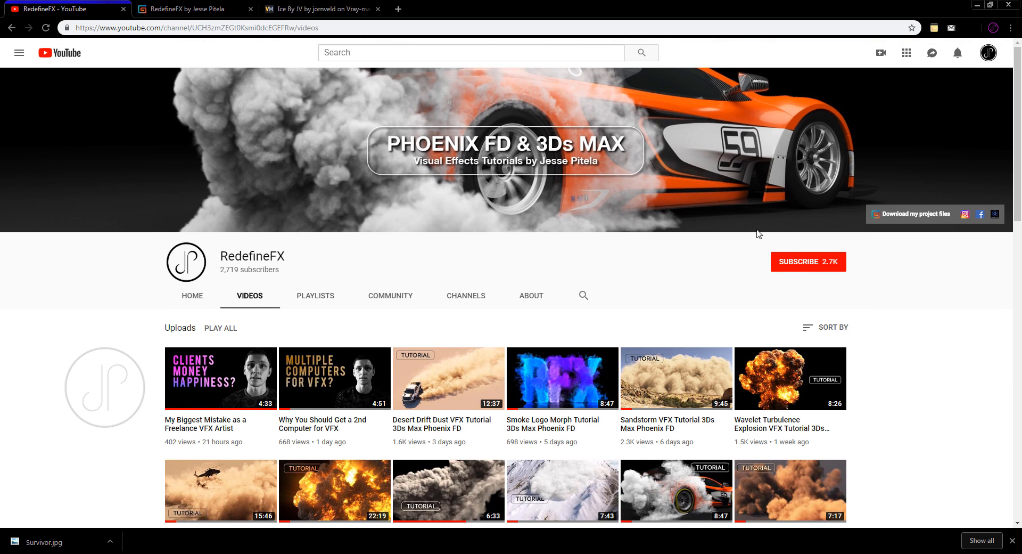
pyautogui.moveTo(826, 370)
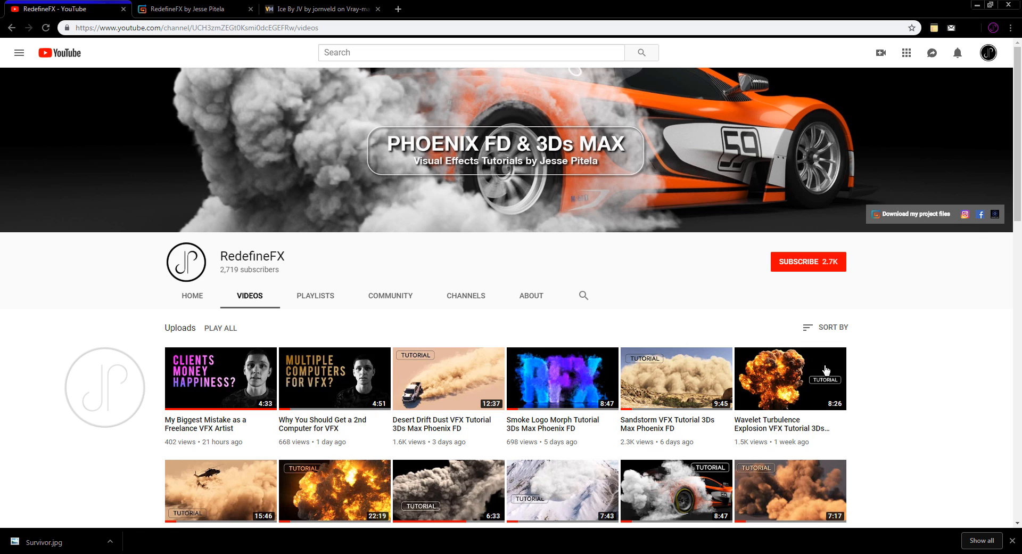